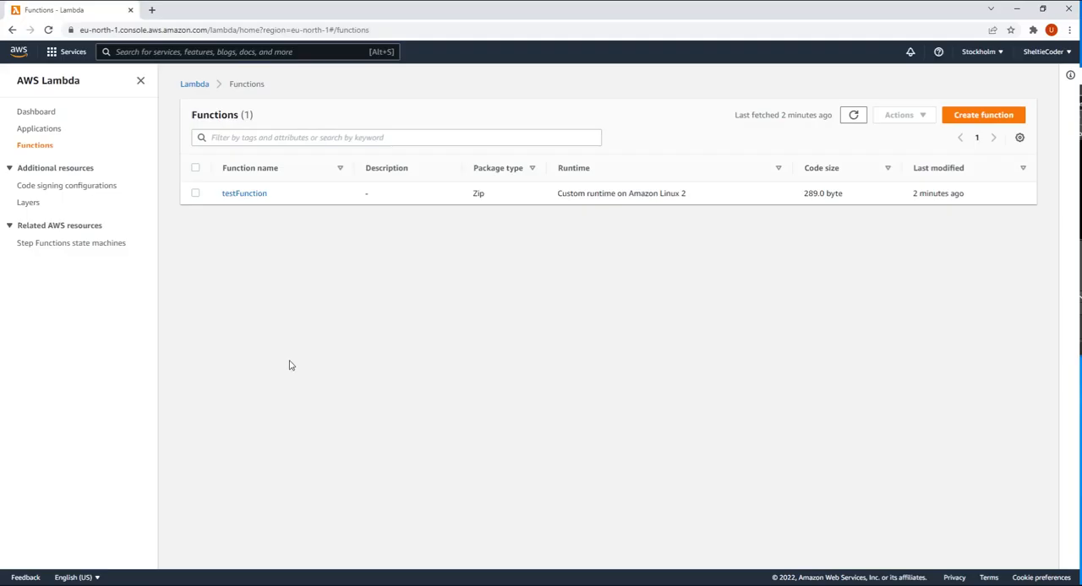
mouse_move(326, 344)
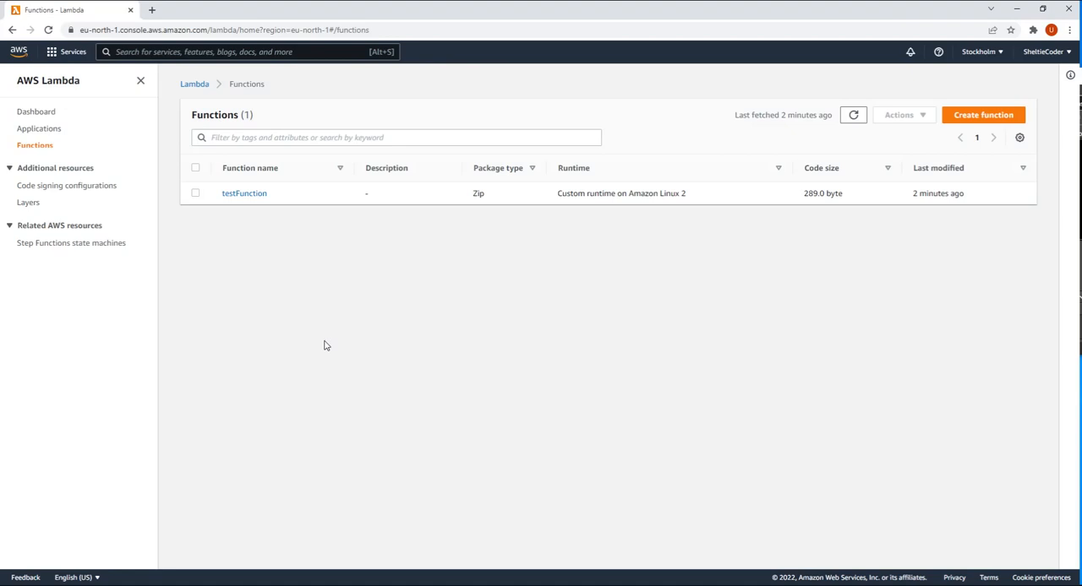
mouse_move(334, 331)
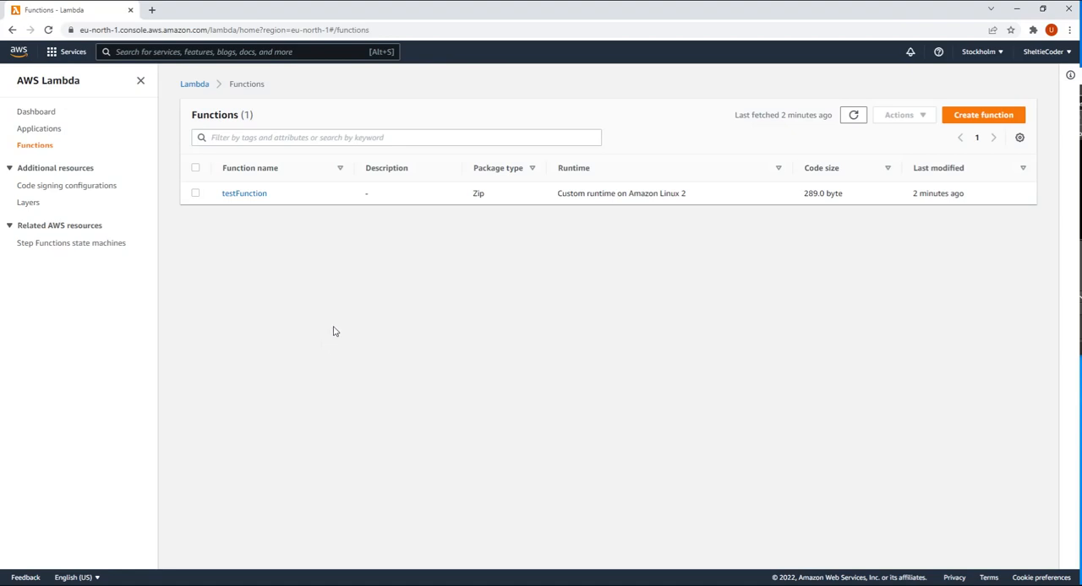
mouse_move(305, 288)
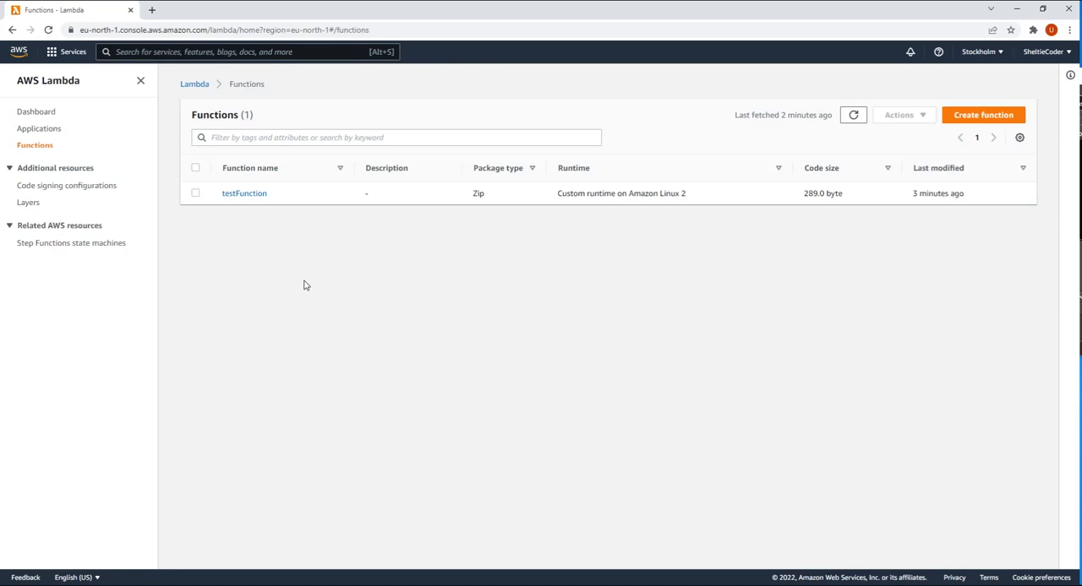
mouse_move(318, 267)
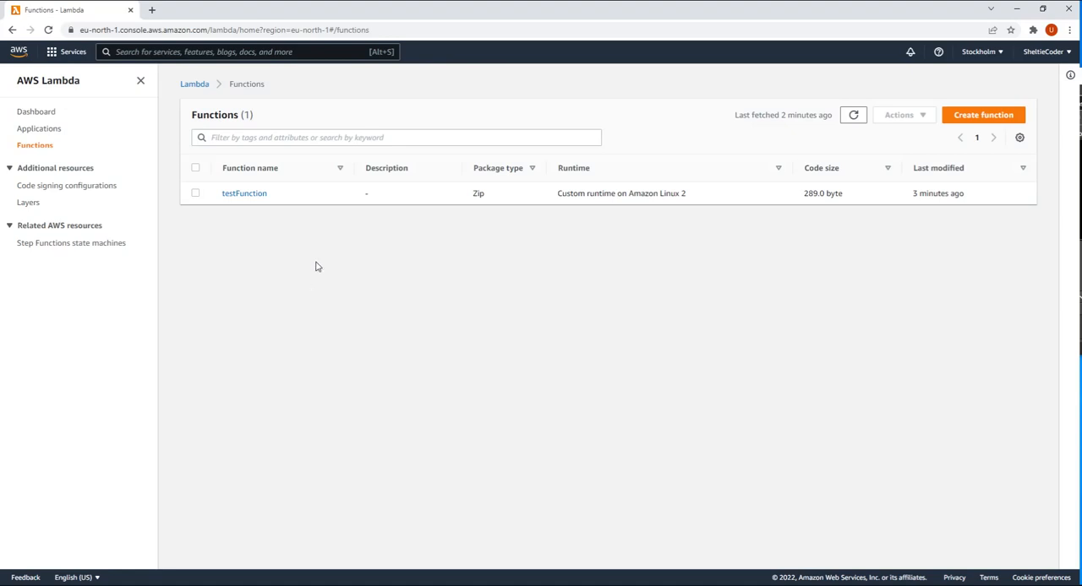
mouse_move(295, 243)
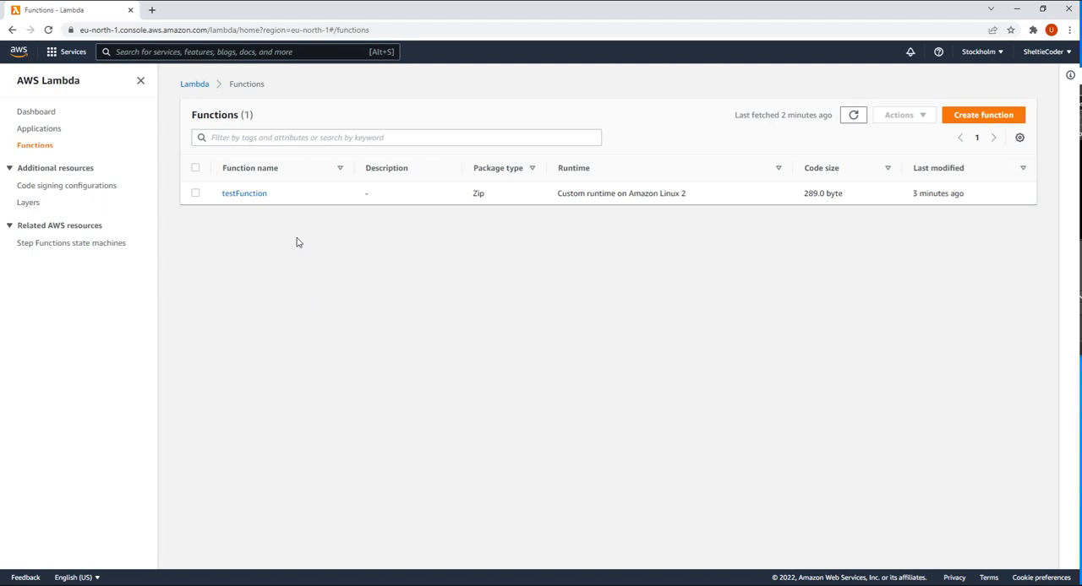
mouse_move(309, 262)
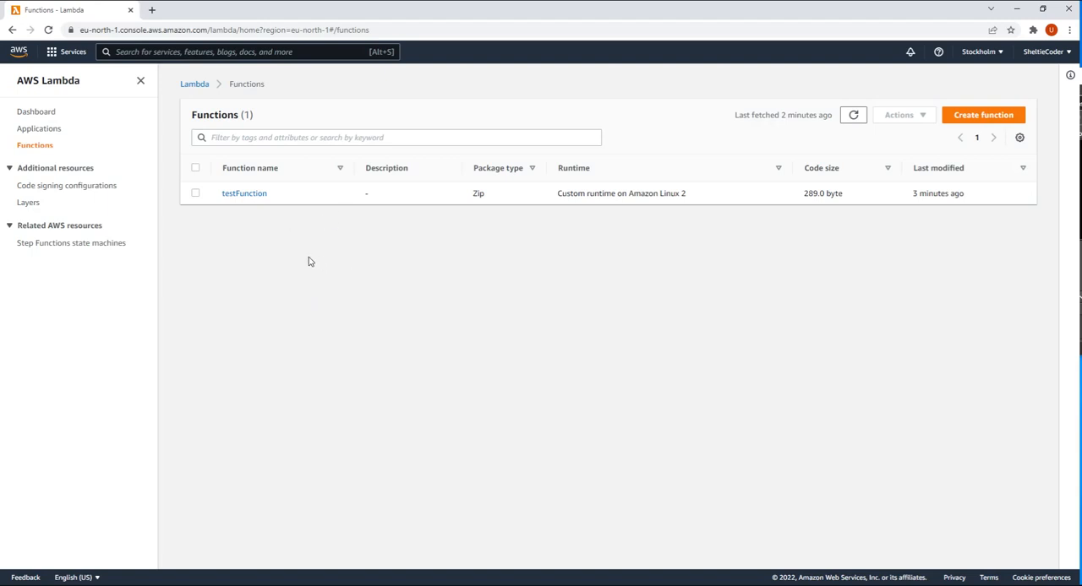
mouse_move(244, 194)
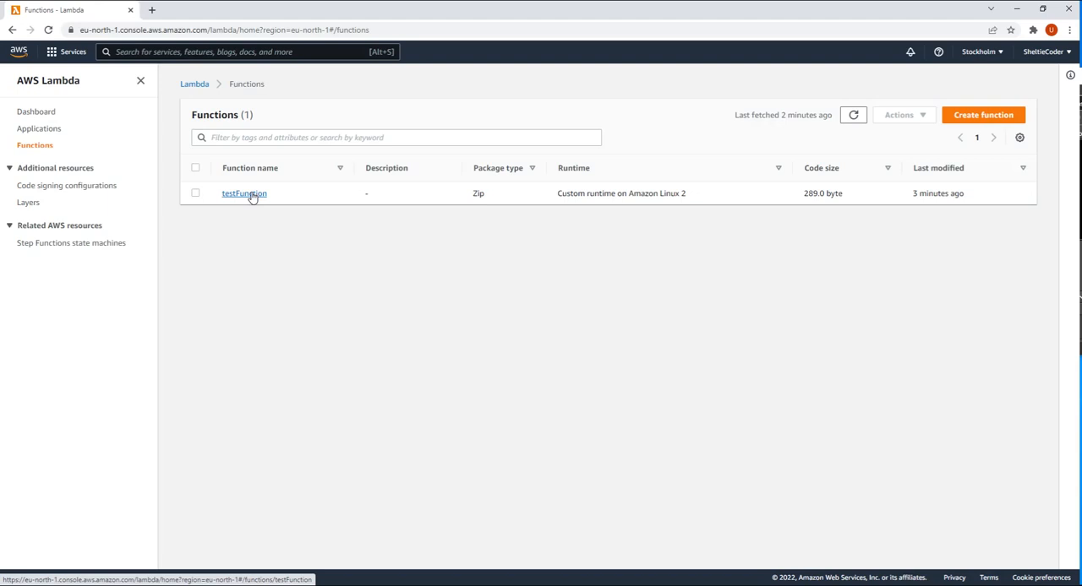
Step: Open testFunction and select the return "hello world" line in testFunction.php
click(243, 193)
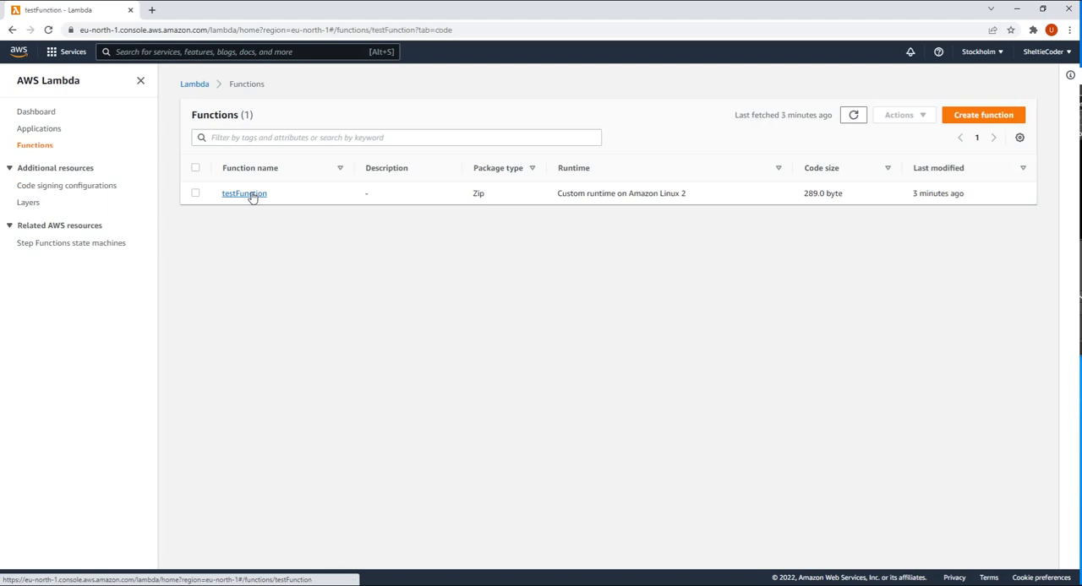
click(243, 193)
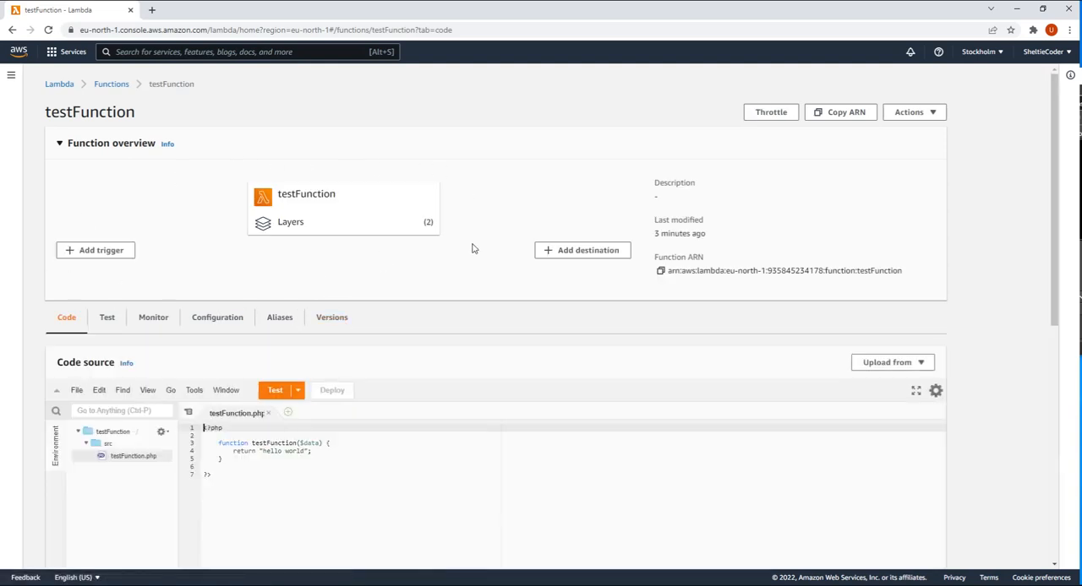
mouse_move(308, 263)
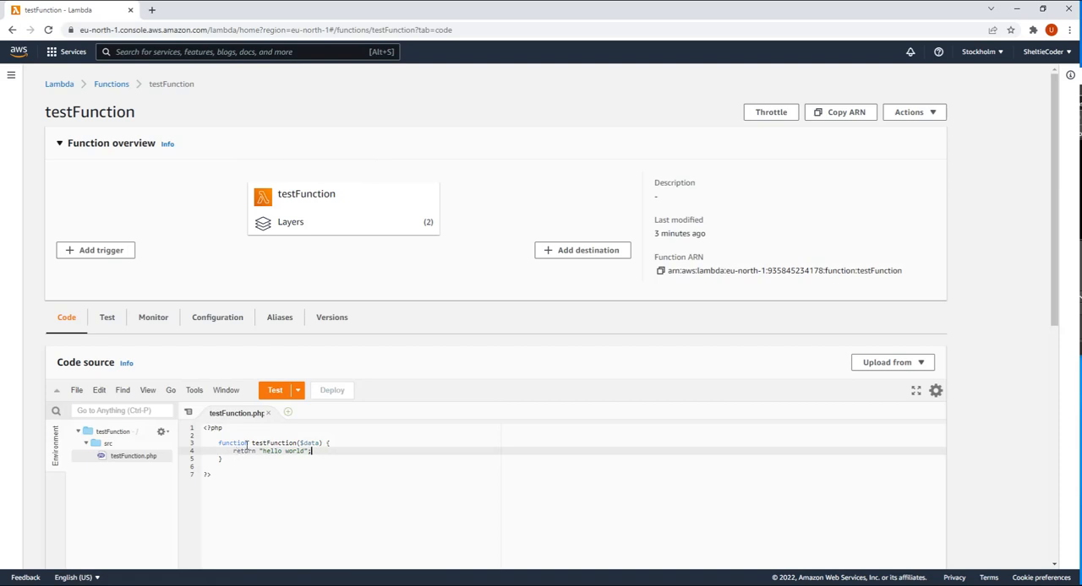
scroll(down, 3)
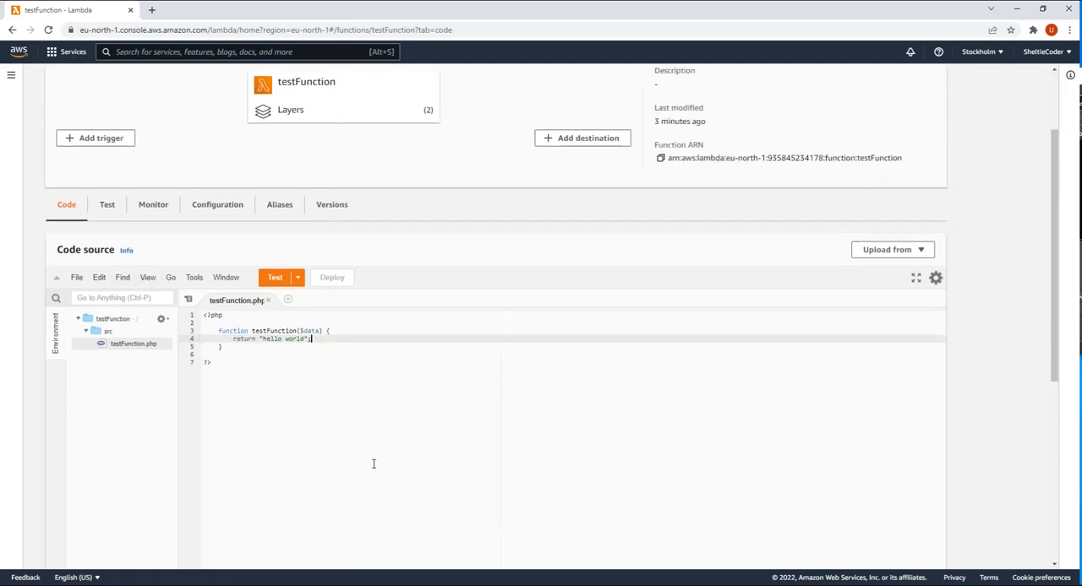
scroll(down, 3)
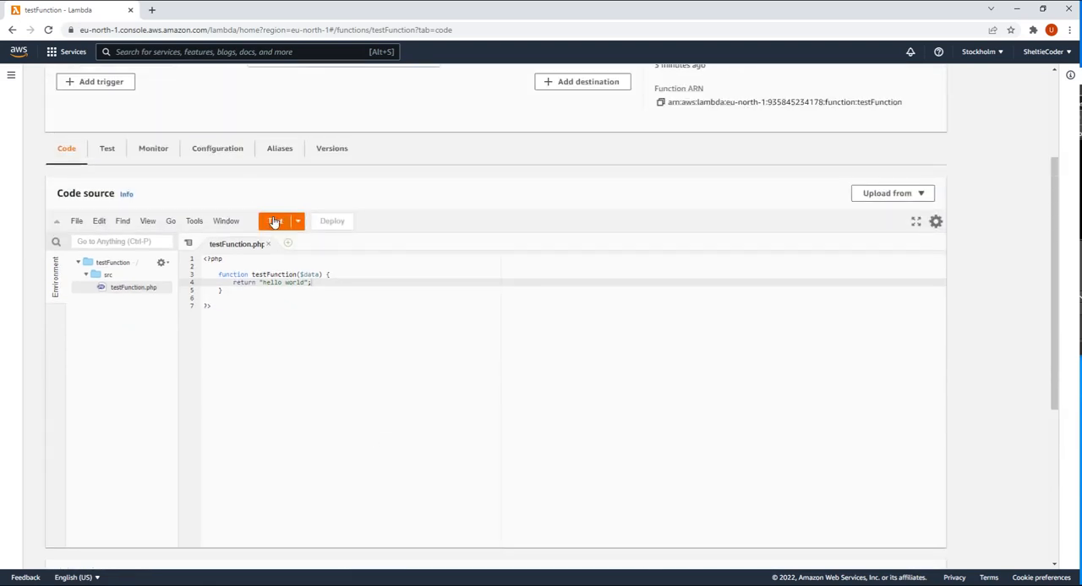
click(275, 221)
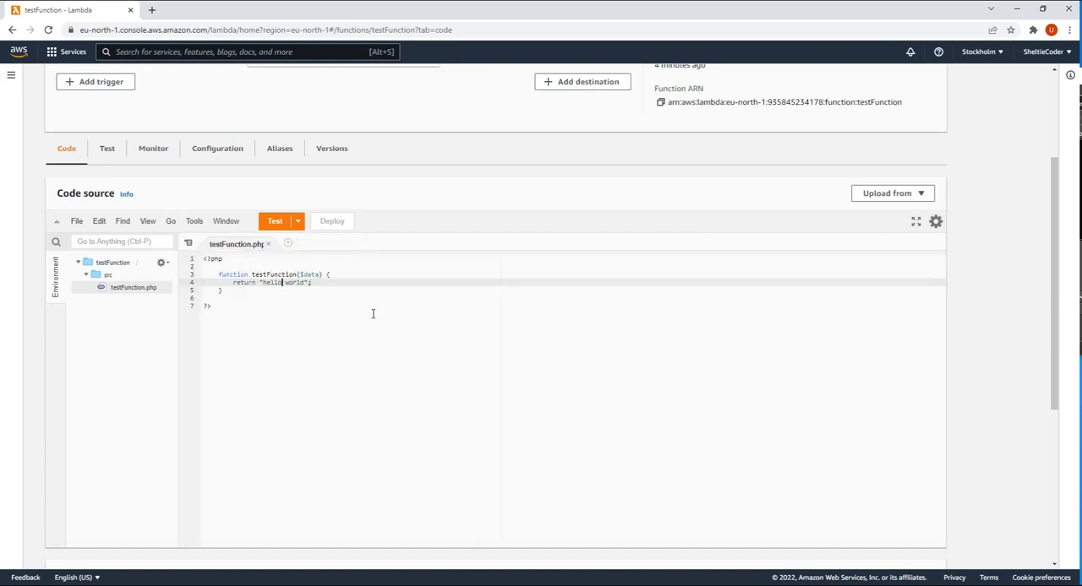
mouse_move(451, 291)
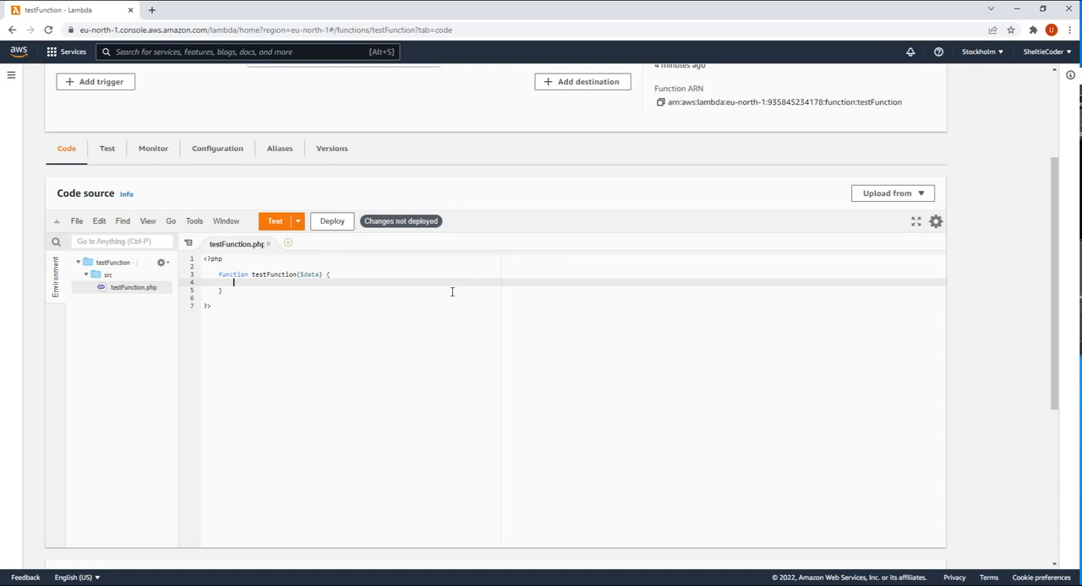
Step: Write print_r(scandir('/')); on line 4 and deploy the function
text(print_r($);)
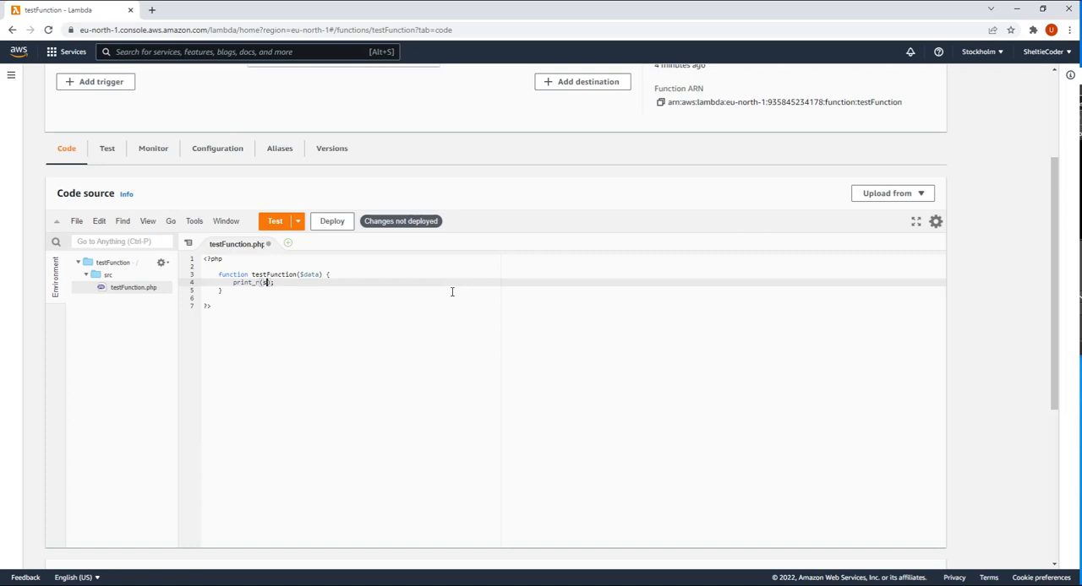
text(scandir(''))
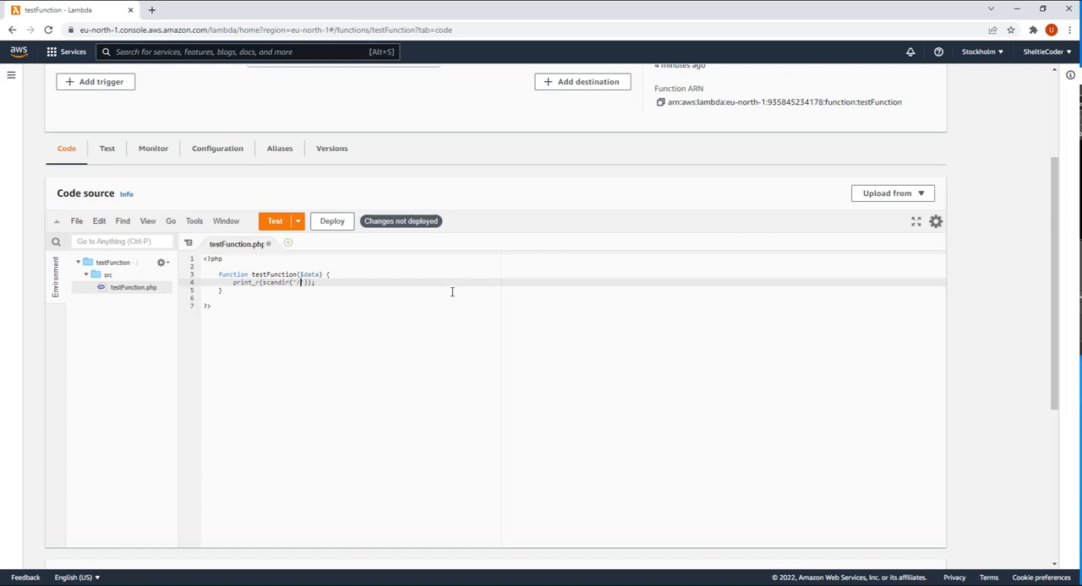
click(331, 221)
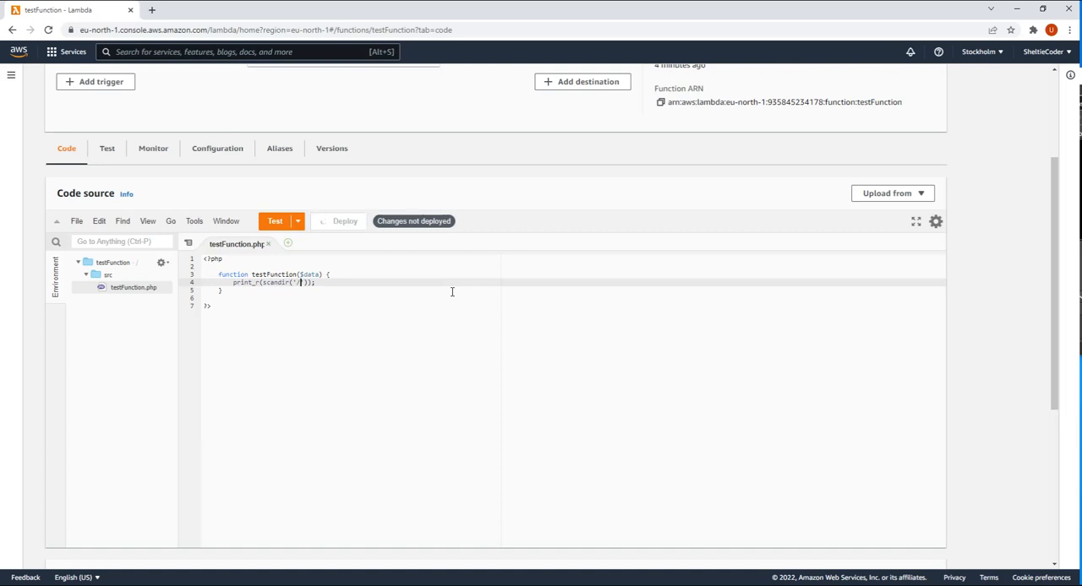
click(344, 221)
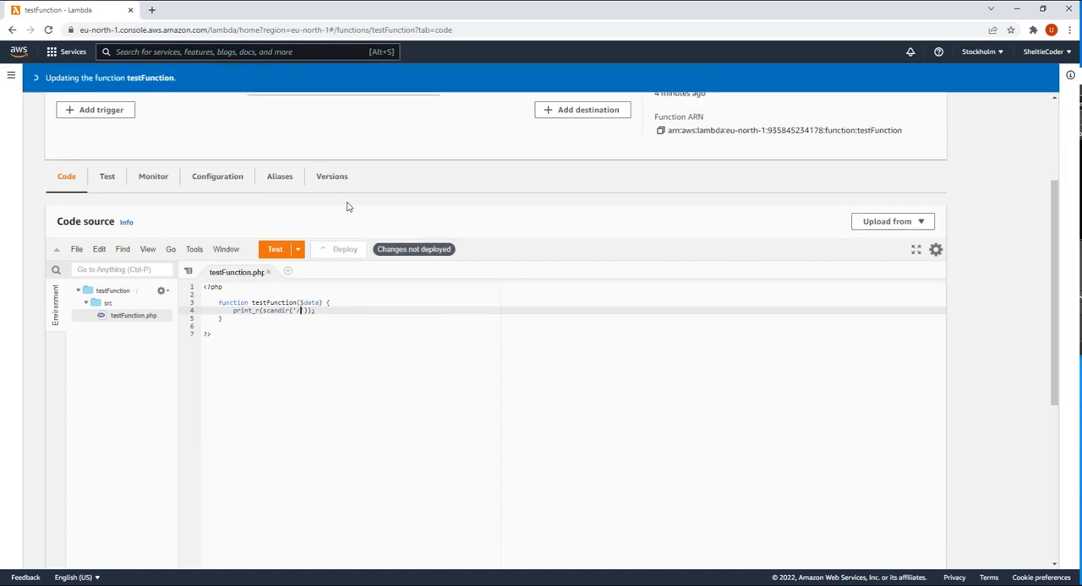
Step: Run the test event, highlight the root folder listing in Function Logs, and return to the code
click(275, 249)
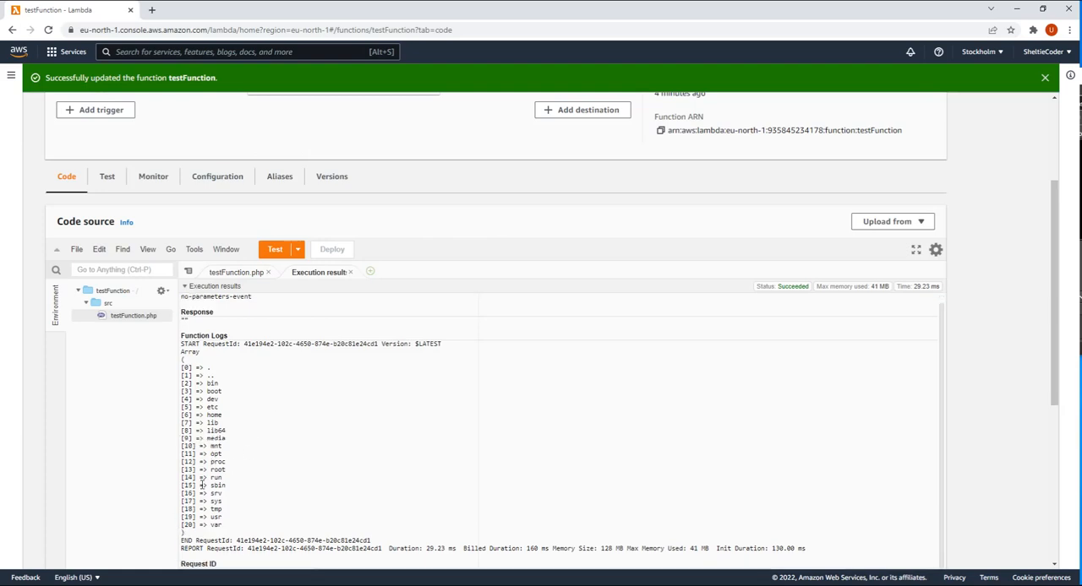
mouse_move(178, 393)
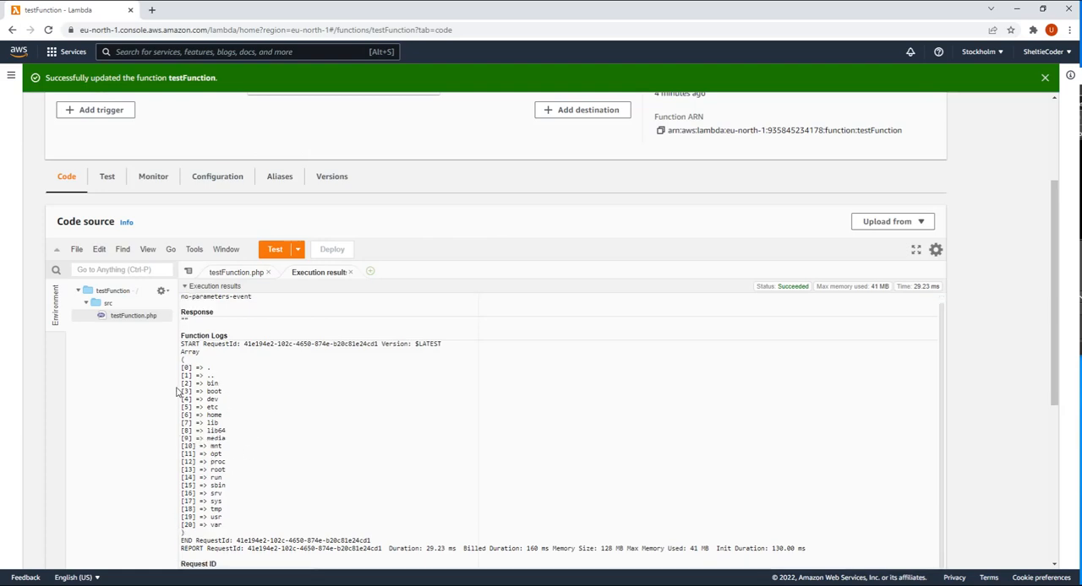
drag(180, 383, 227, 439)
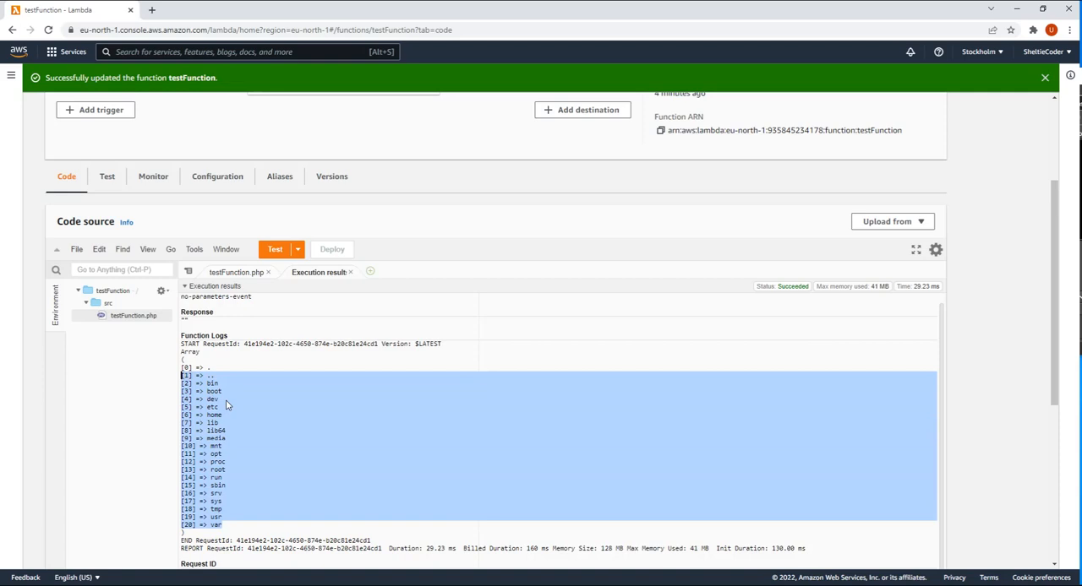
mouse_move(248, 421)
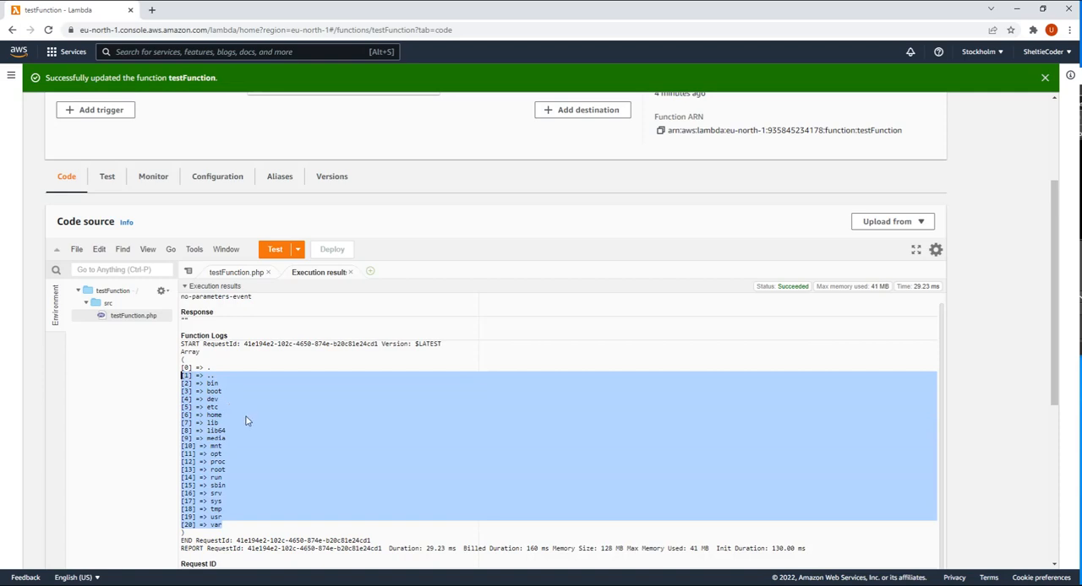
mouse_move(245, 431)
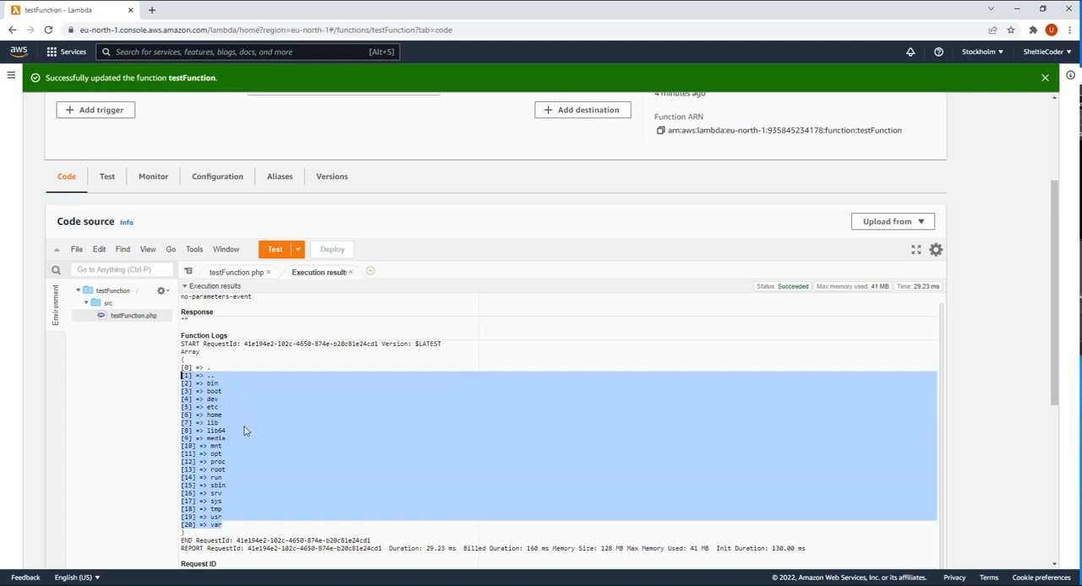
scroll(down, 3)
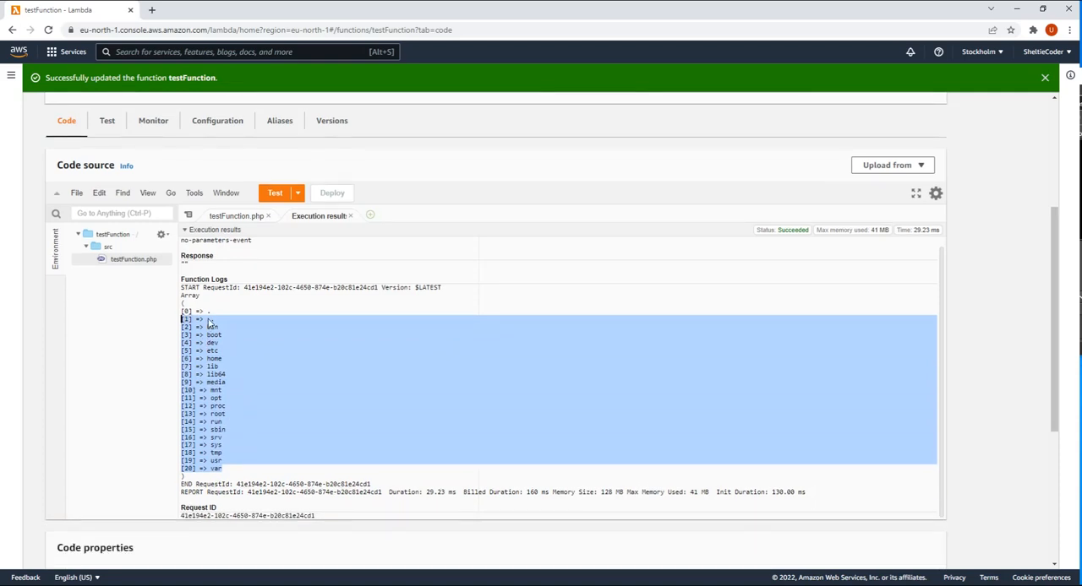
mouse_move(237, 328)
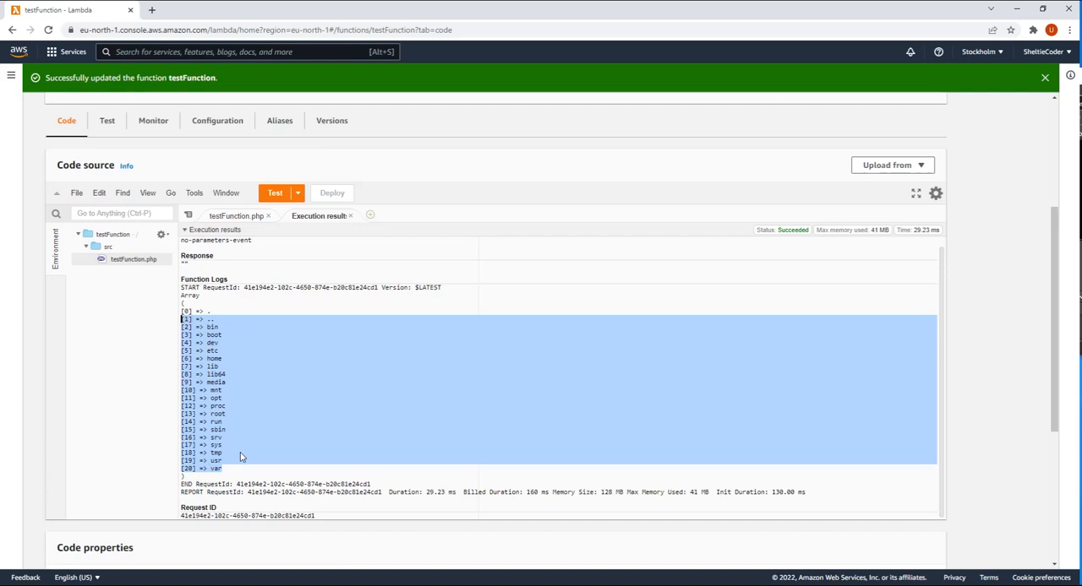
mouse_move(267, 461)
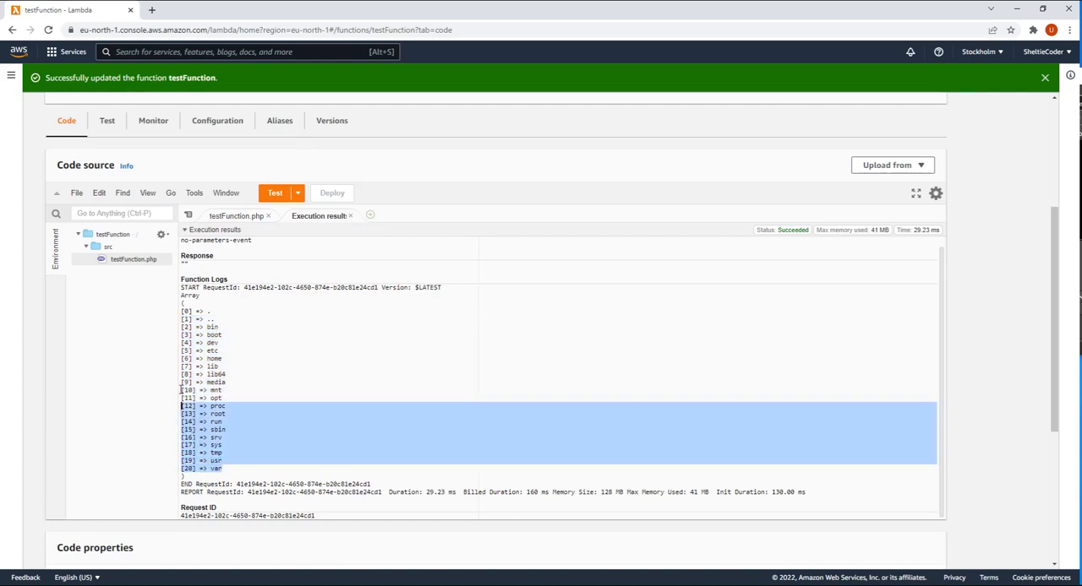
click(212, 343)
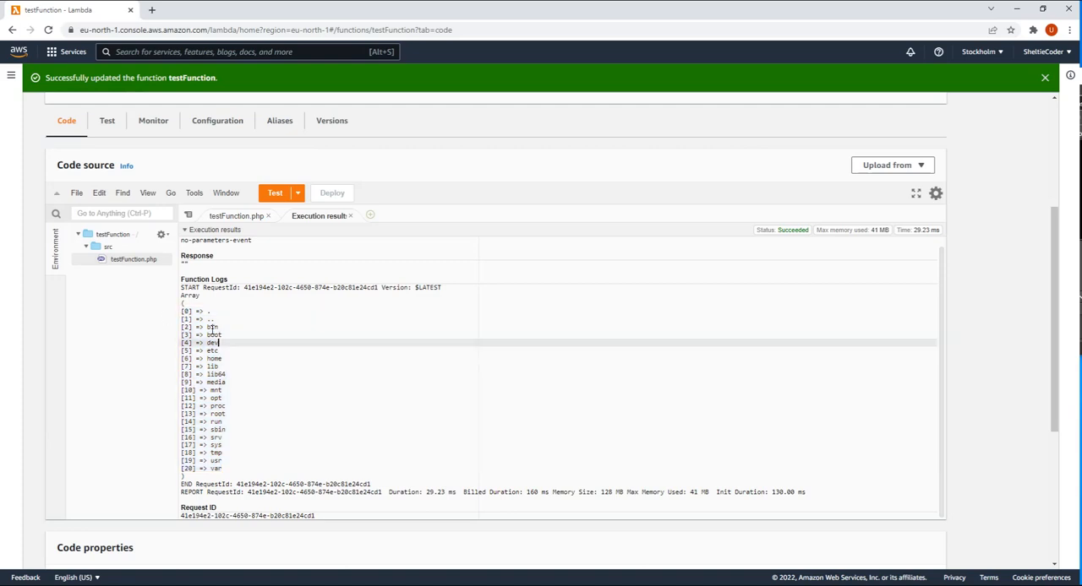
mouse_move(147, 332)
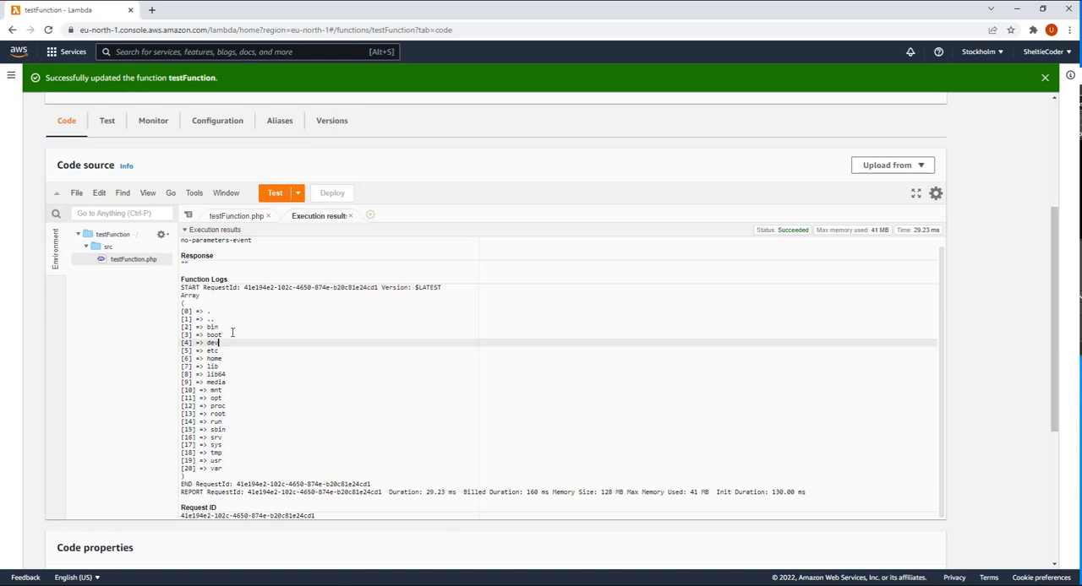
scroll(down, 3)
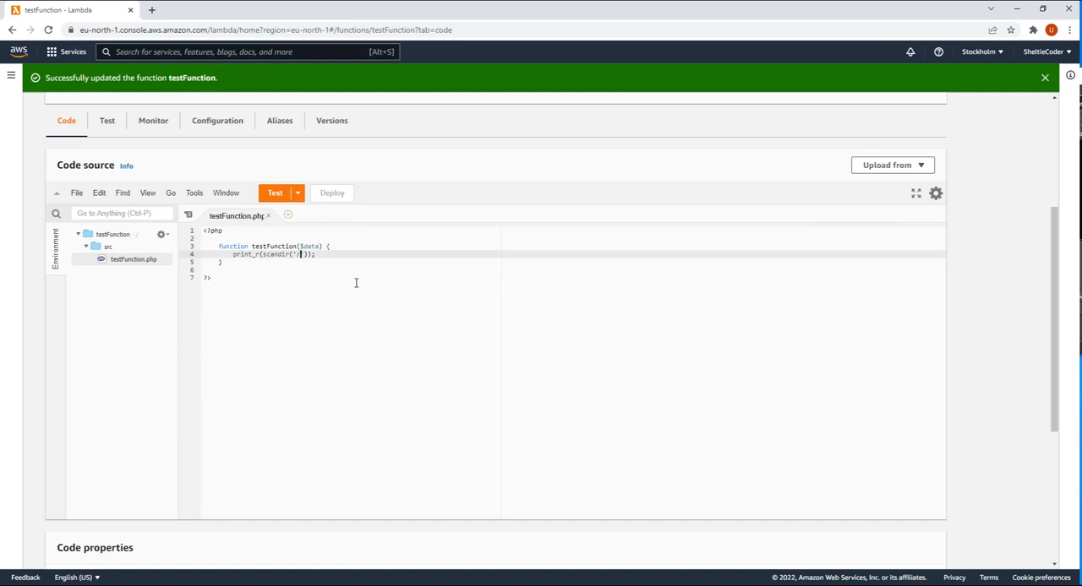
Step: Change the scandir path to /var/task and run a test listing only src
text(var/task/)
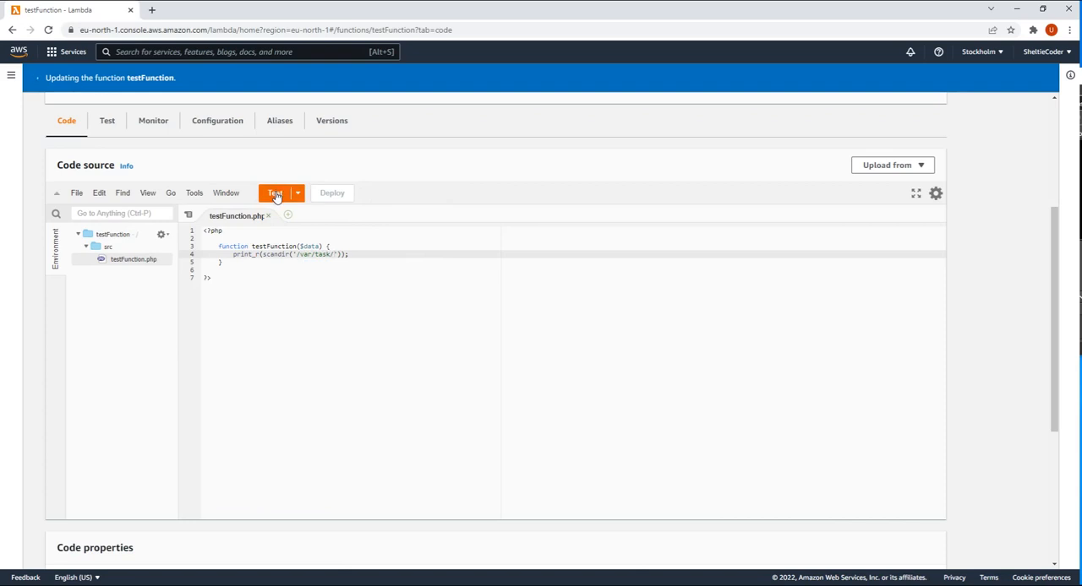
click(274, 193)
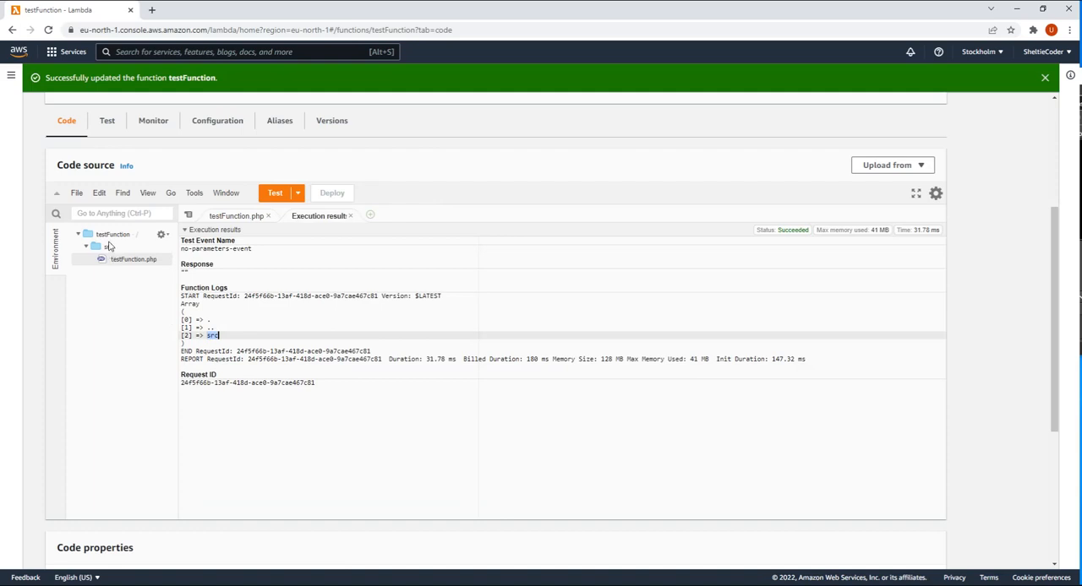
click(132, 260)
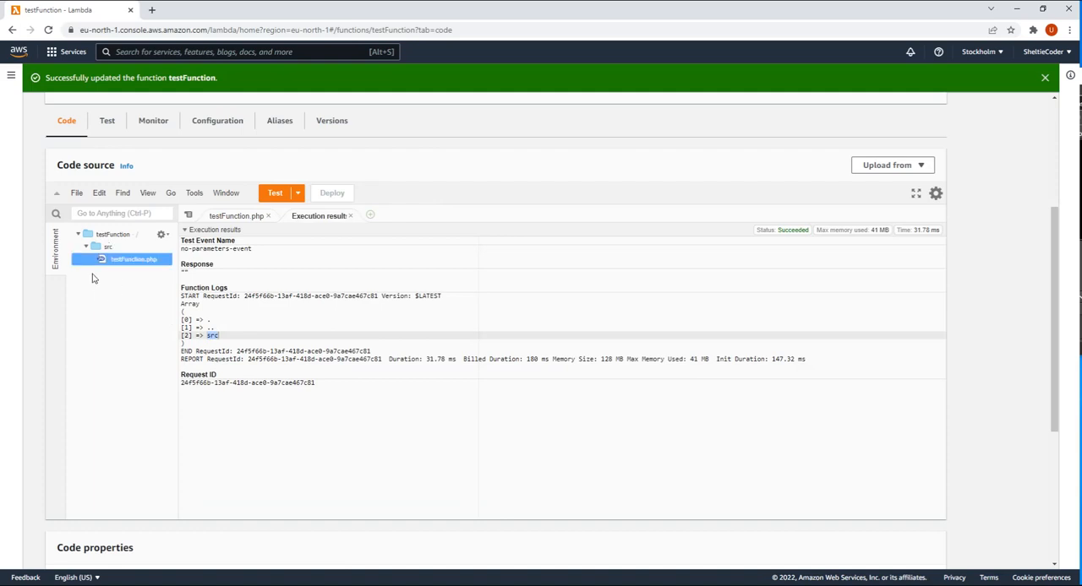
Step: Create an empty hello.php in the testFunction root folder and rerun the test
right_click(109, 234)
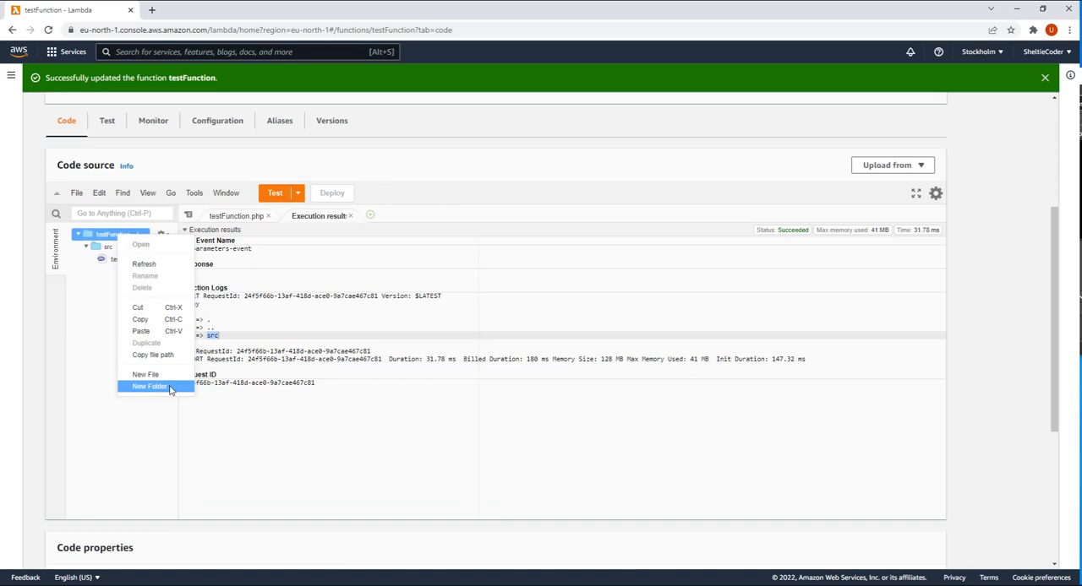
click(149, 386)
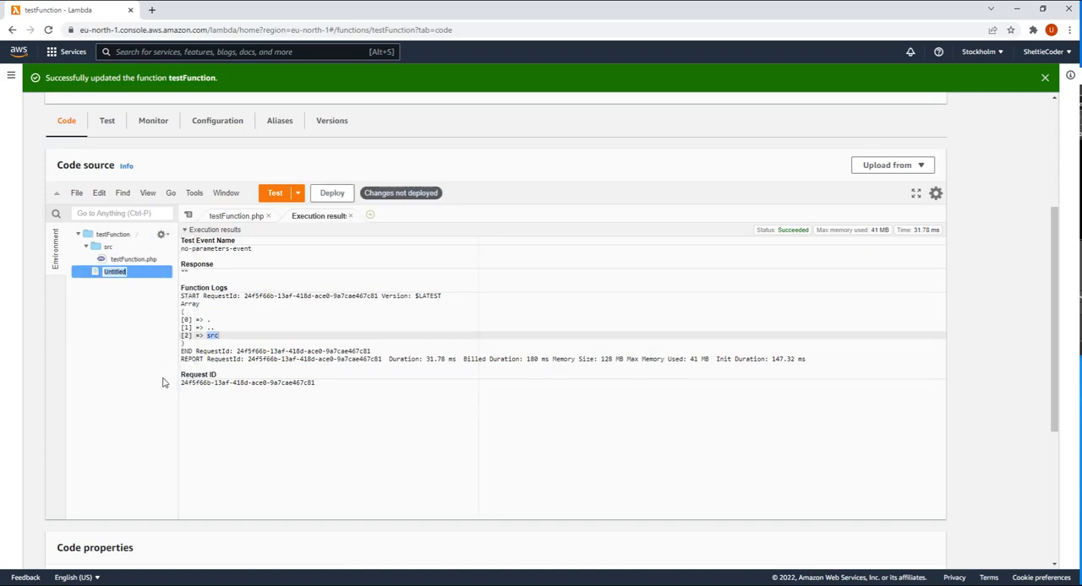
text(hello.php)
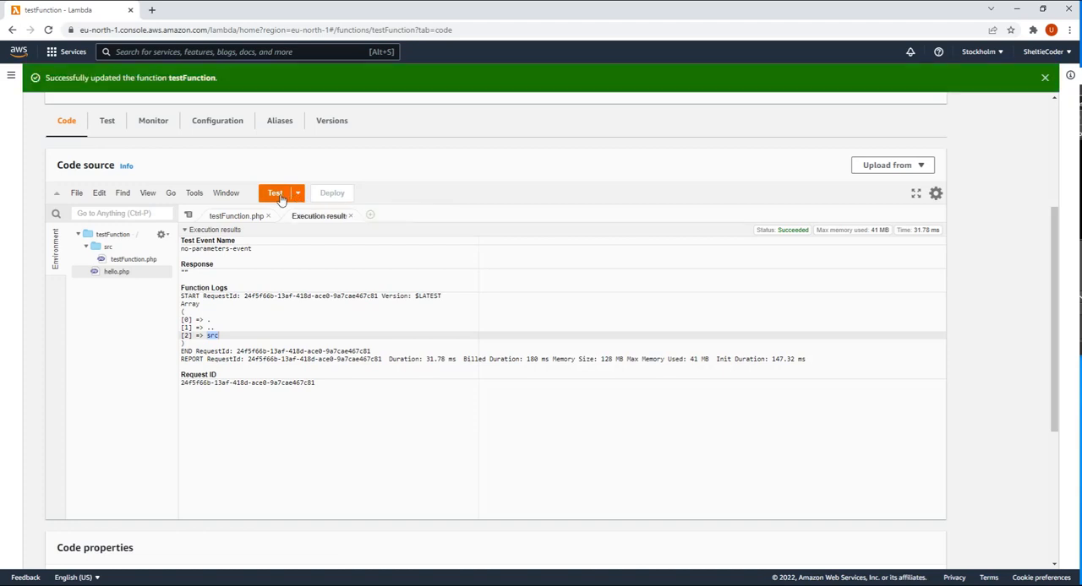
click(274, 193)
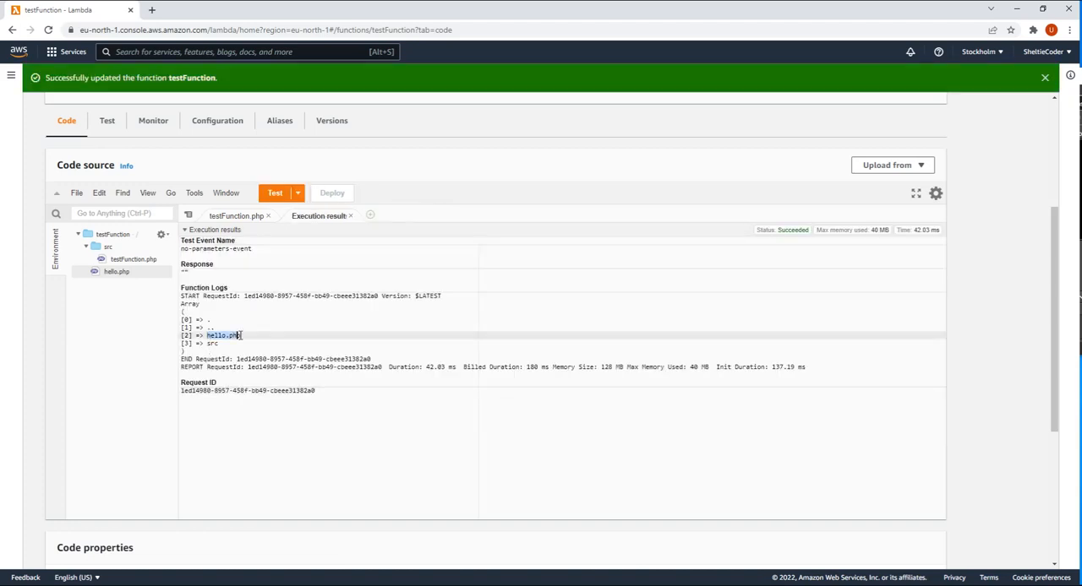
click(116, 272)
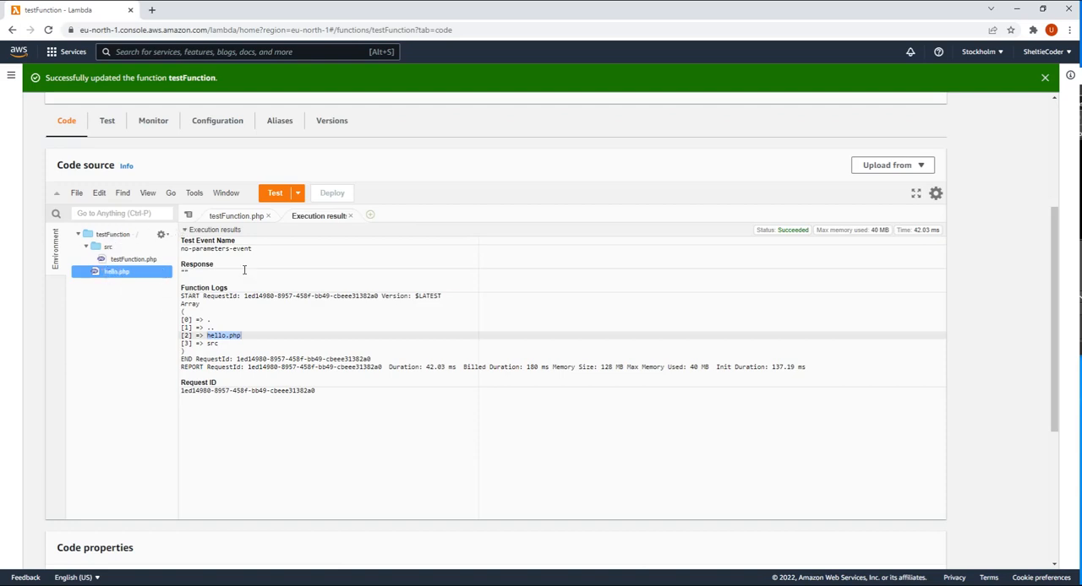
mouse_move(235, 364)
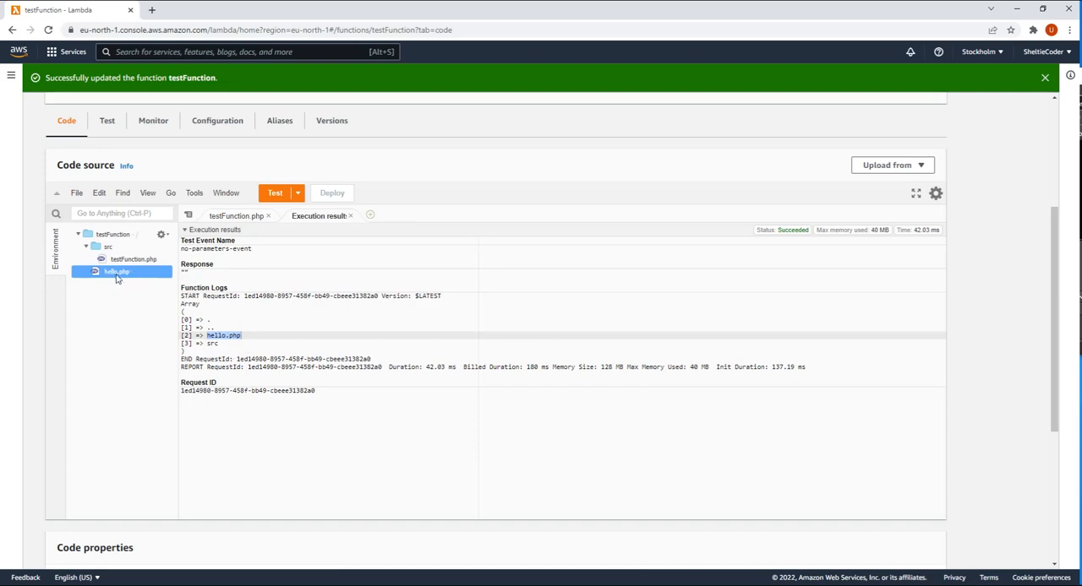
Step: Delete hello.php from the file tree and confirm the removal
right_click(117, 271)
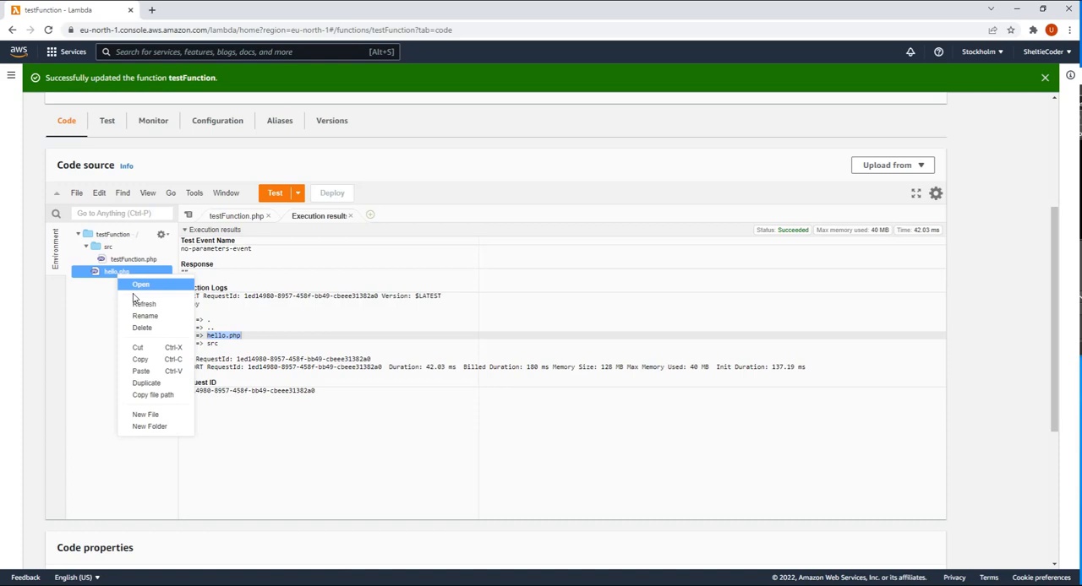
mouse_move(142, 328)
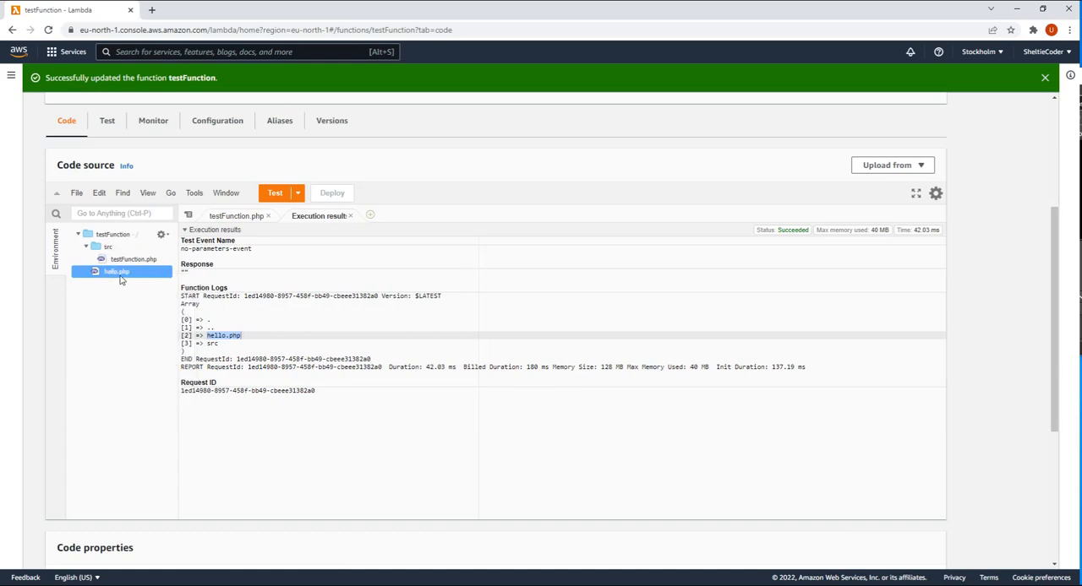
right_click(117, 272)
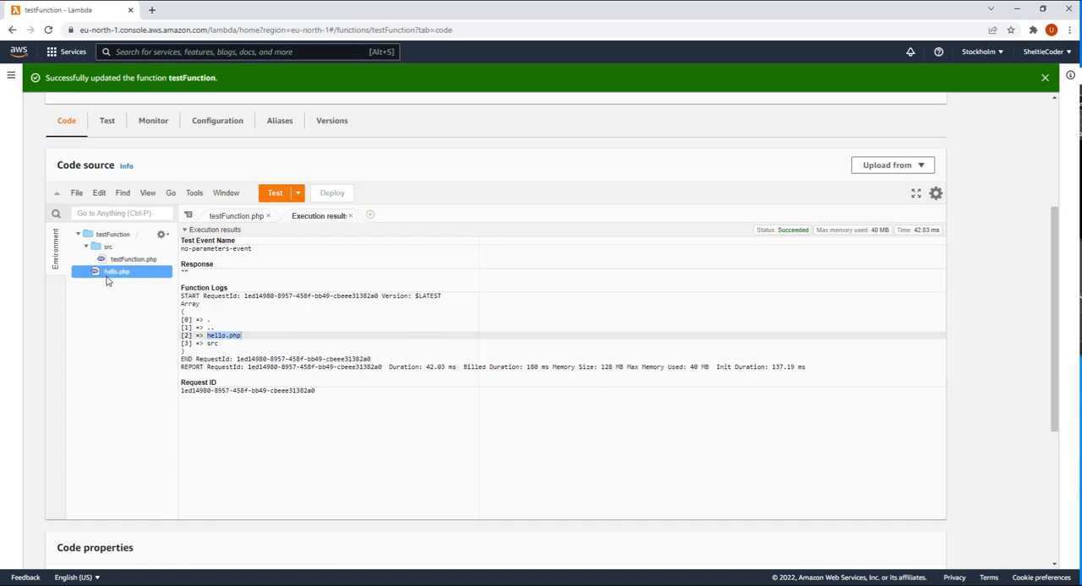
mouse_move(125, 276)
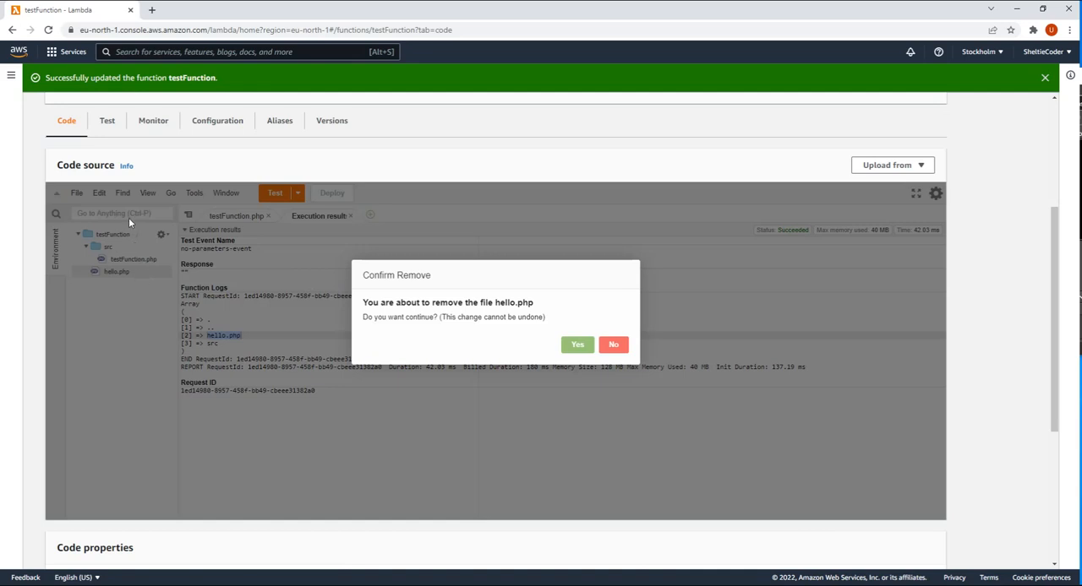
click(577, 345)
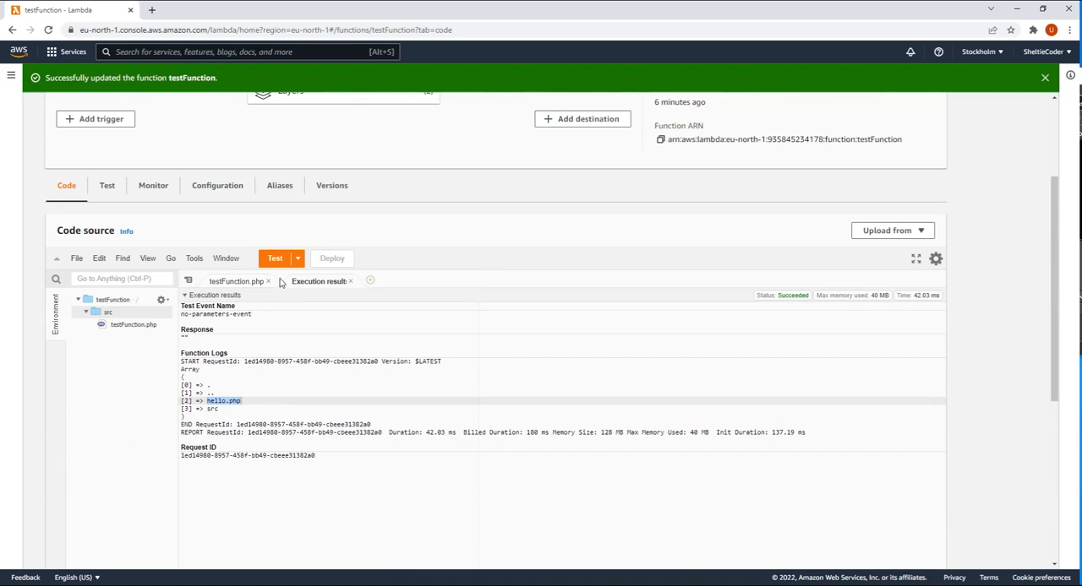
Step: Change the scandir path in testFunction.php to '/opt/' and run the test
click(349, 282)
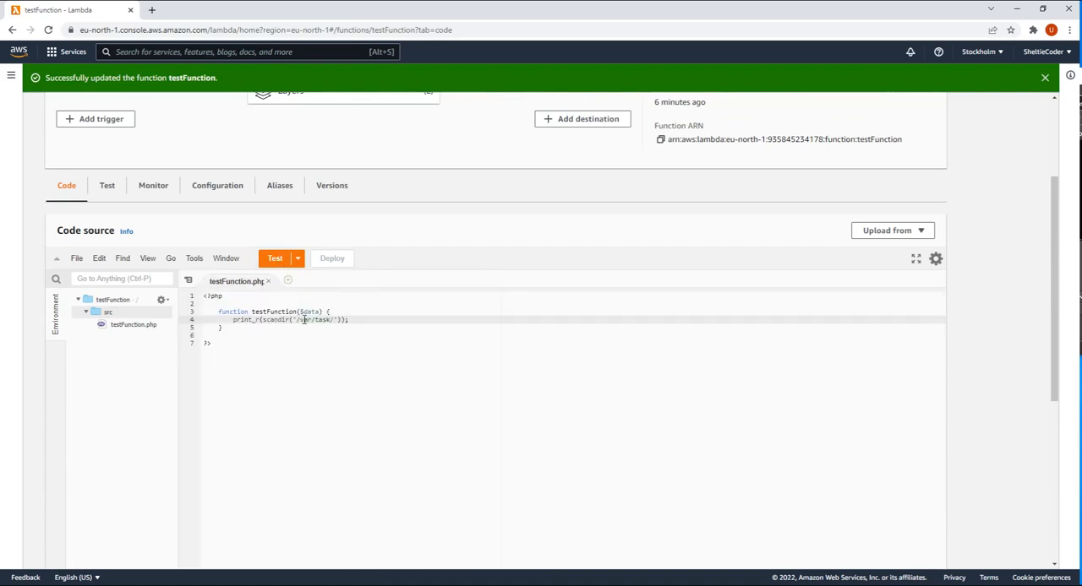
double_click(312, 319)
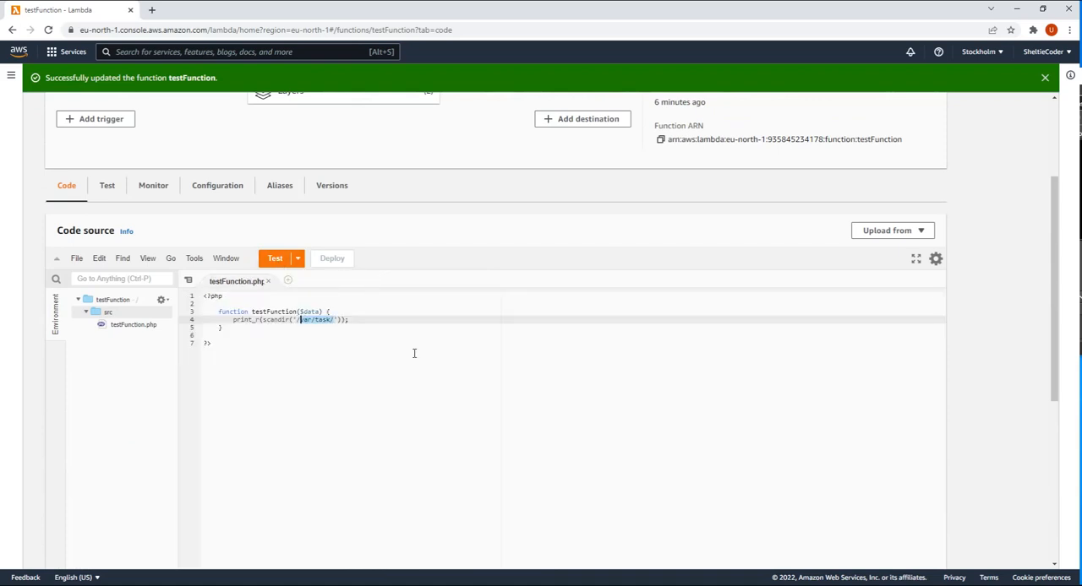
text(/opt/)
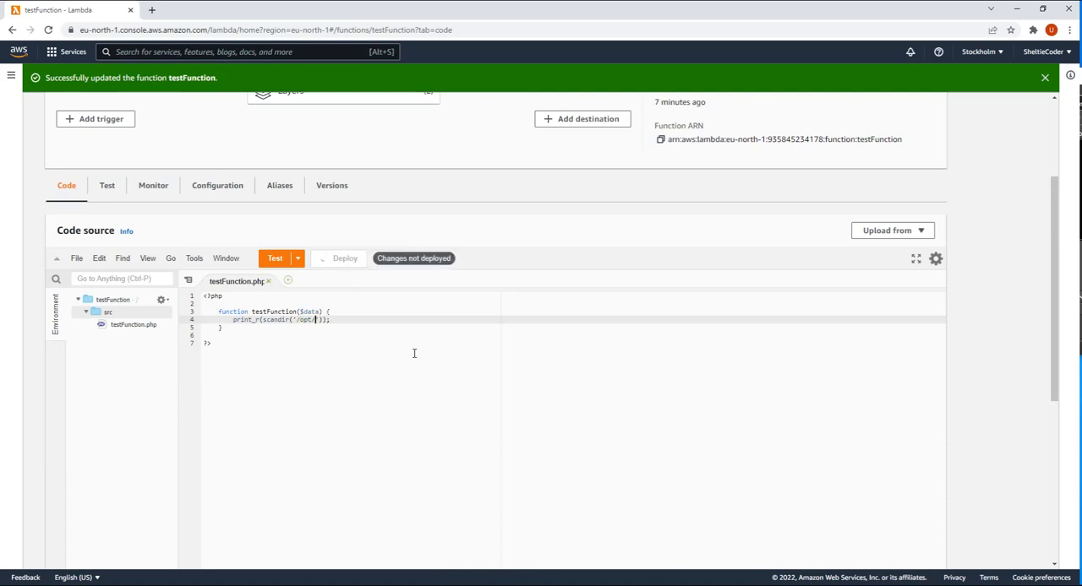
click(343, 258)
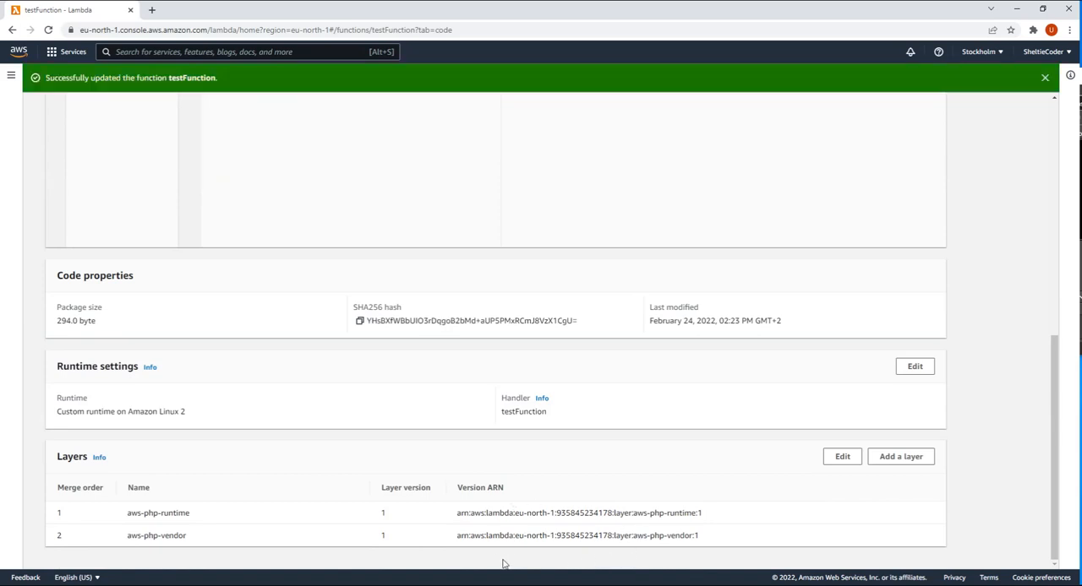
mouse_move(531, 497)
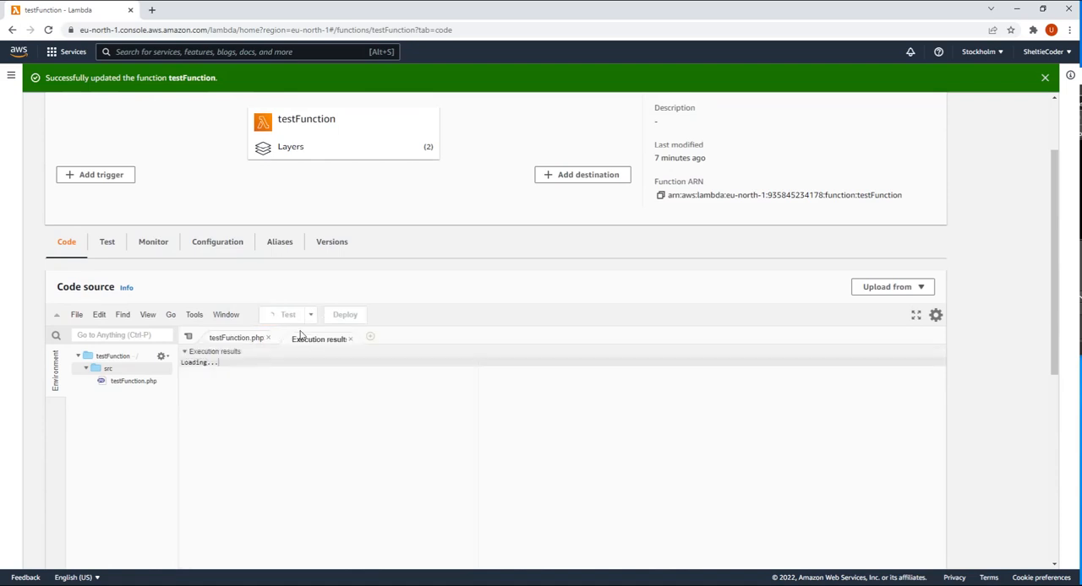
Step: Compare the logged bin, bootstrap, lib and vendor entries with the aws-php-vendor layer
click(287, 315)
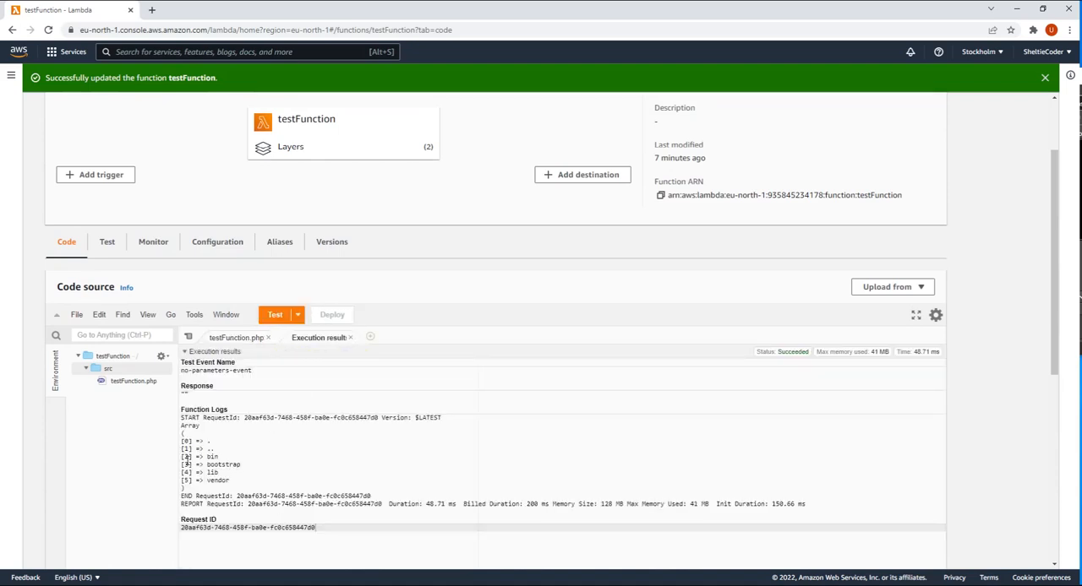
scroll(down, 3)
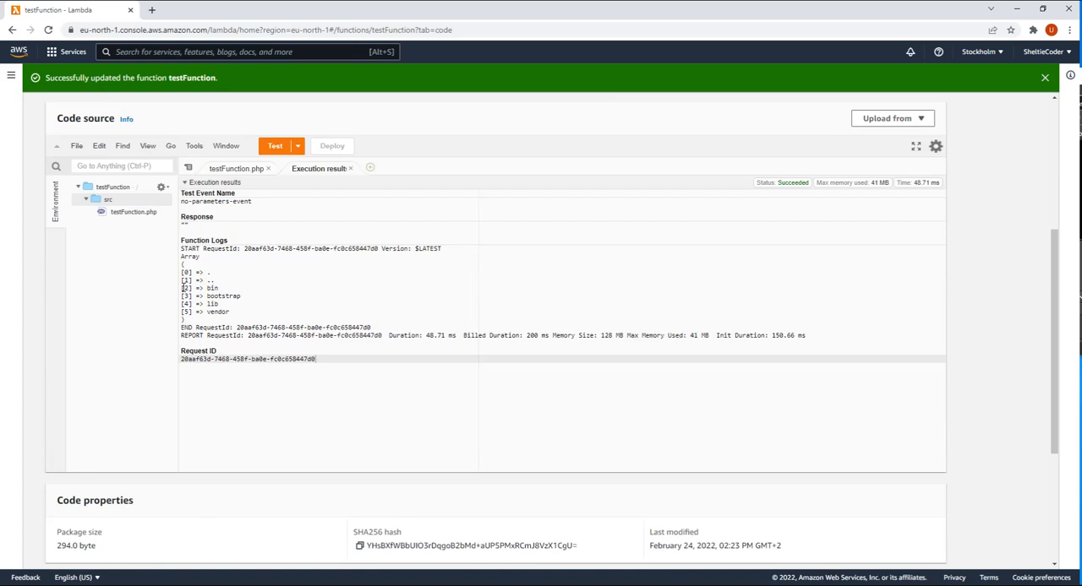
drag(181, 288, 230, 311)
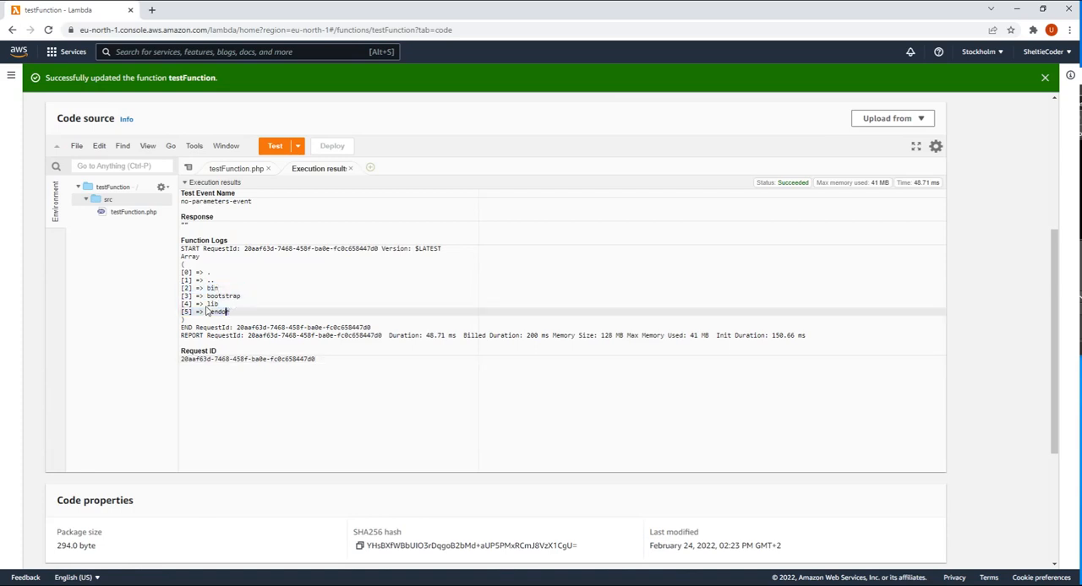
drag(188, 289, 218, 312)
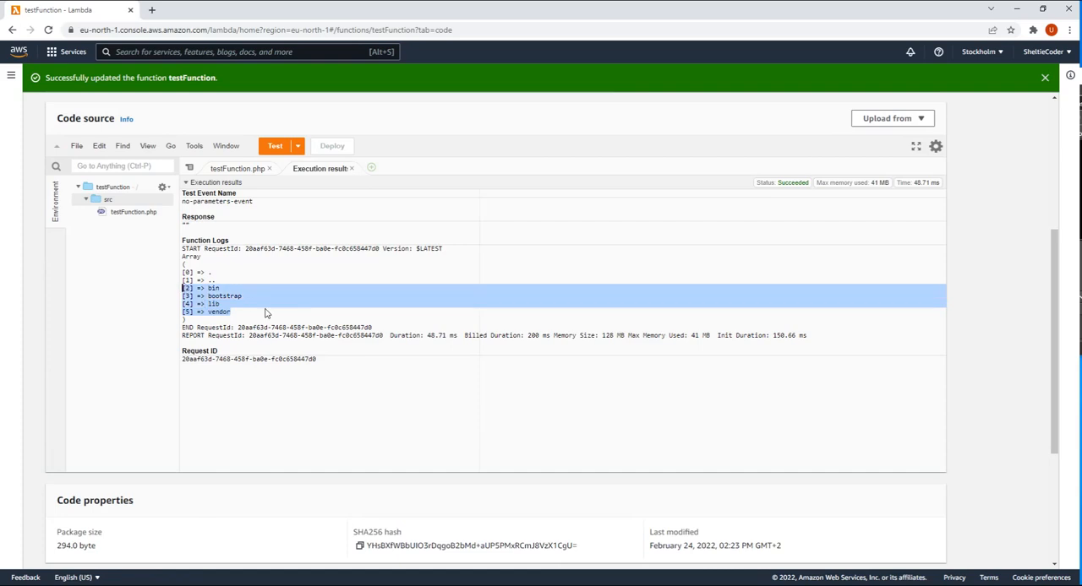
scroll(down, 3)
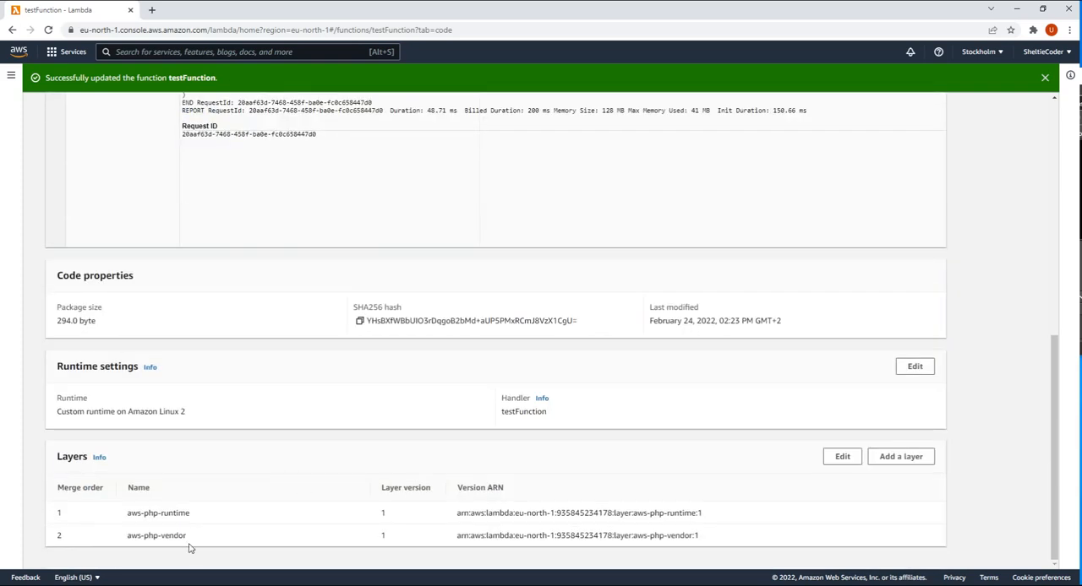
double_click(156, 535)
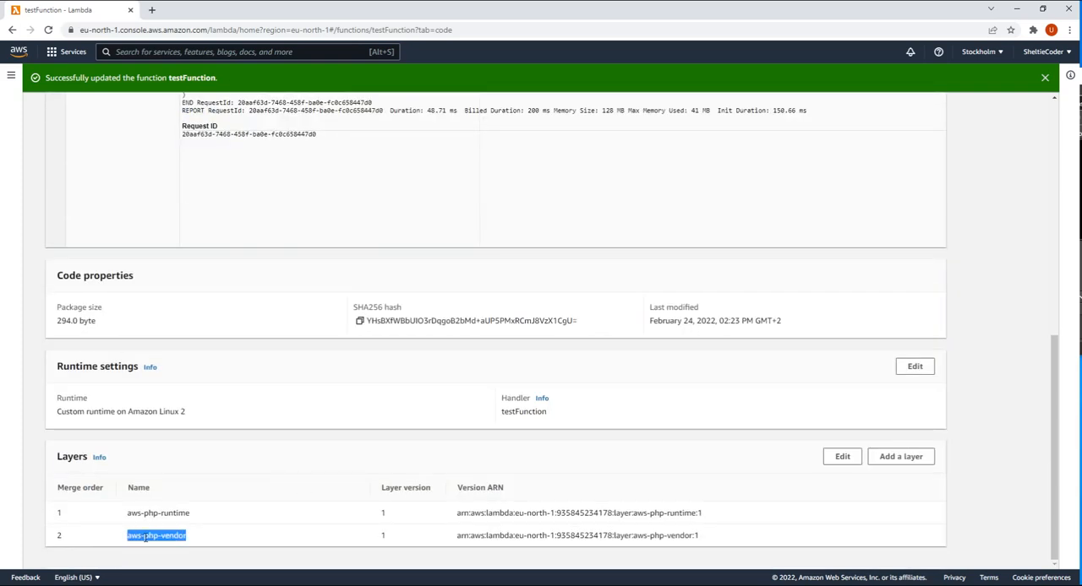
mouse_move(277, 499)
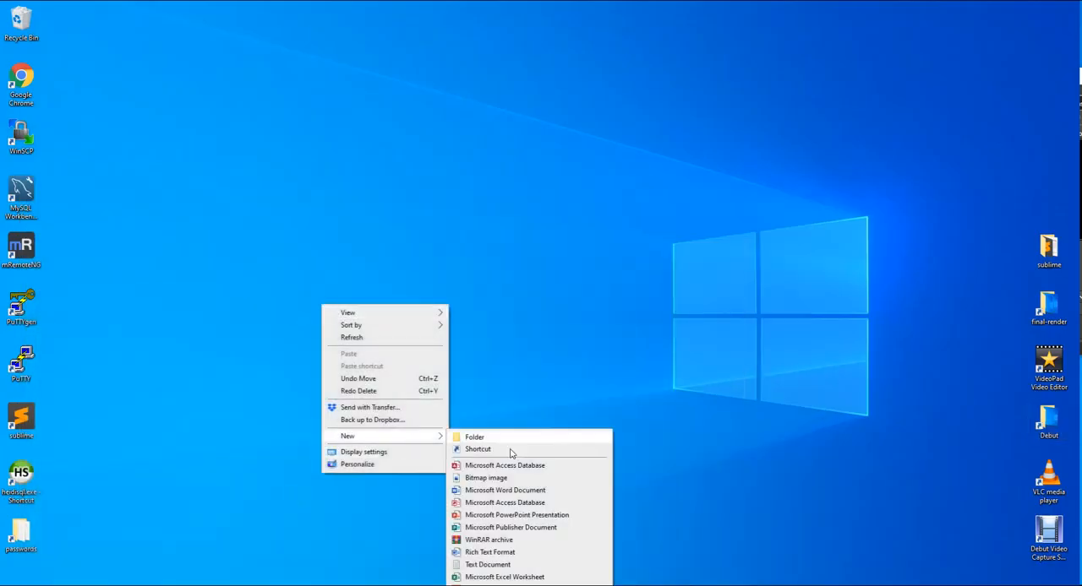
Step: Make a desktop includes folder with include.php, accept the .php extension, and open it in EditPlus
click(474, 437)
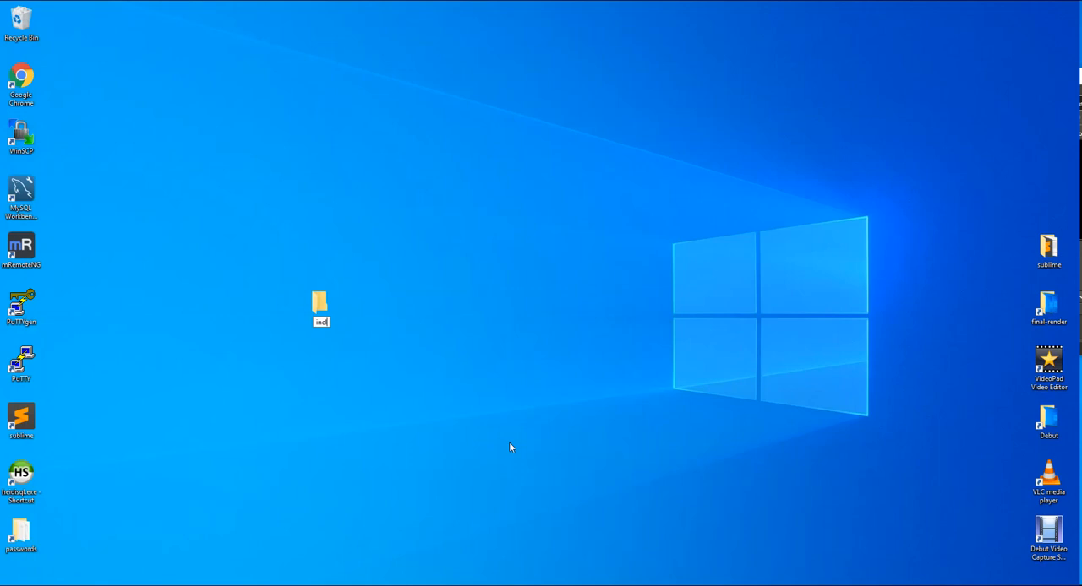
double_click(320, 306)
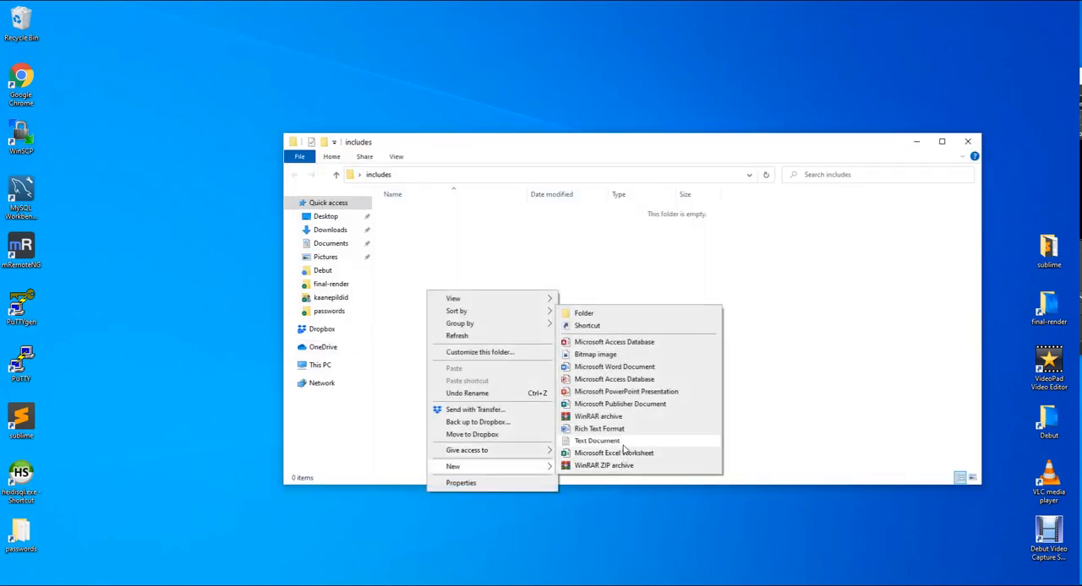
click(597, 440)
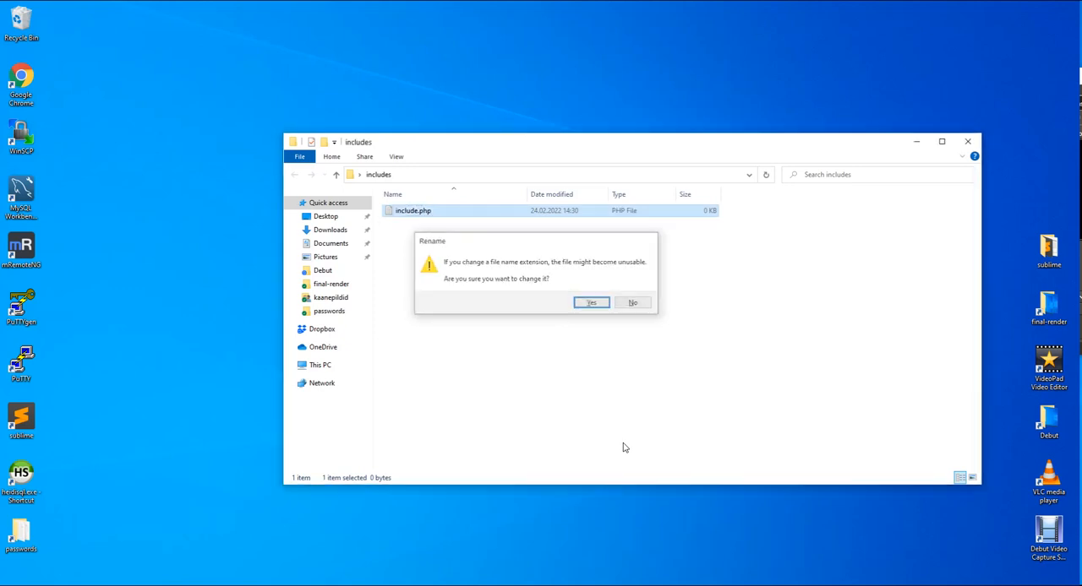
click(591, 302)
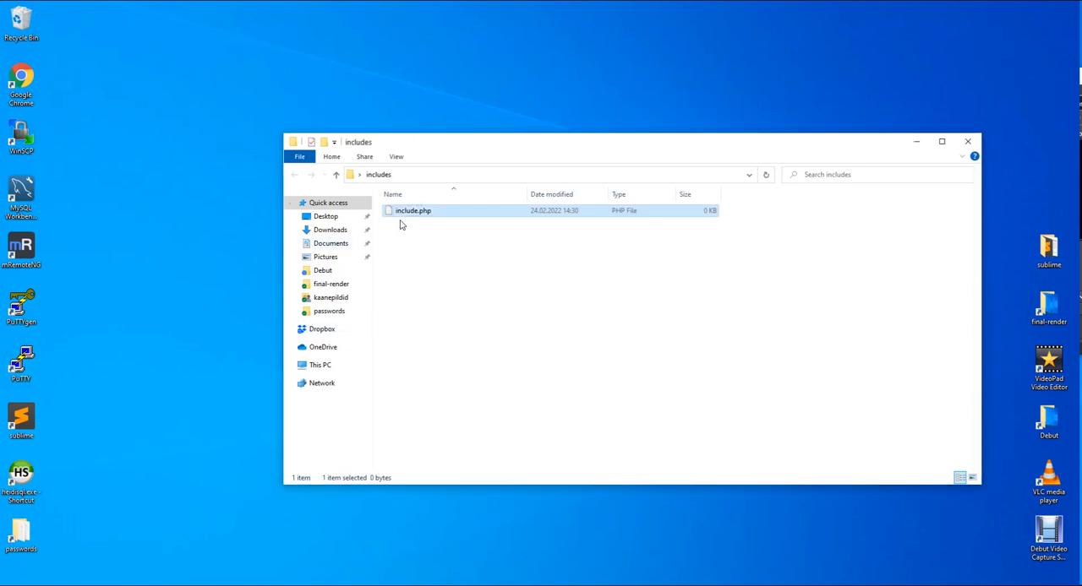
double_click(412, 211)
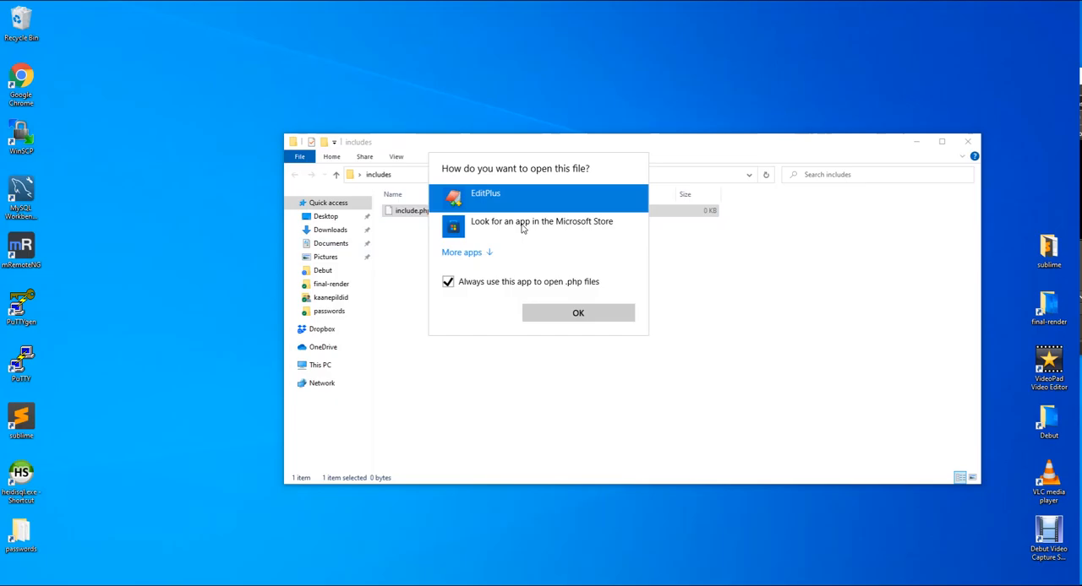
click(578, 312)
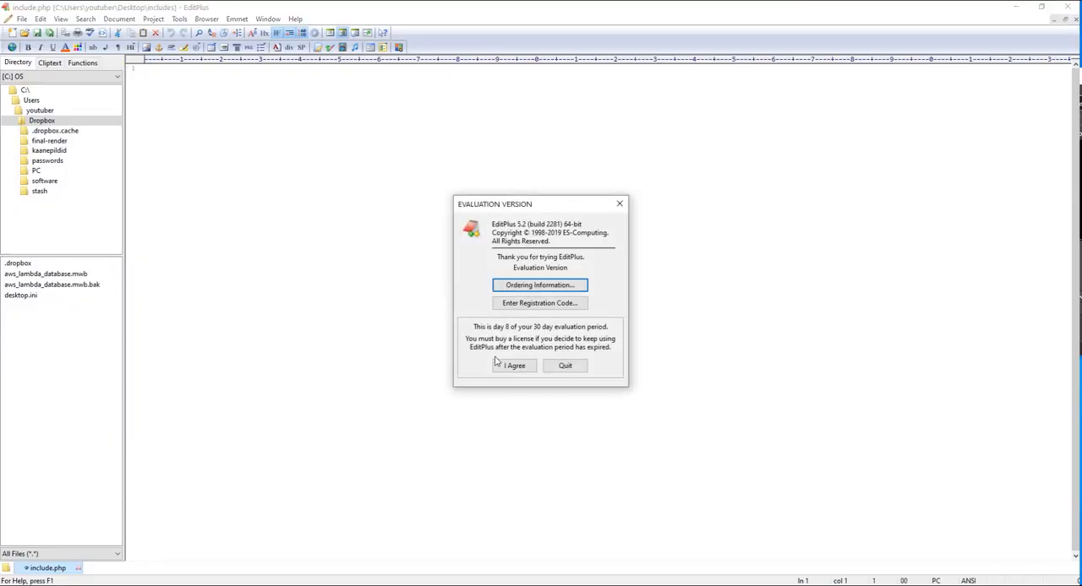
Step: Dismiss the evaluation notice and type class helper with hello() returning 'hi from include file'
click(512, 365)
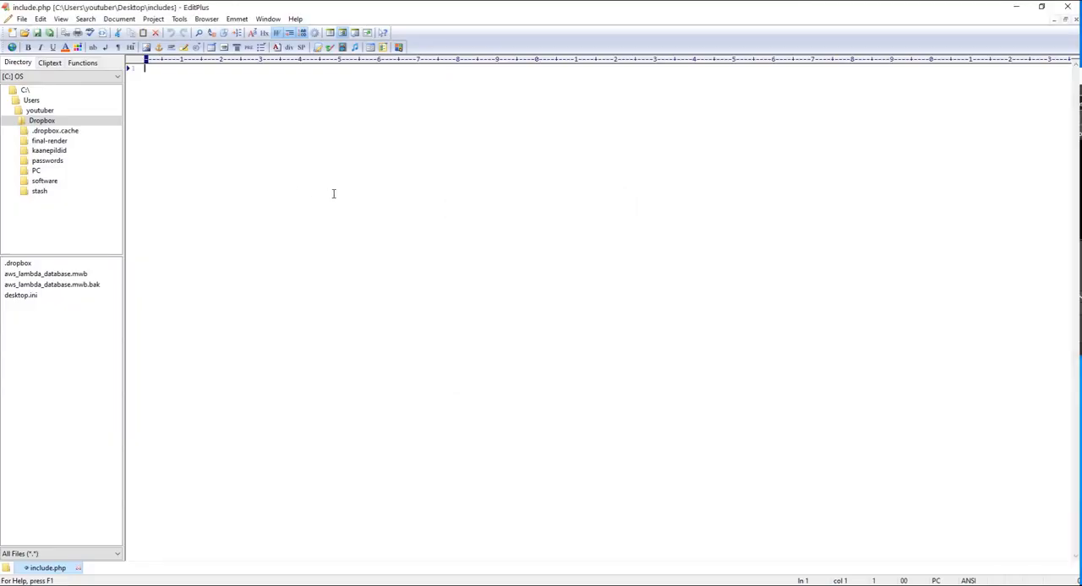
text(<?php)
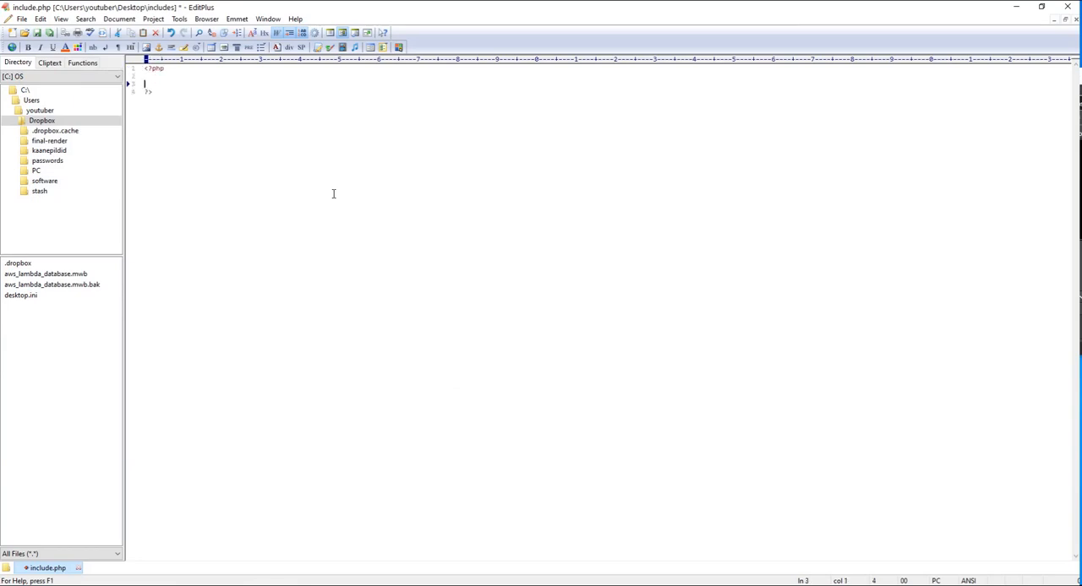
text(class)
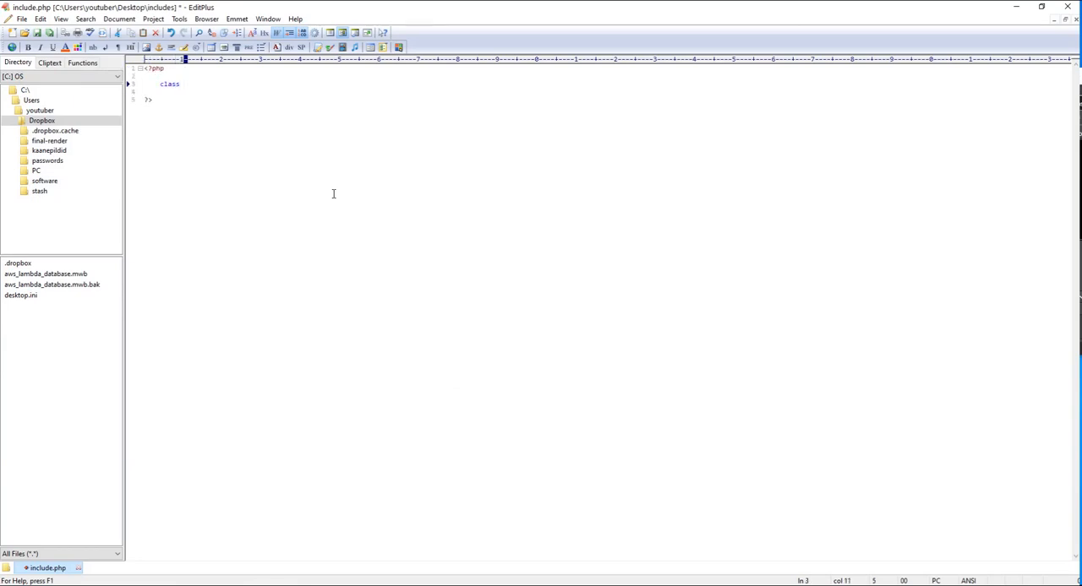
text(helper {)
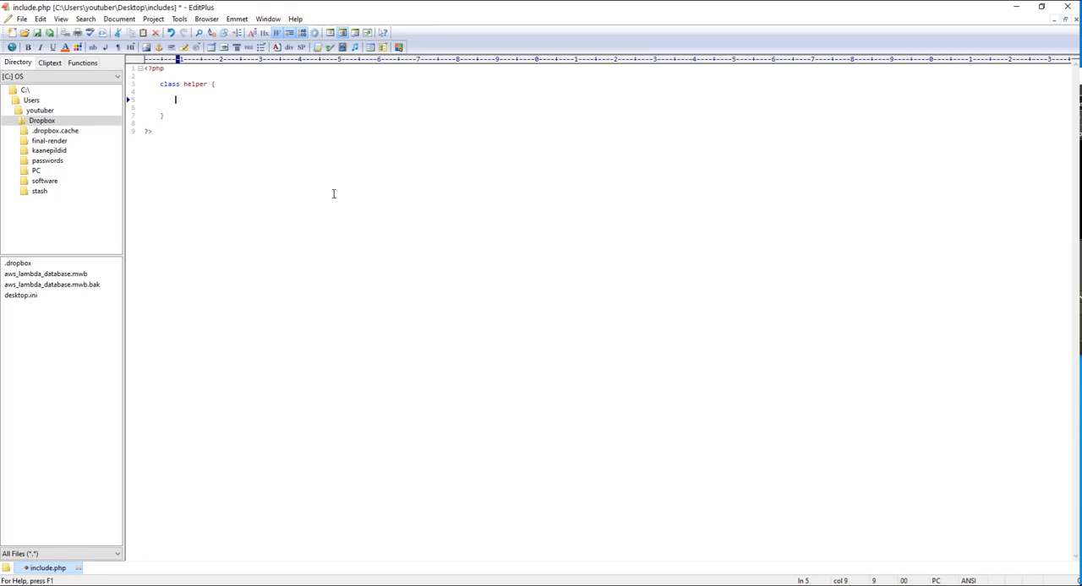
text(fuct)
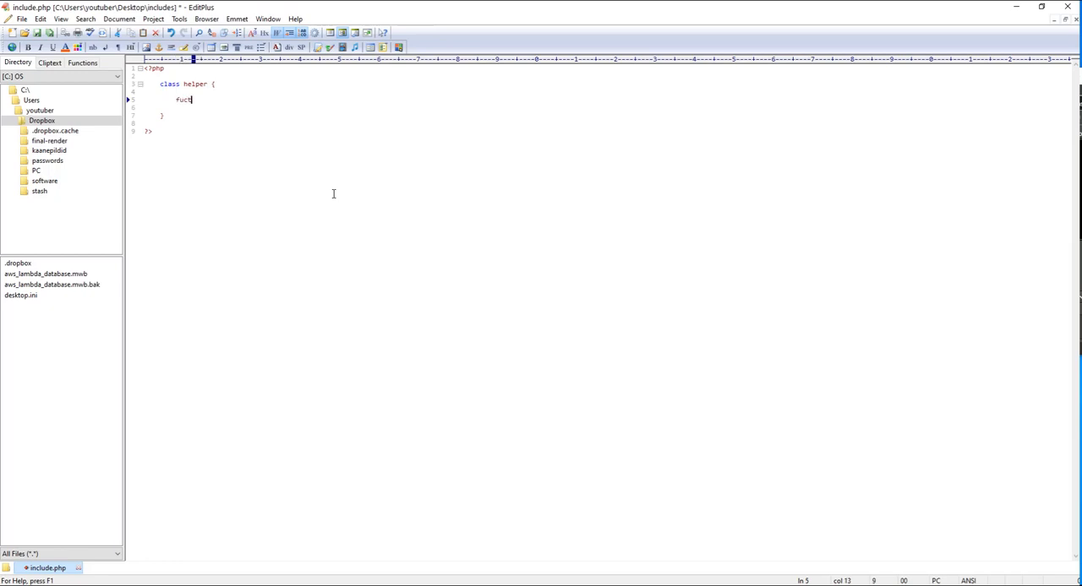
text(ion hello)
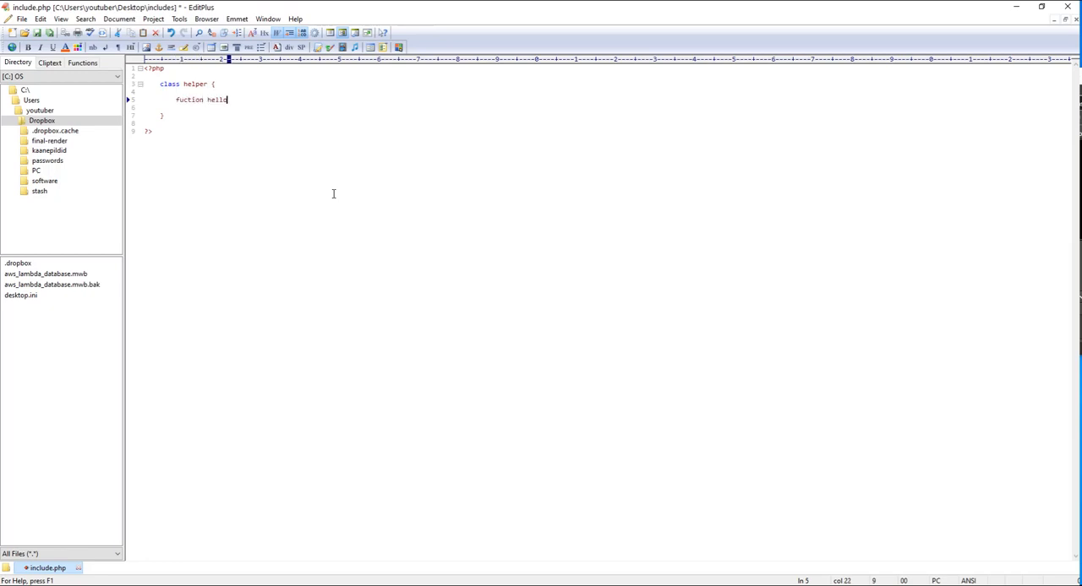
text(() {)
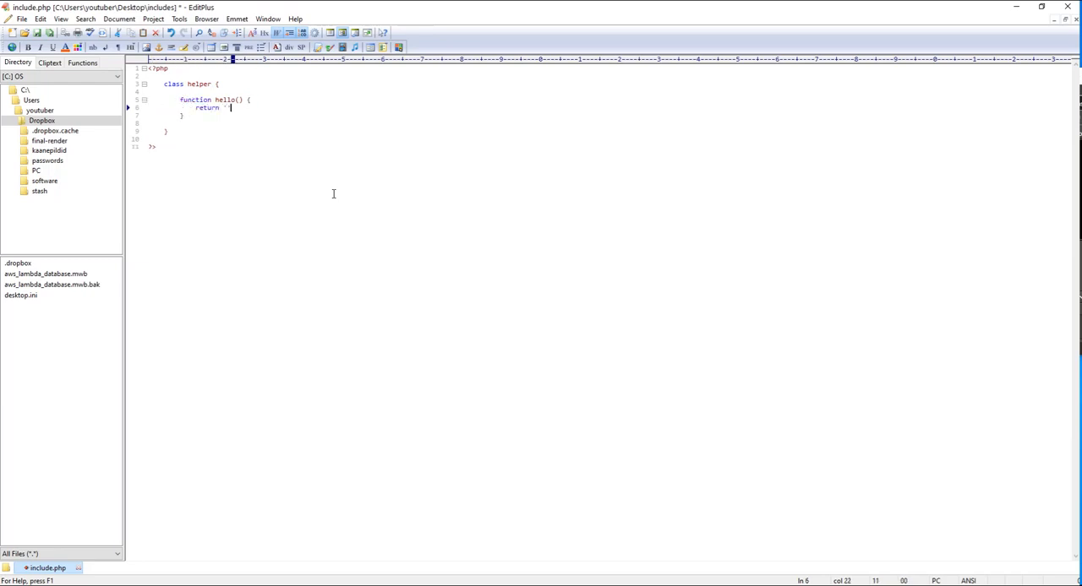
text(hi from include f';)
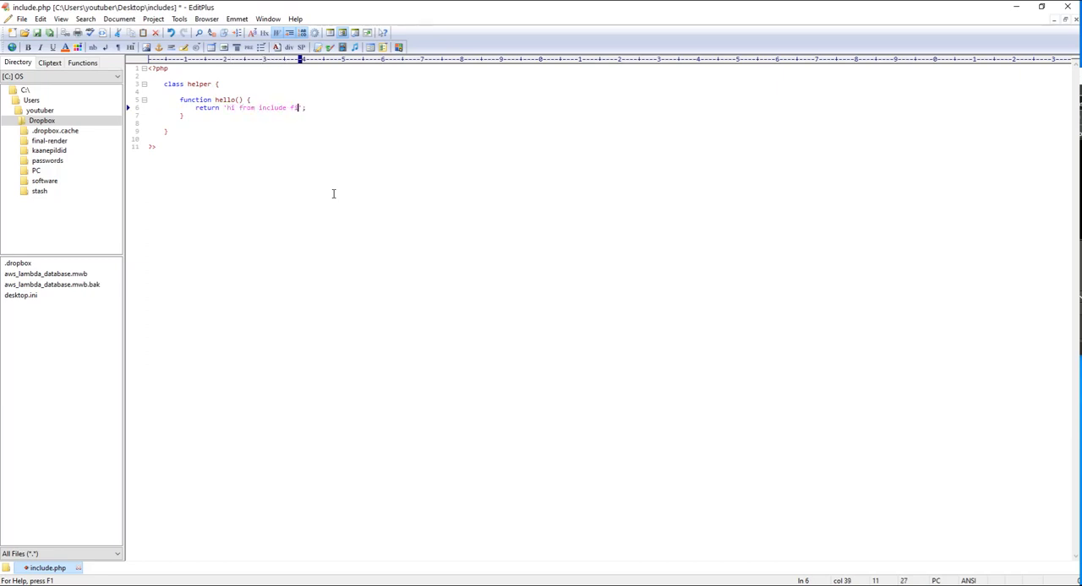
text(ile)
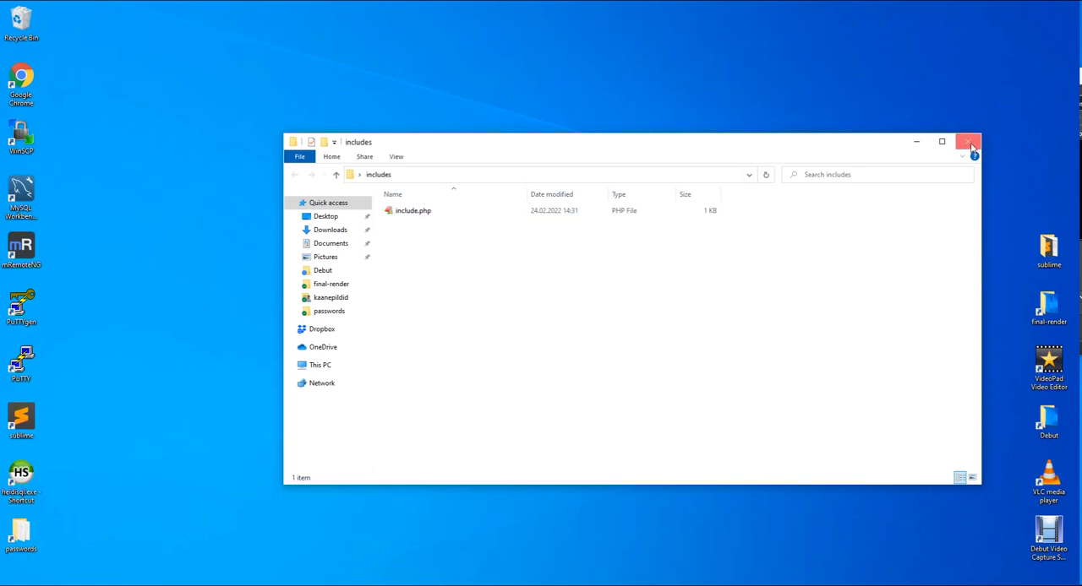
Step: Close the folder window and add the includes folder to includes.zip on the desktop
click(968, 141)
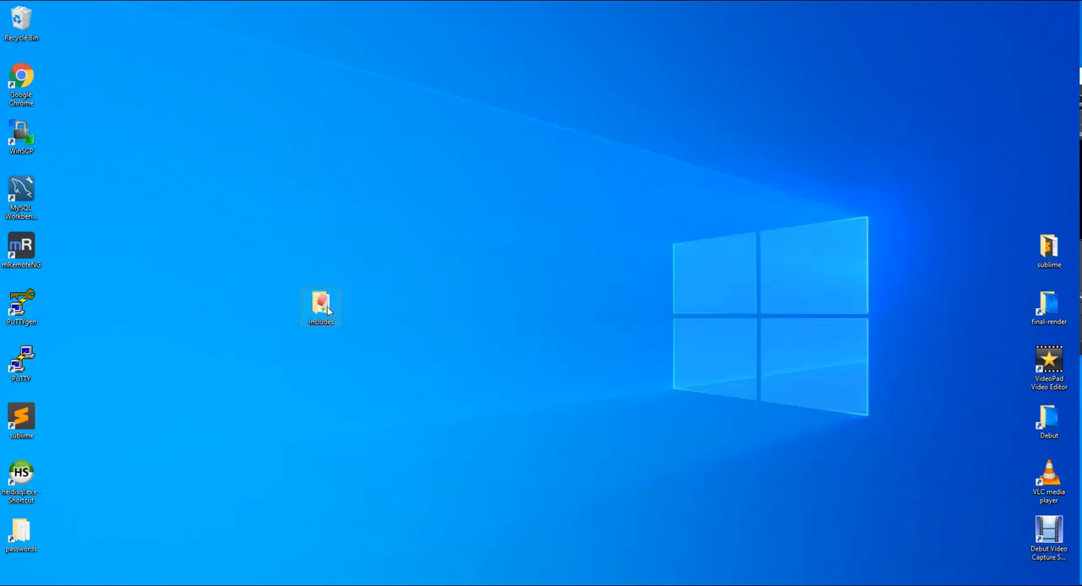
right_click(320, 307)
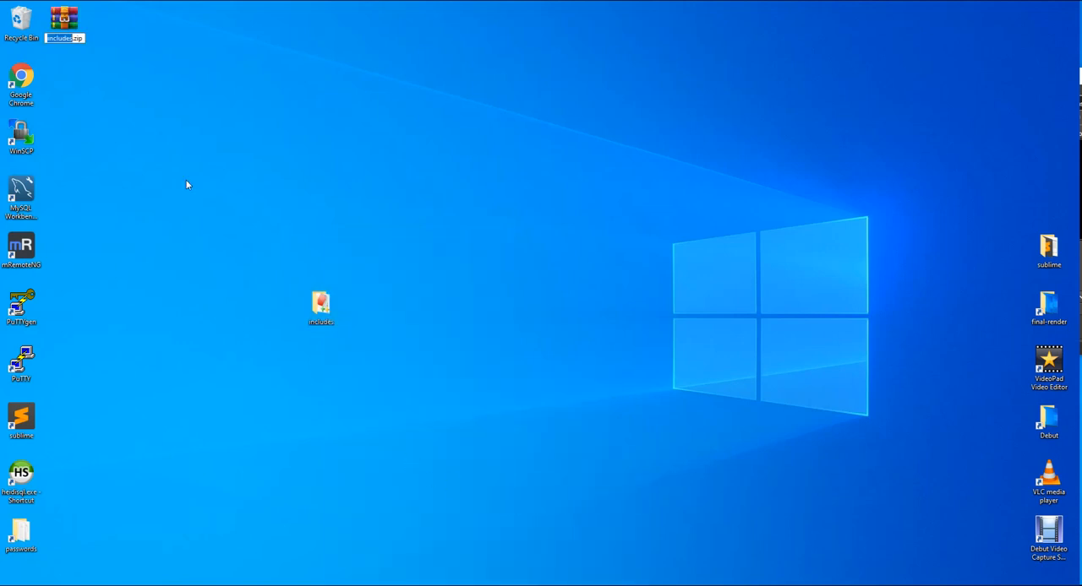
drag(64, 19, 363, 304)
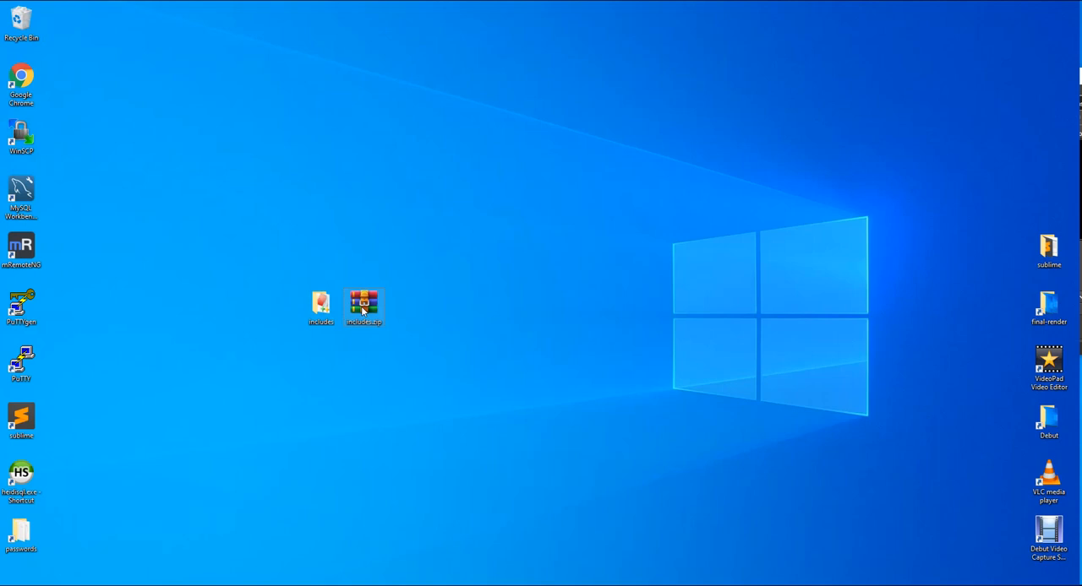
right_click(363, 304)
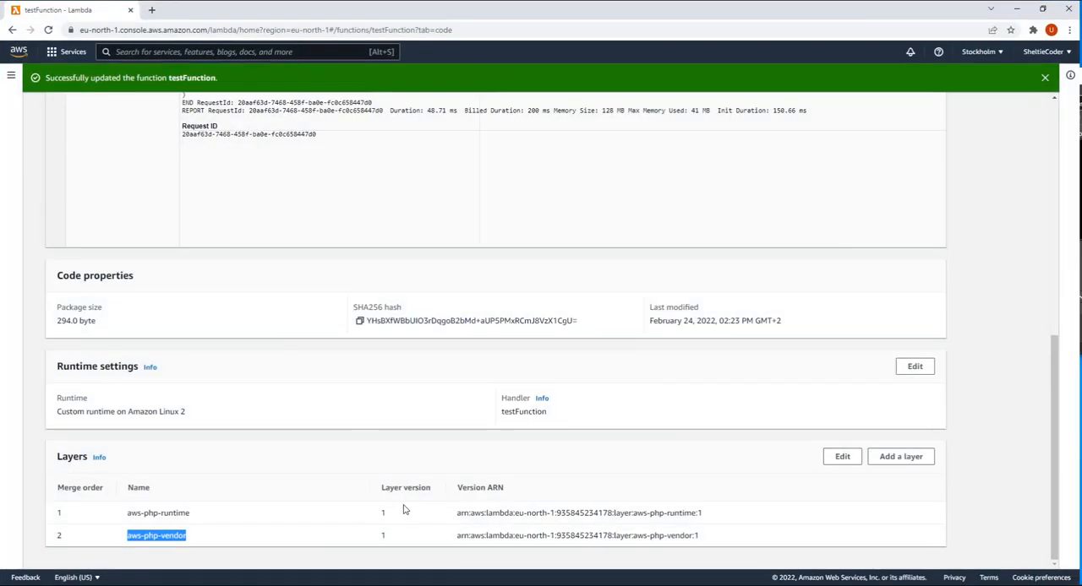
mouse_move(399, 532)
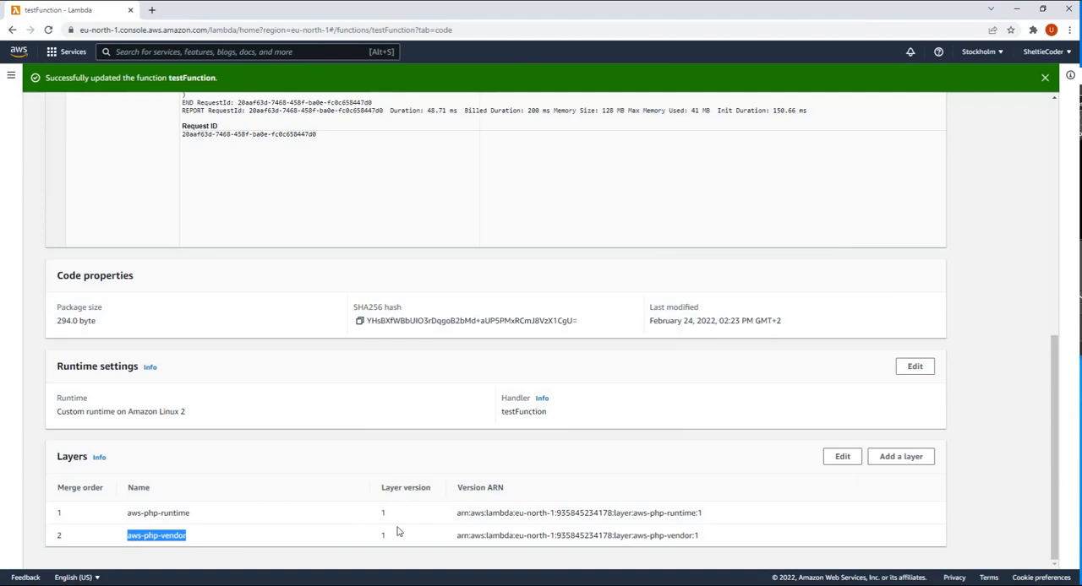
Step: Go to the Lambda Layers list and start a new layer named aws-php-includes
click(900, 457)
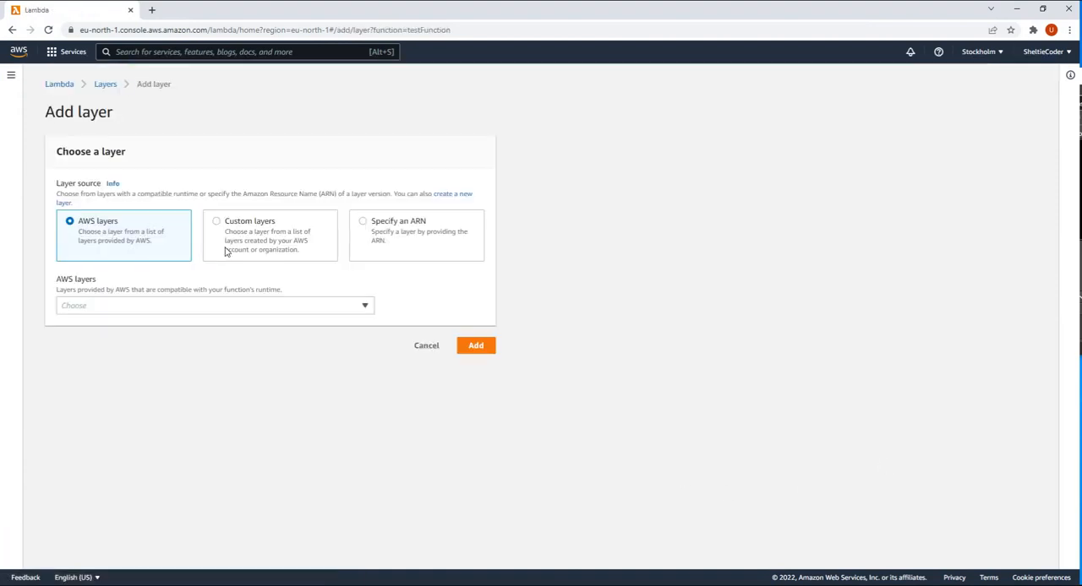
click(362, 221)
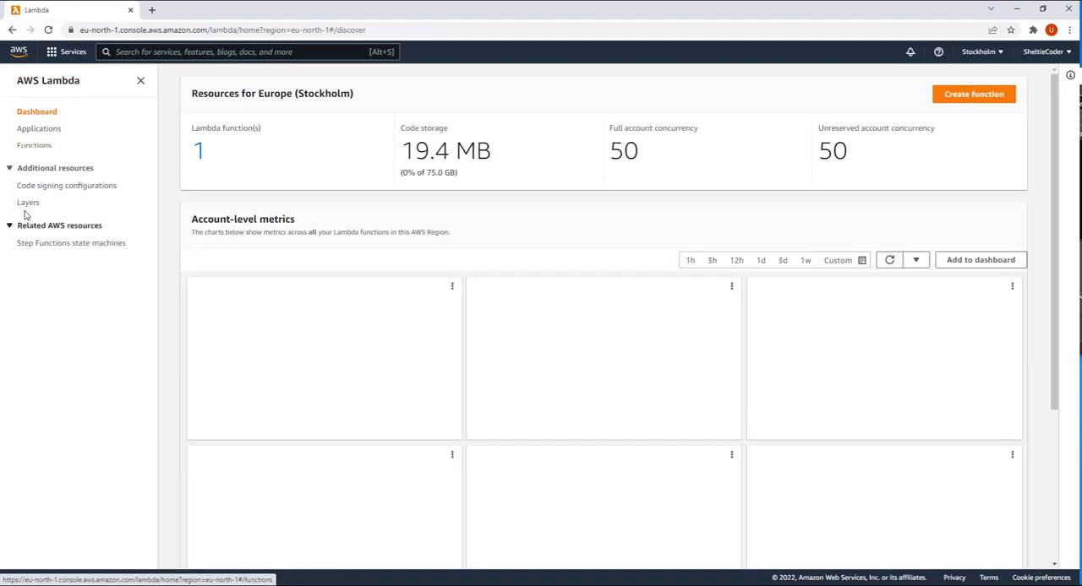
click(27, 202)
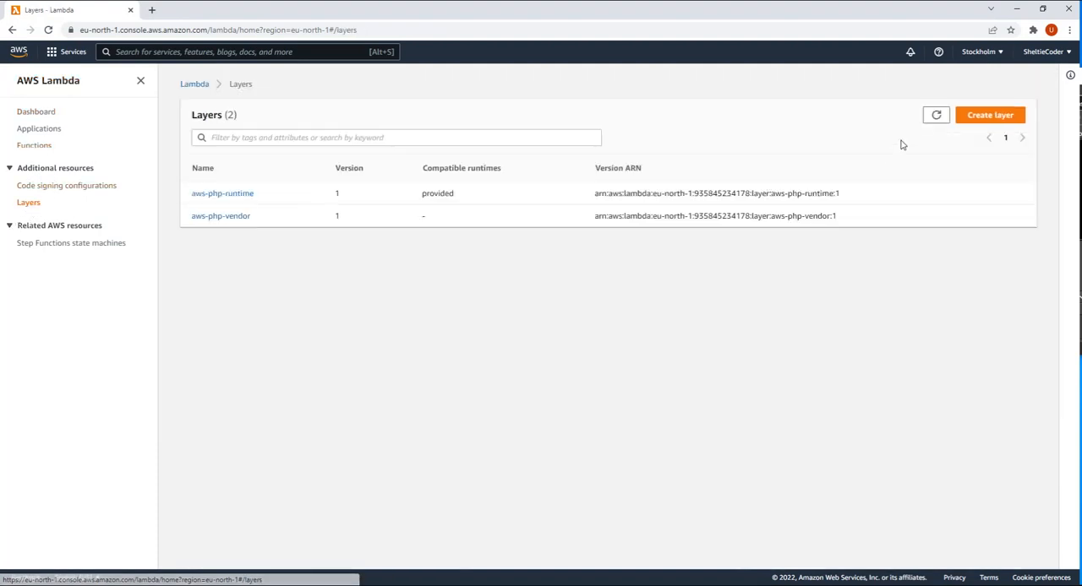
click(989, 114)
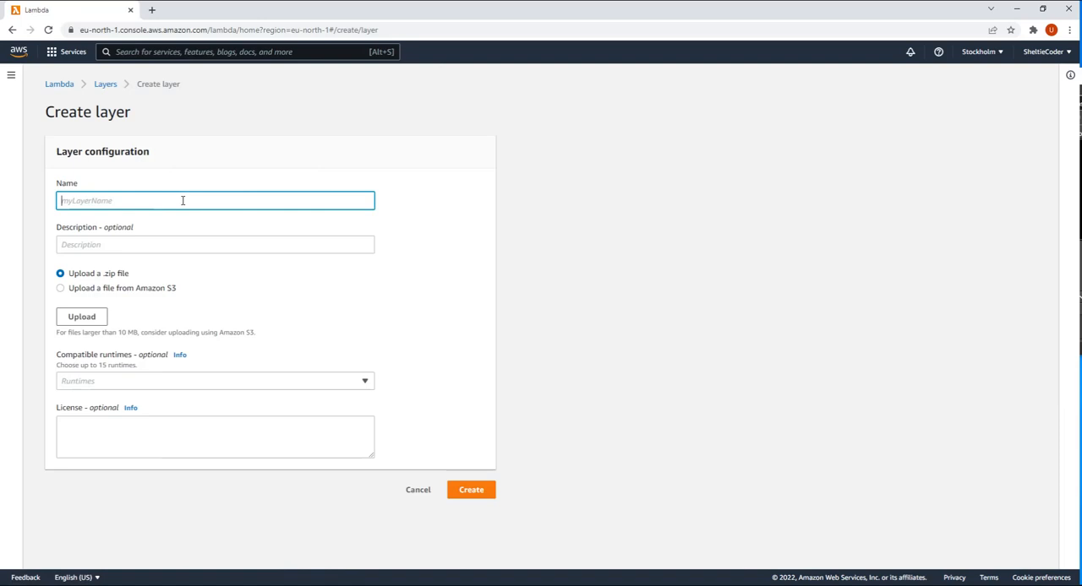
text(a)
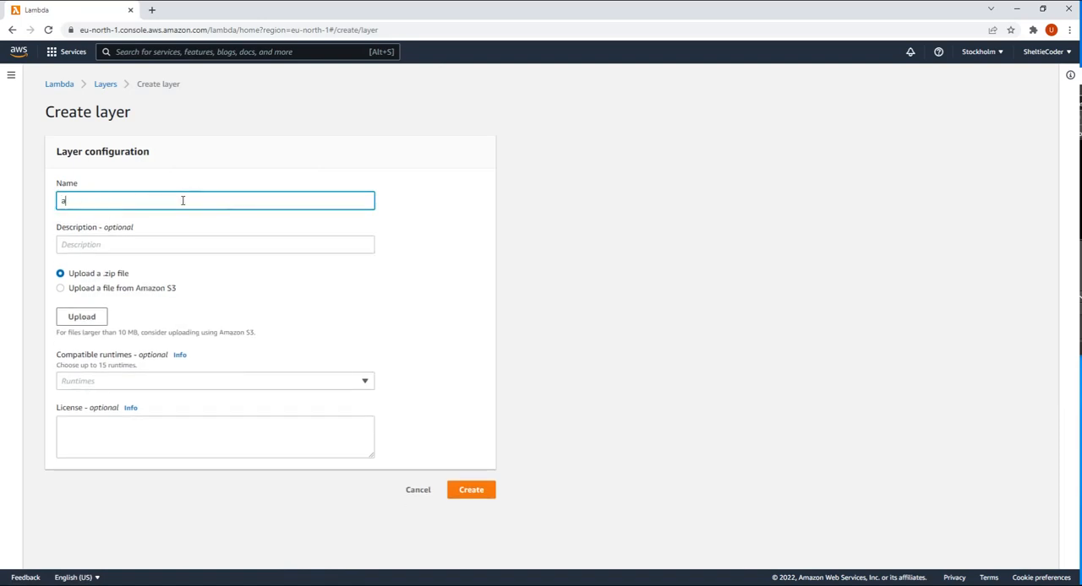
text(ws-php-)
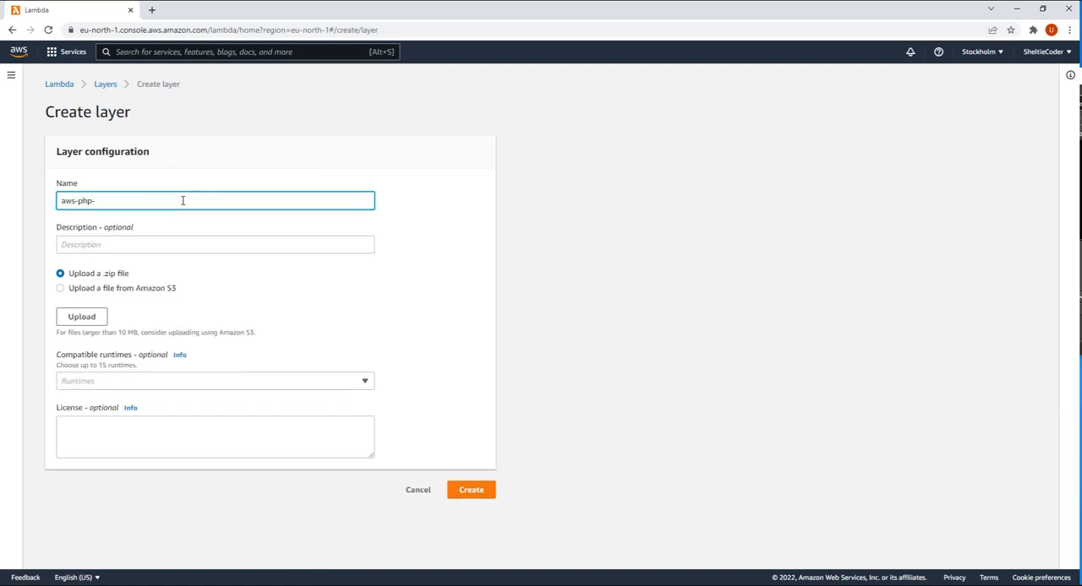
text(includes)
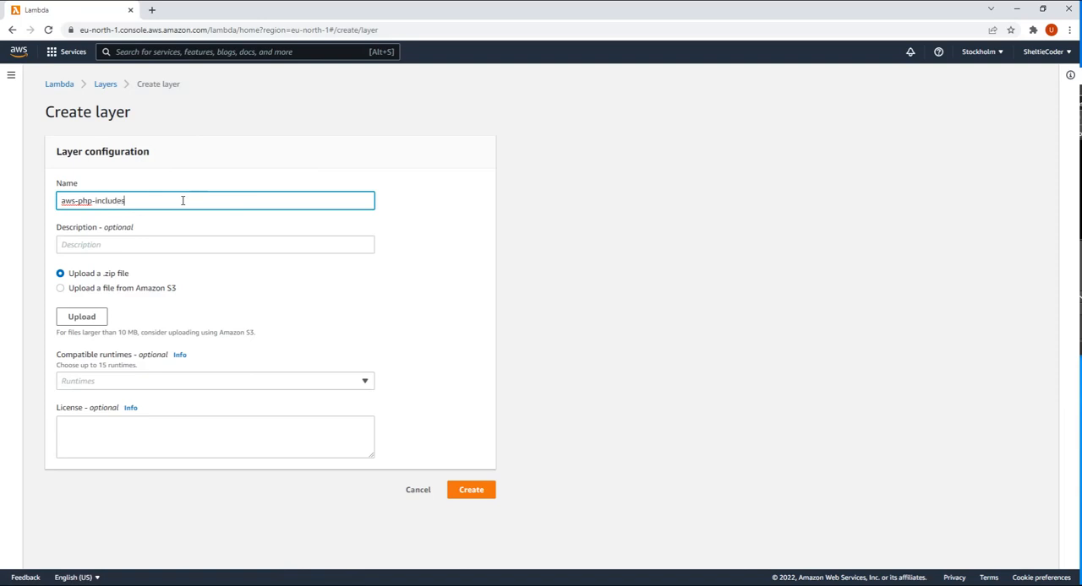
Step: Upload includes.zip, mark Custom runtime compatible, create the layer and select its ARN
click(81, 316)
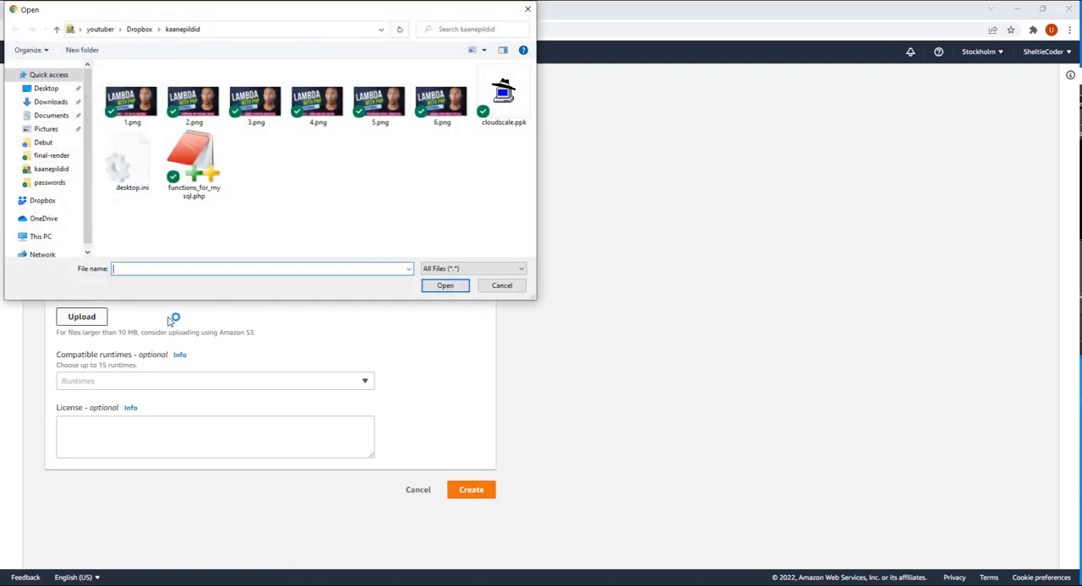
click(445, 285)
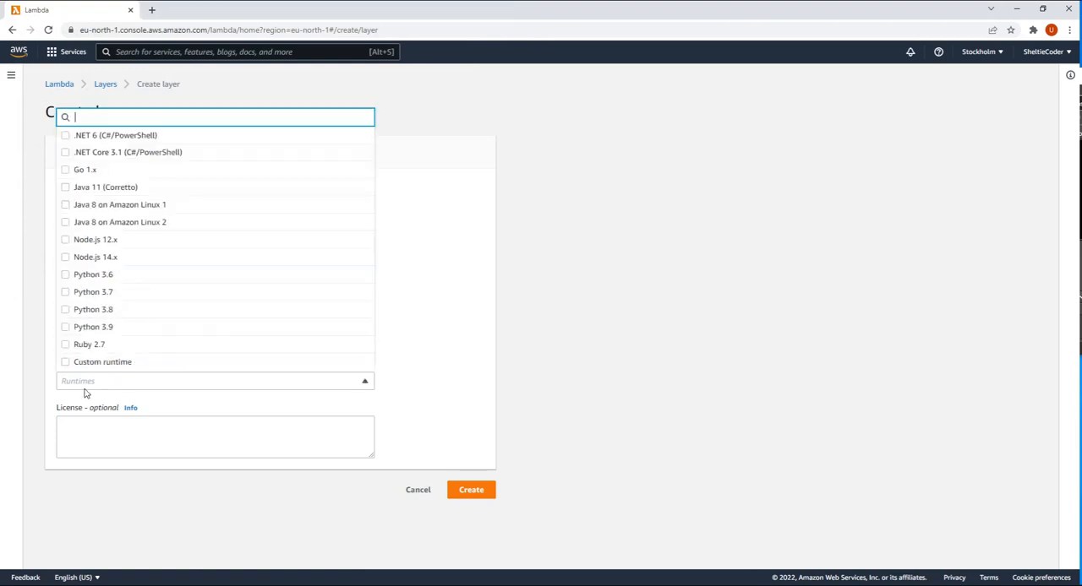
click(103, 361)
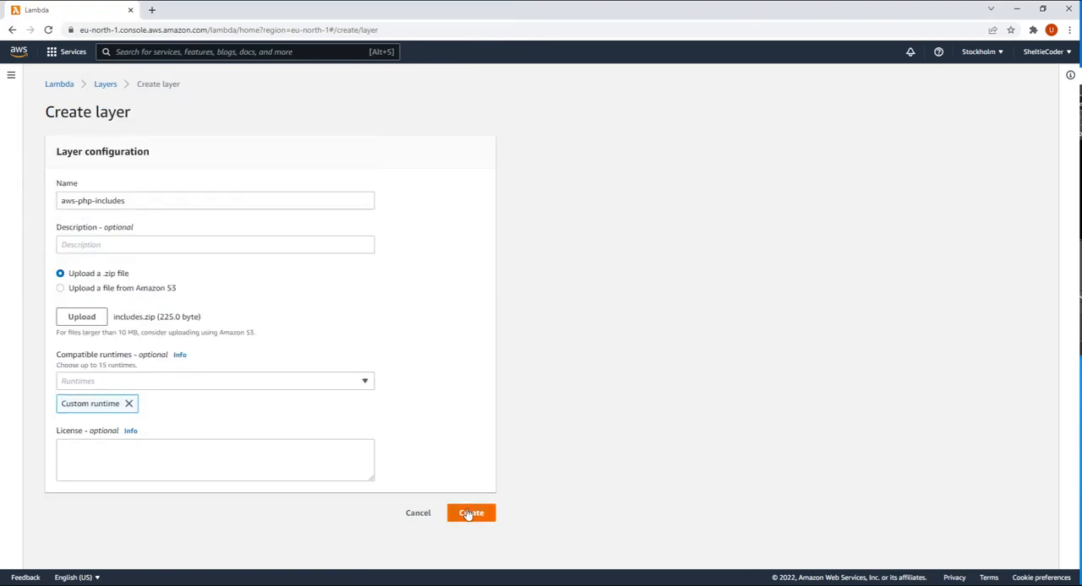
click(471, 513)
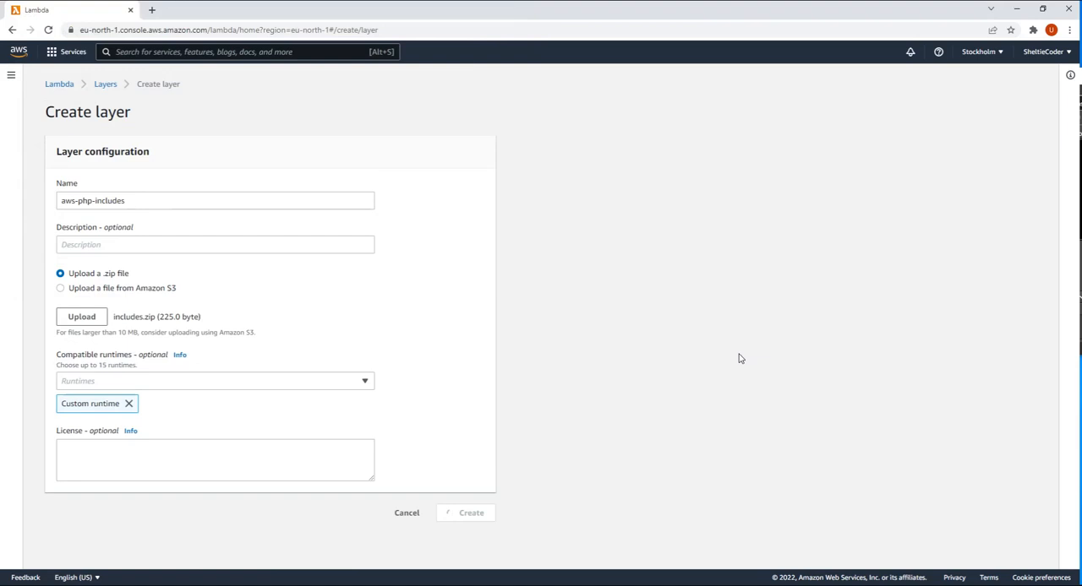
click(471, 513)
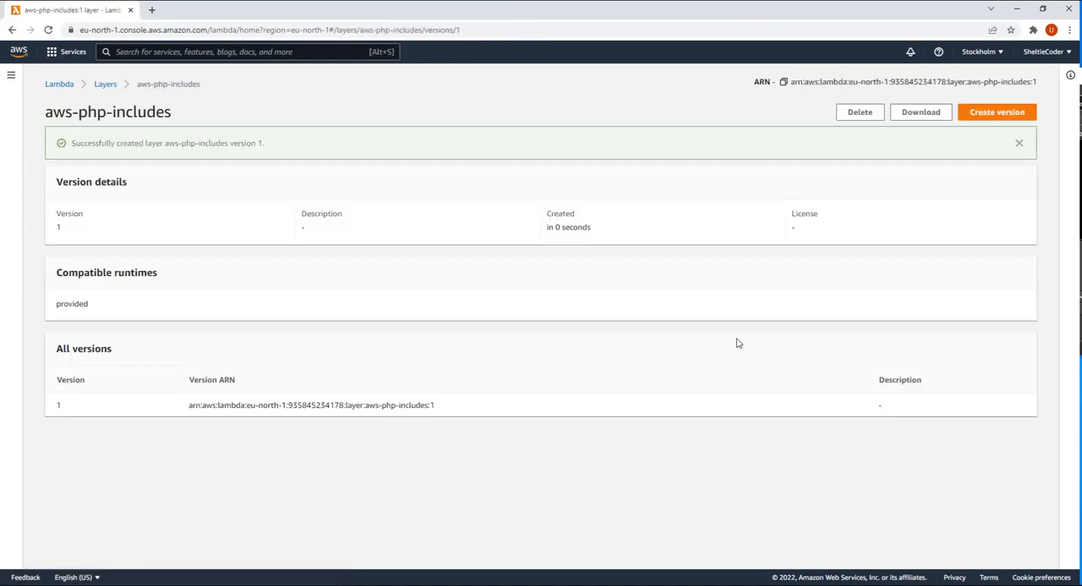
drag(247, 405, 434, 405)
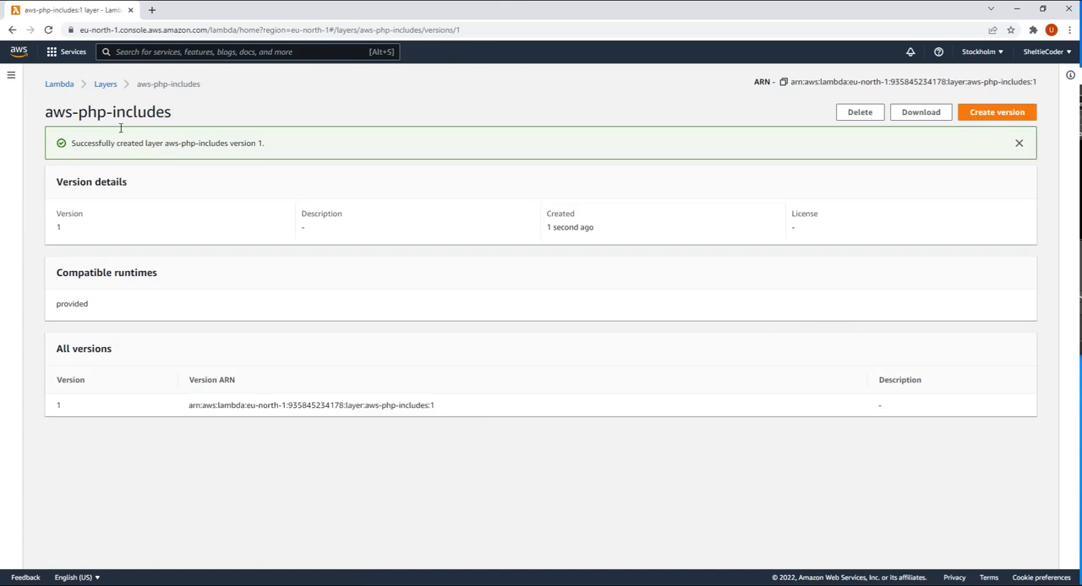
click(58, 84)
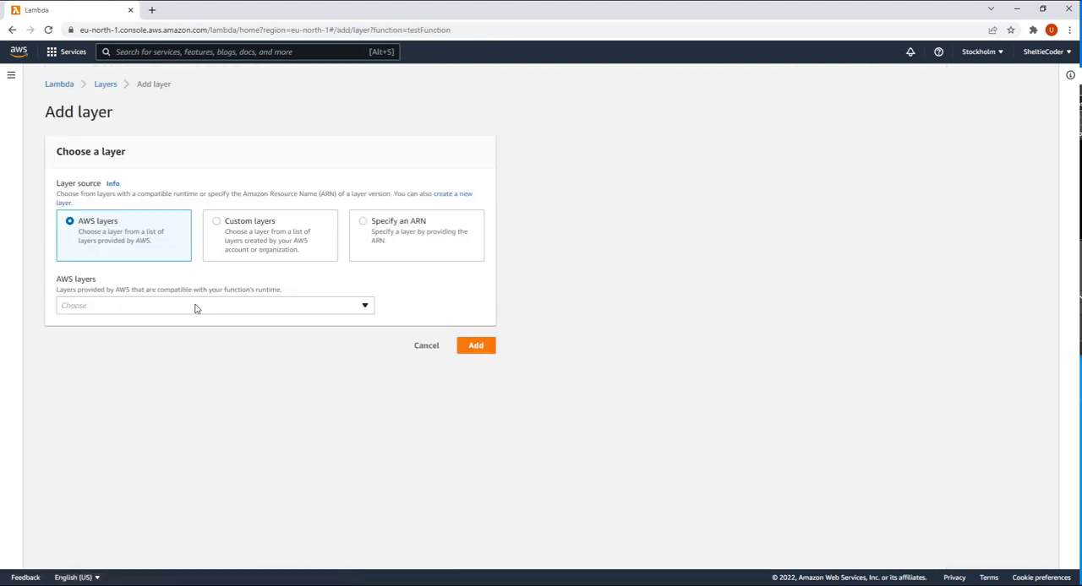
click(362, 221)
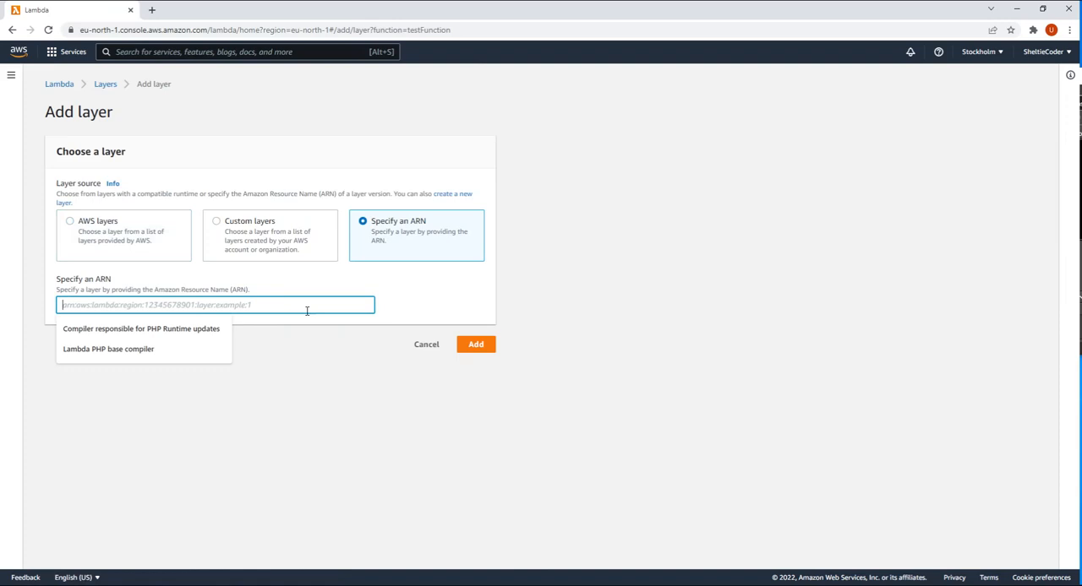
text(arn:aws:lambda:eu-north-1:935845234178:layer:aws-php-includes:1)
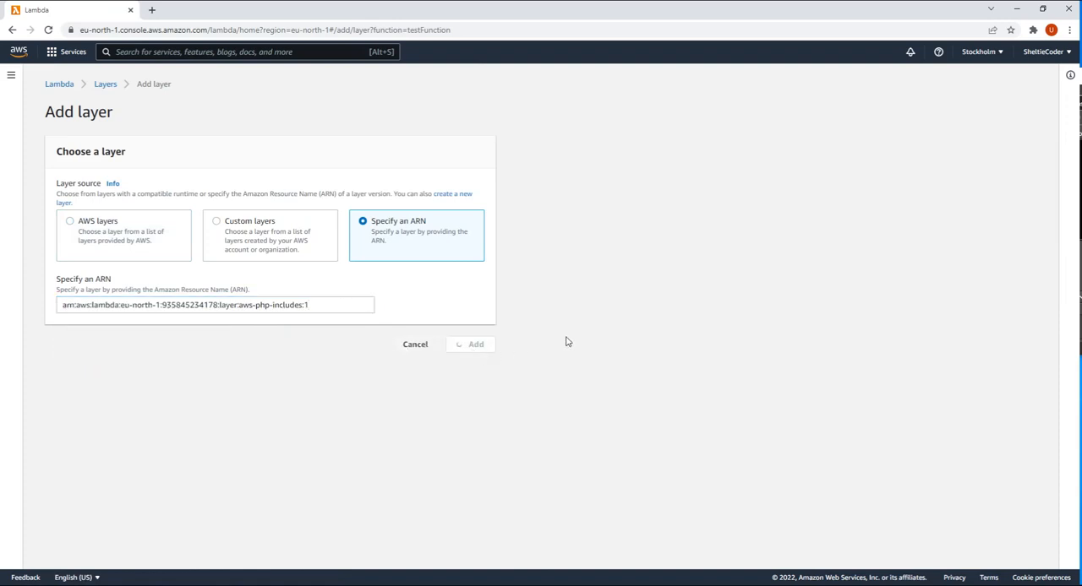
click(471, 344)
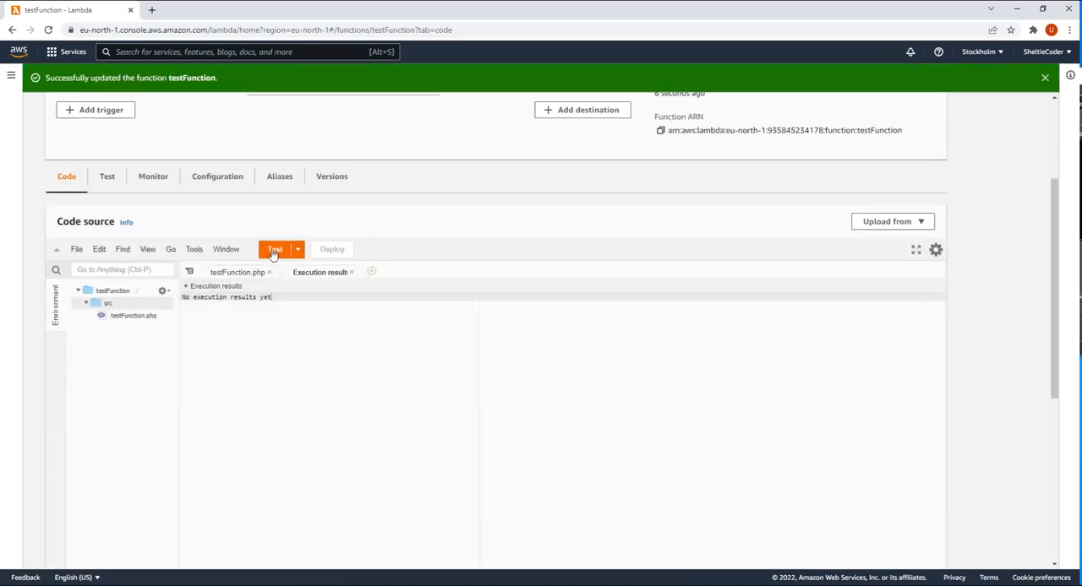
click(274, 249)
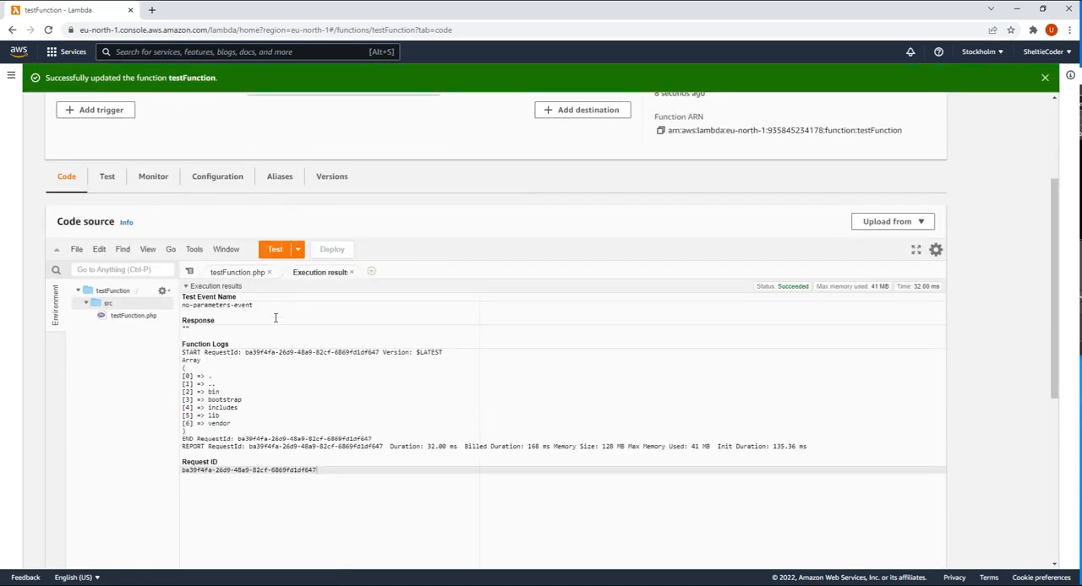
double_click(223, 407)
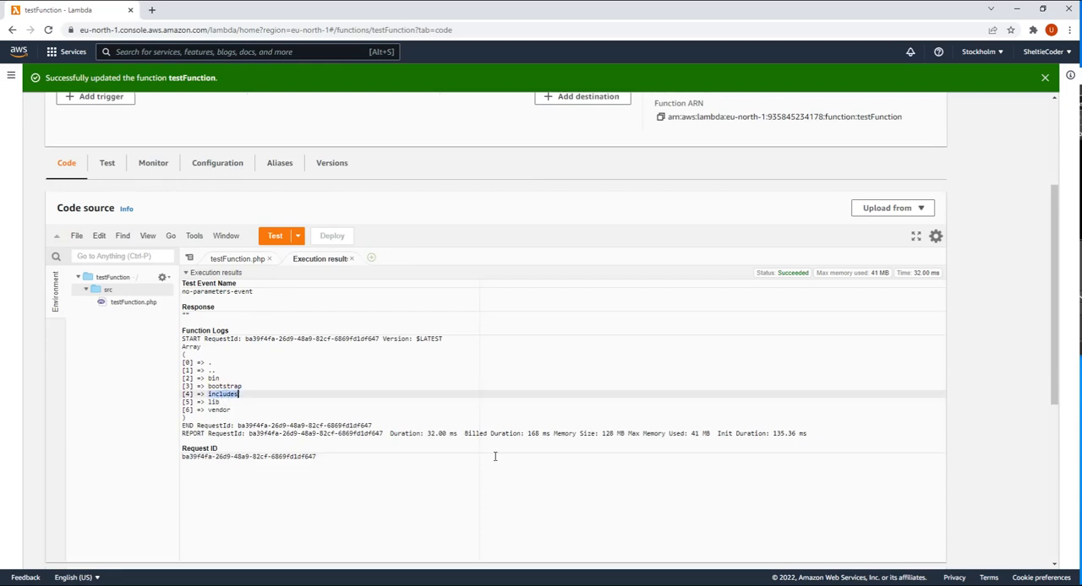
scroll(down, 3)
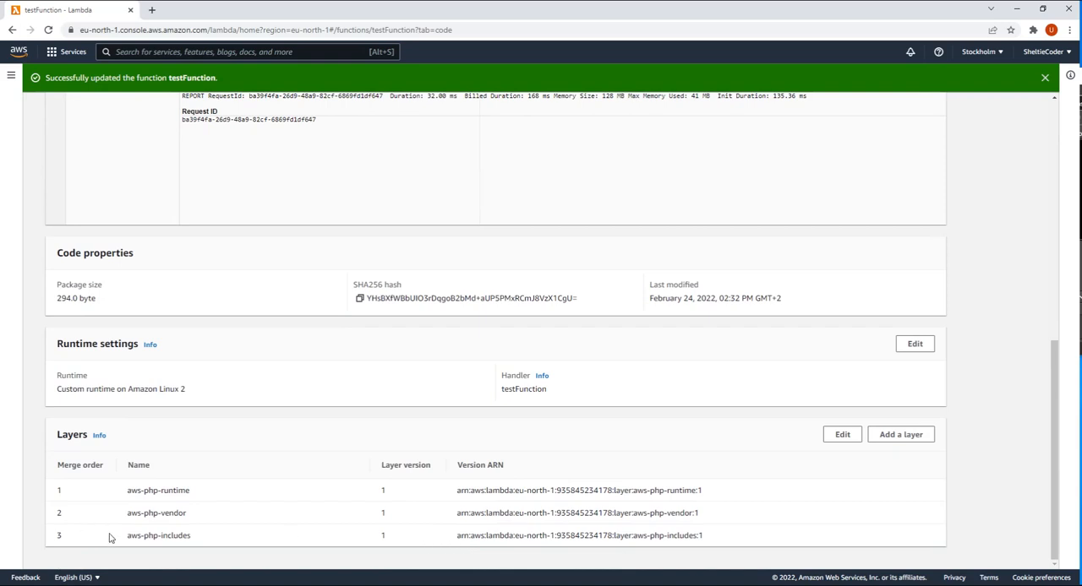
double_click(158, 535)
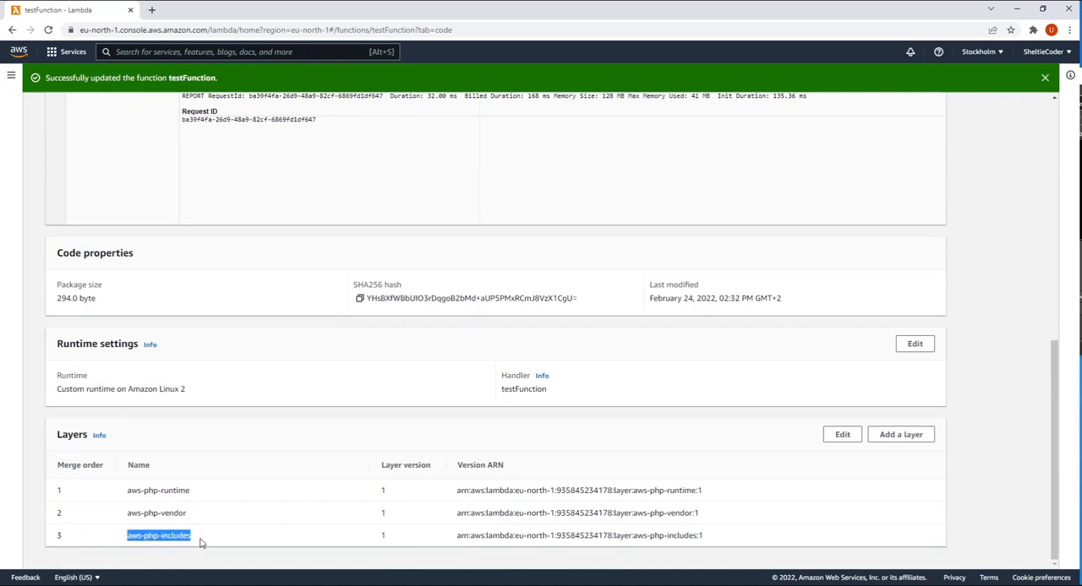
click(151, 547)
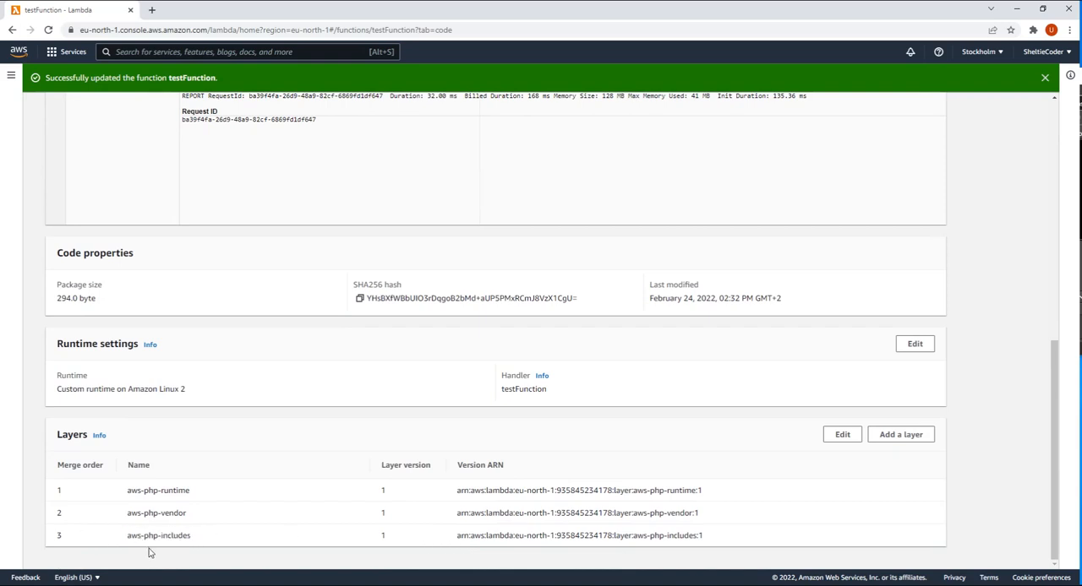
mouse_move(226, 513)
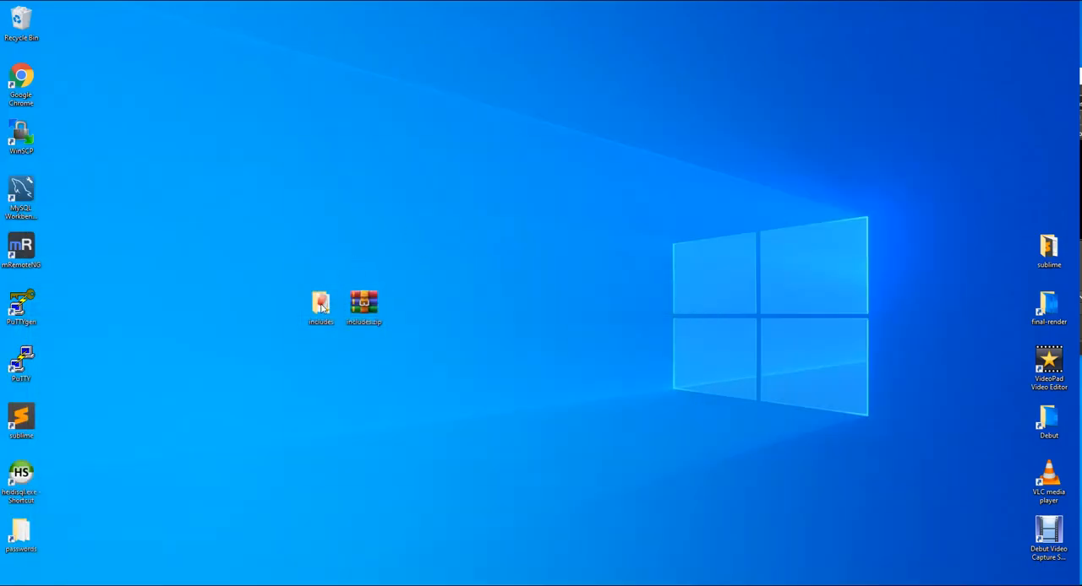
Step: Open the desktop includes folder and add a new empty text document named config.txt
double_click(320, 304)
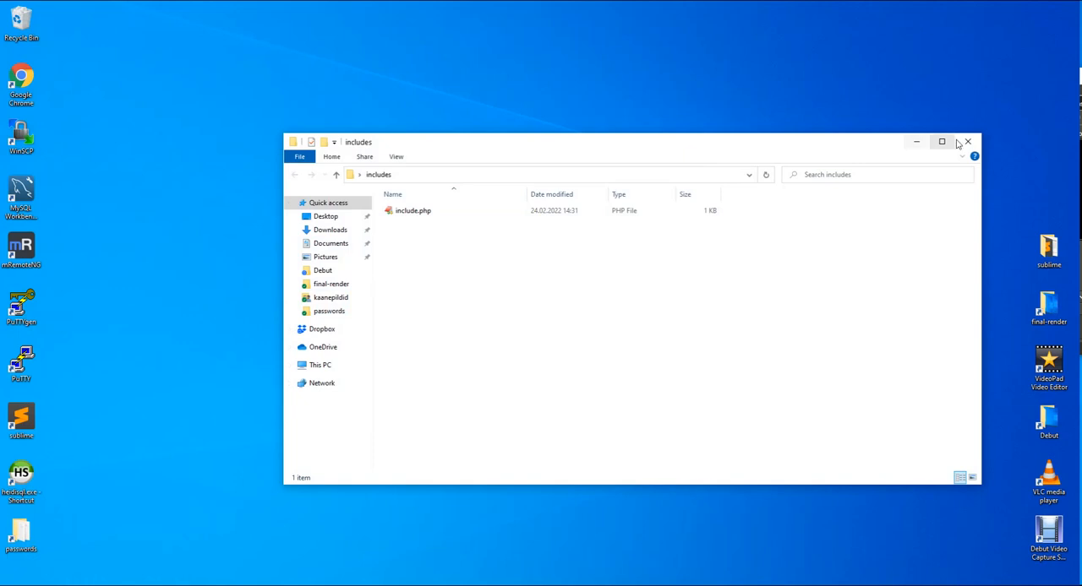
click(969, 141)
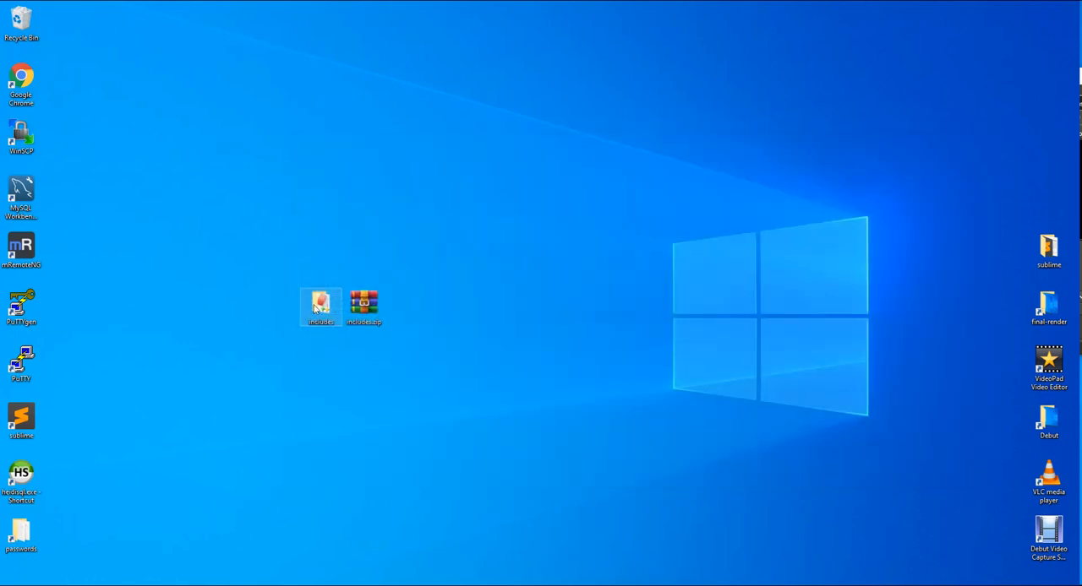
double_click(321, 302)
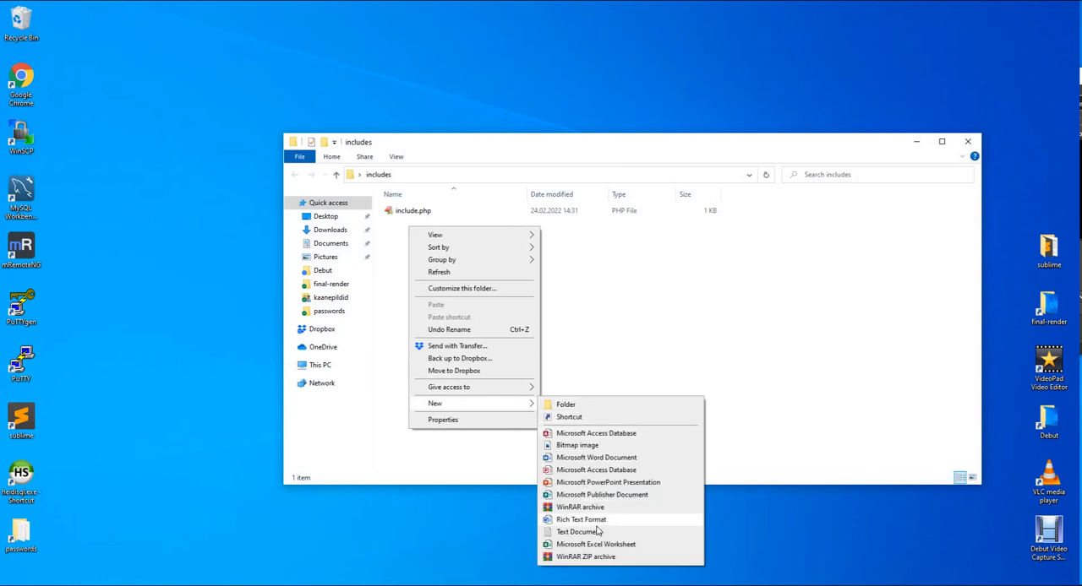
click(578, 531)
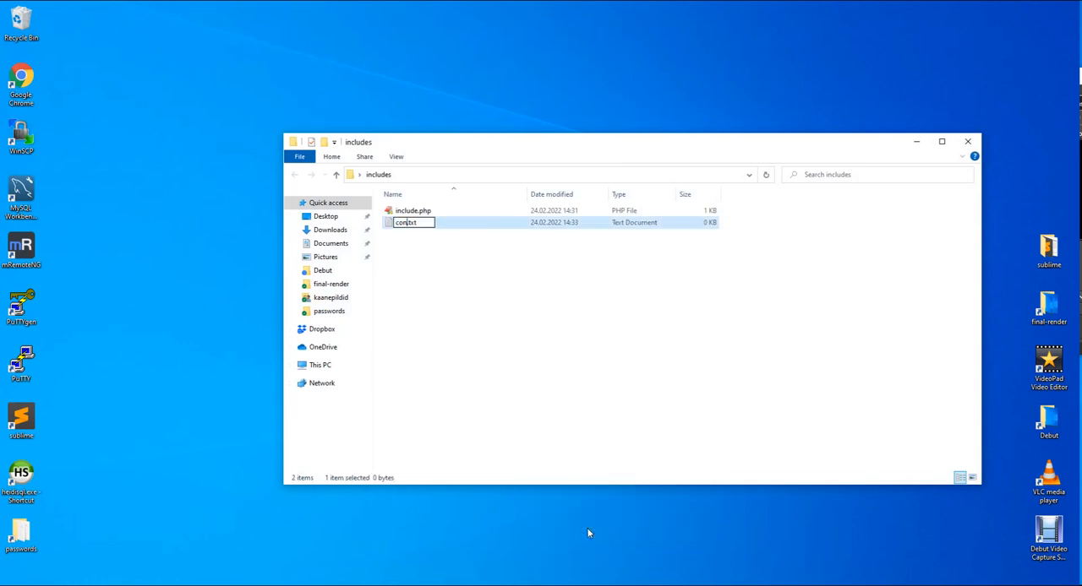
text(config.txt)
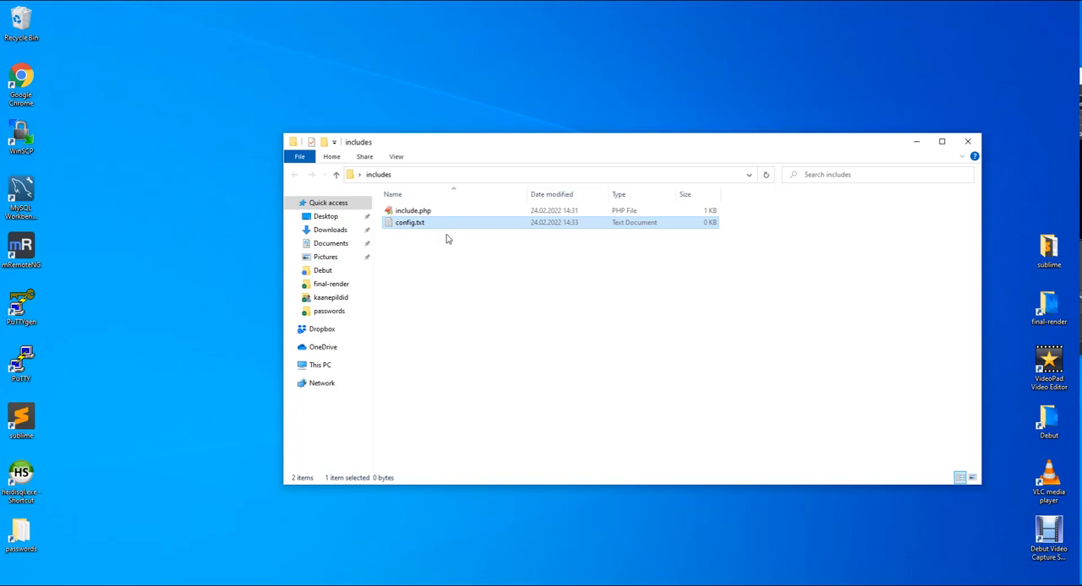
click(413, 210)
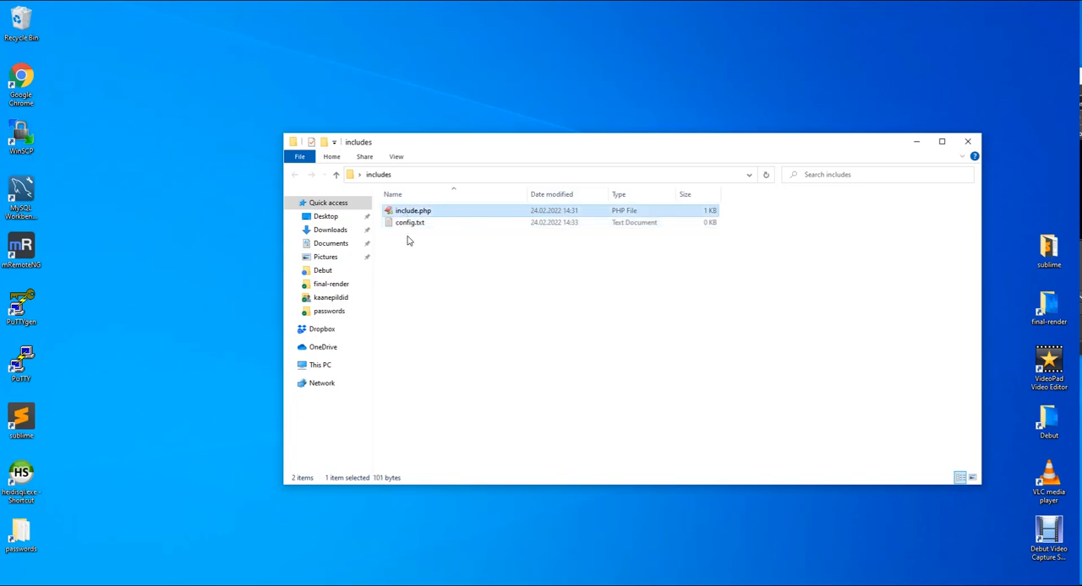
click(410, 222)
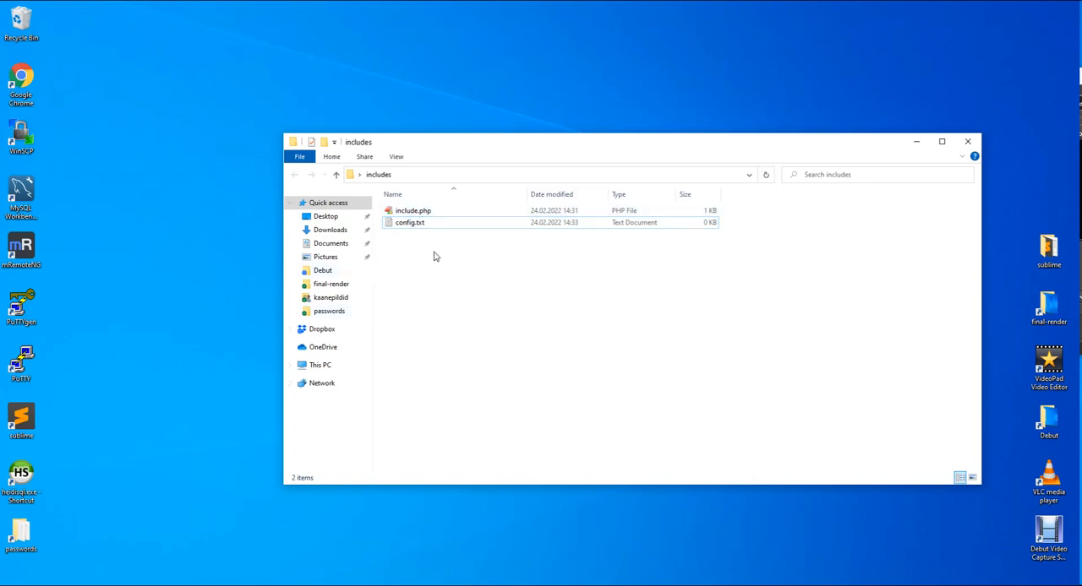
mouse_move(434, 259)
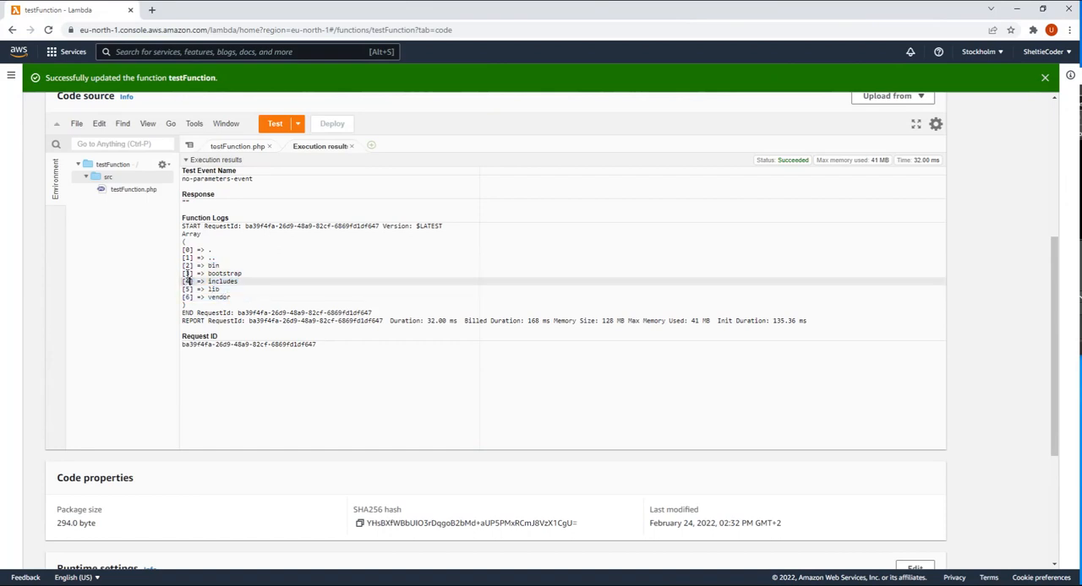
scroll(down, 3)
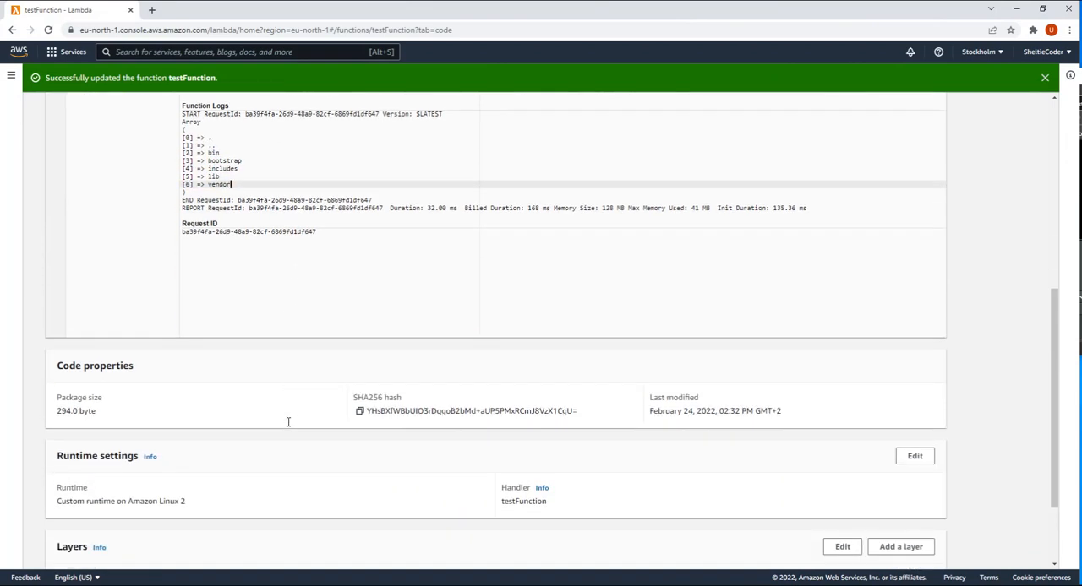
scroll(down, 3)
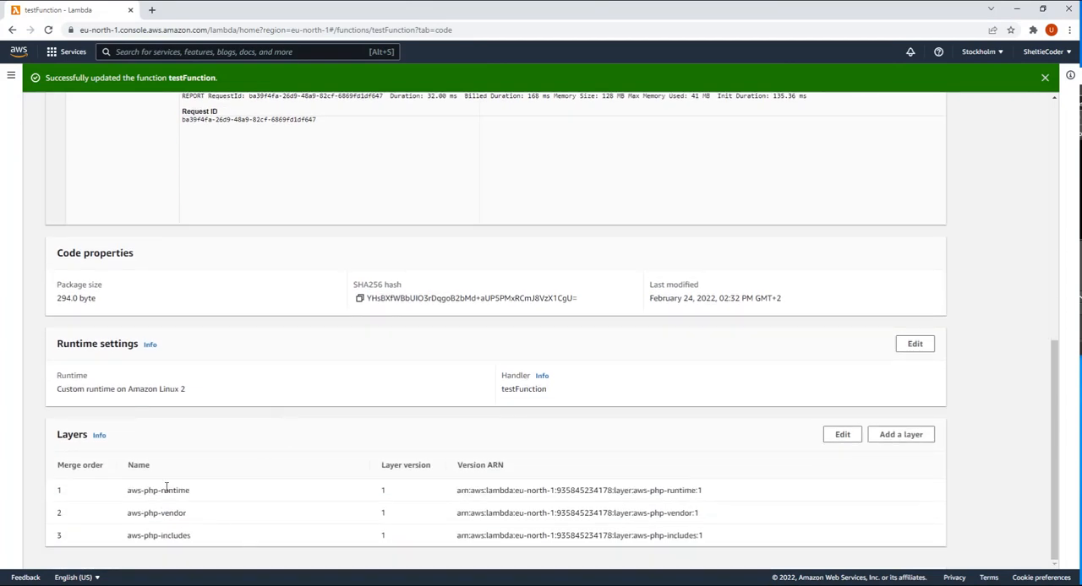
mouse_move(162, 557)
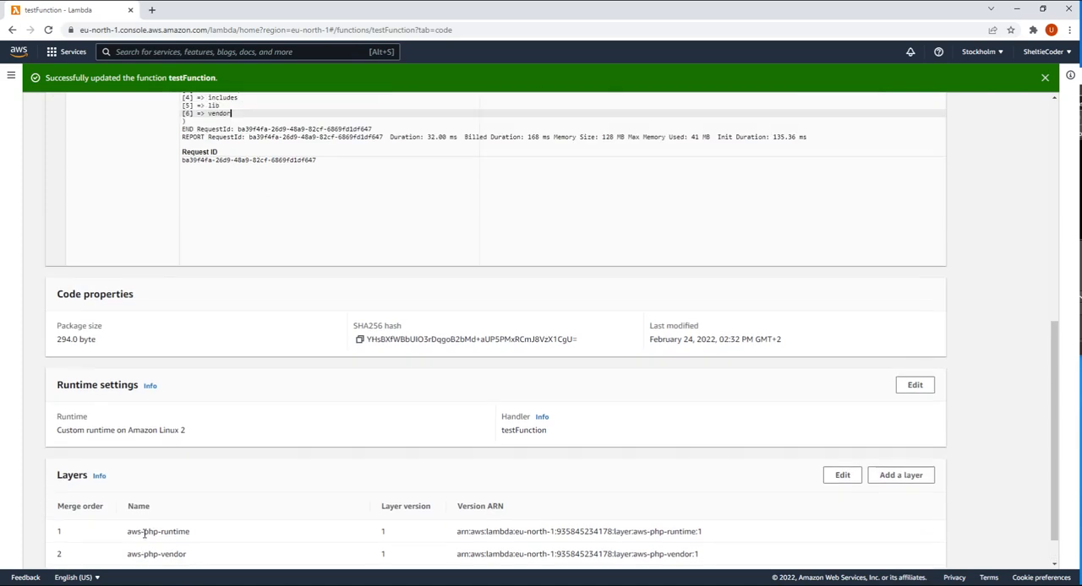
scroll(down, 3)
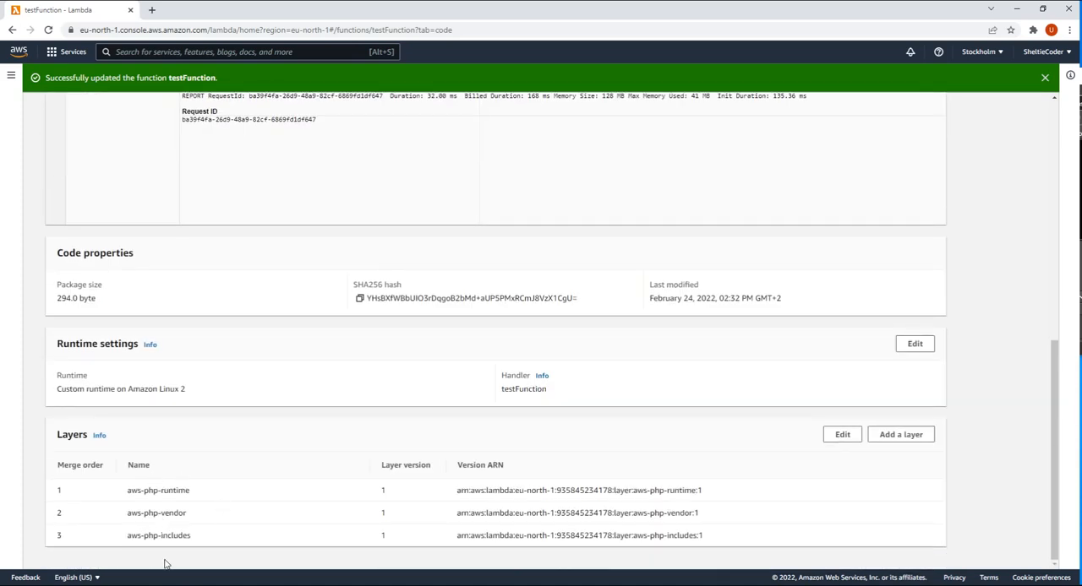
mouse_move(140, 533)
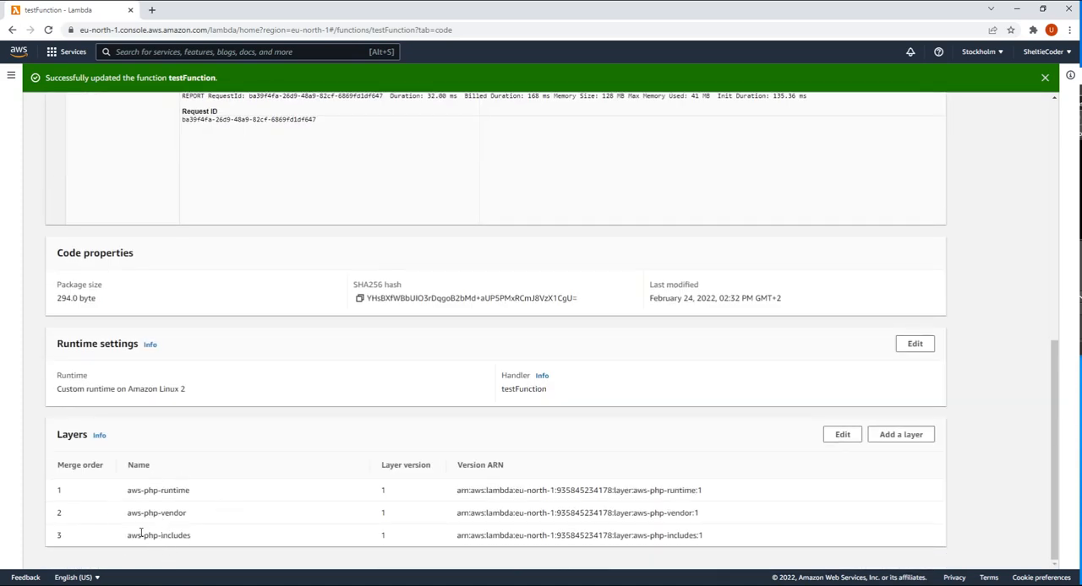
double_click(158, 535)
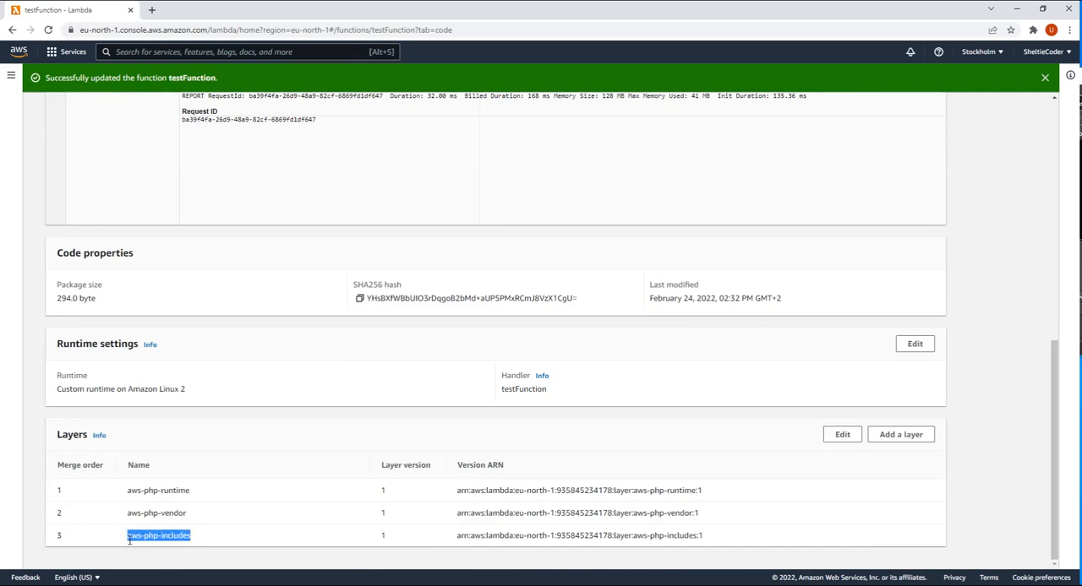
click(206, 538)
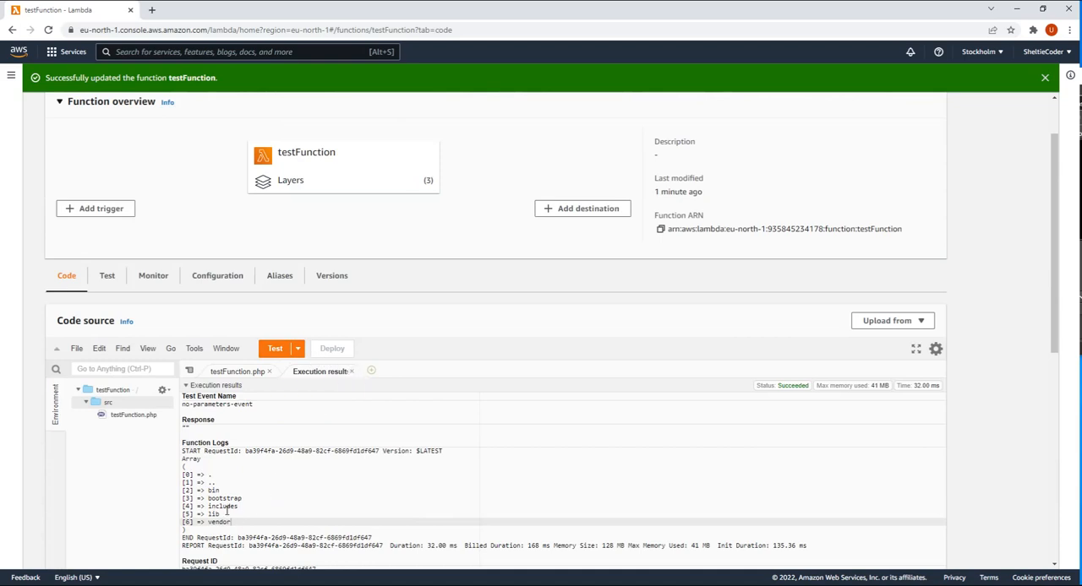
Step: Replace print_r(scandir('/opt/')) in testFunction.php with require_once('/opt/includes/helper.php')
click(237, 371)
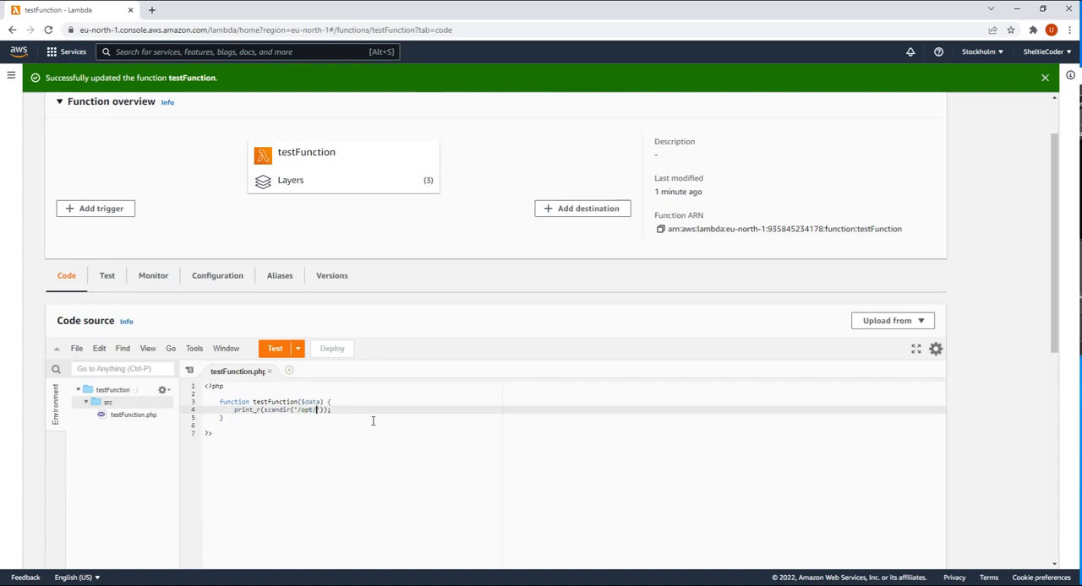
double_click(306, 409)
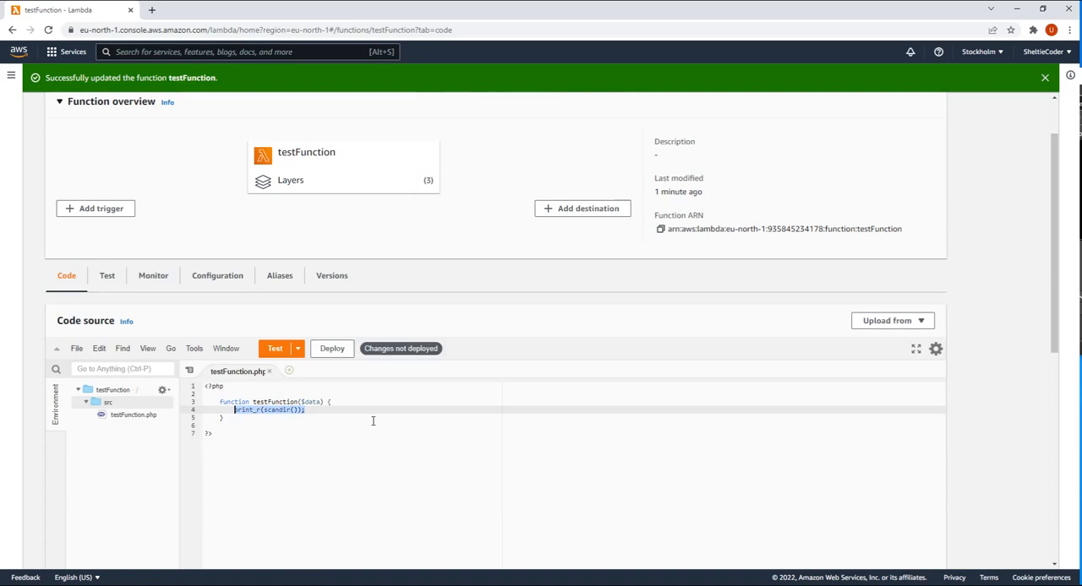
text(ret)
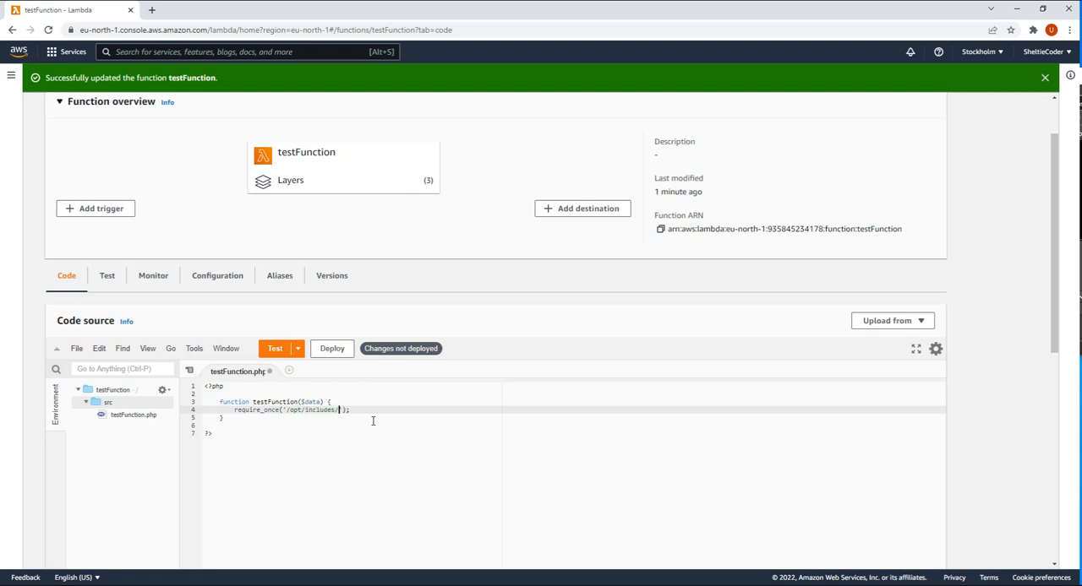
text(ne)
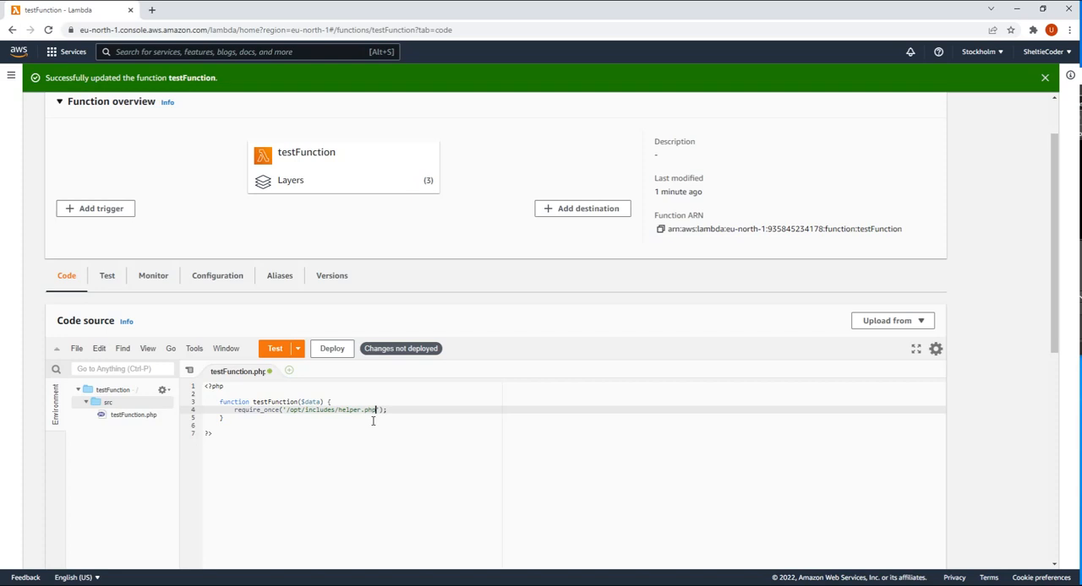
Step: Deploy the edited code, run a test, and reopen the desktop includes folder
click(332, 348)
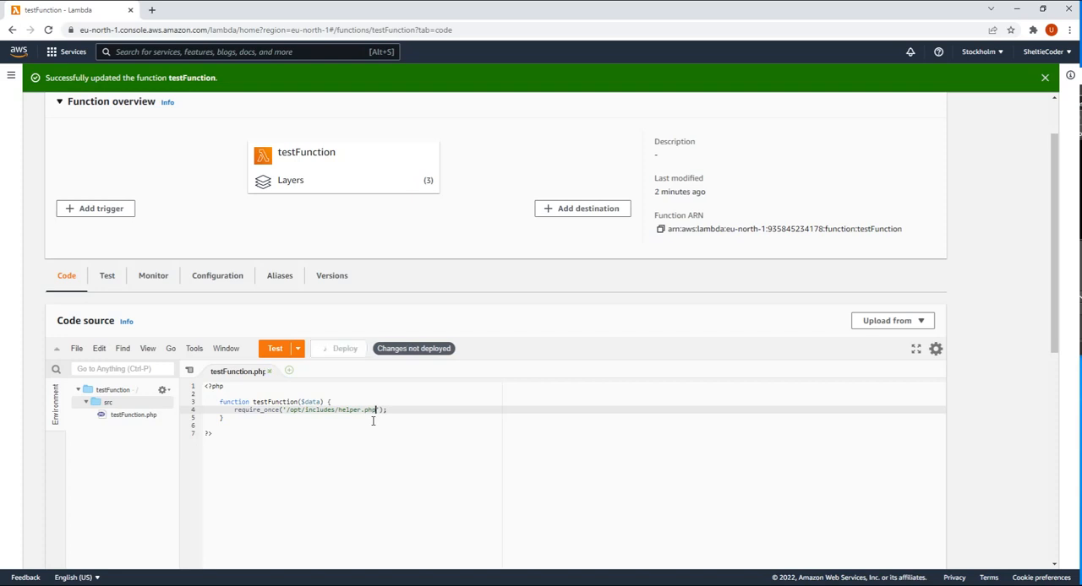
click(344, 348)
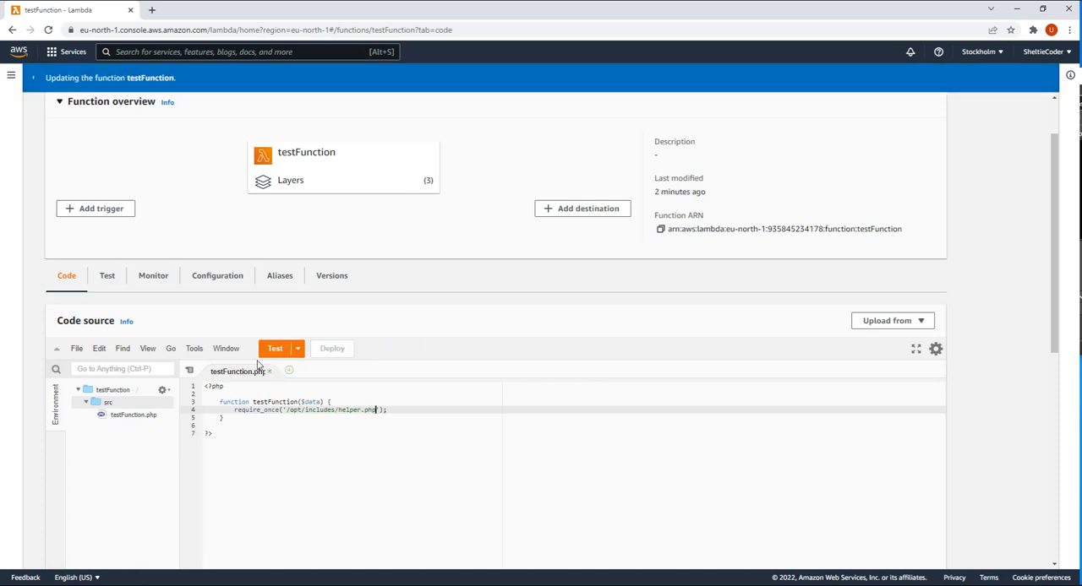
click(275, 348)
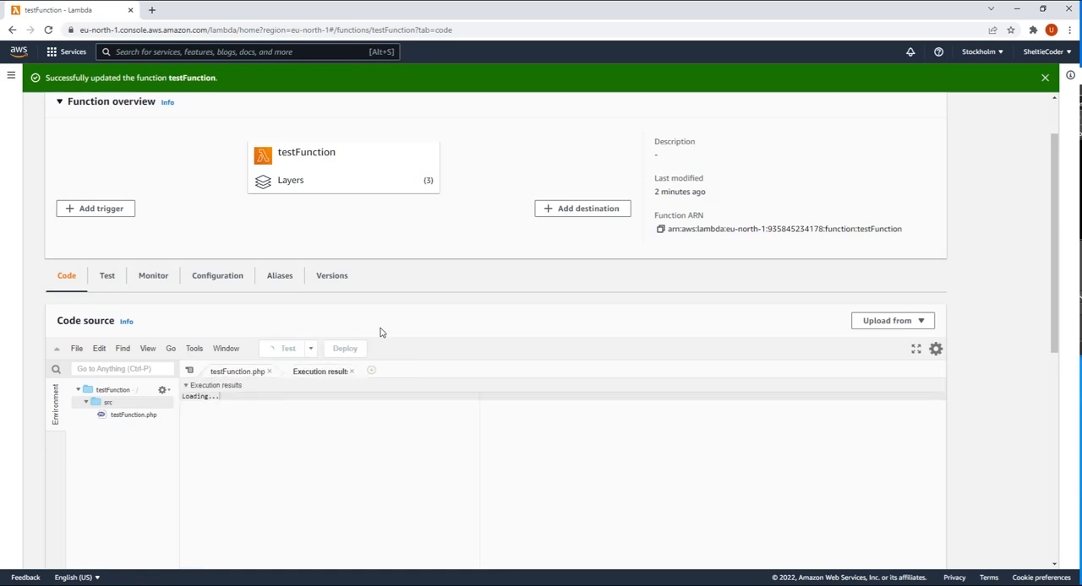
click(288, 349)
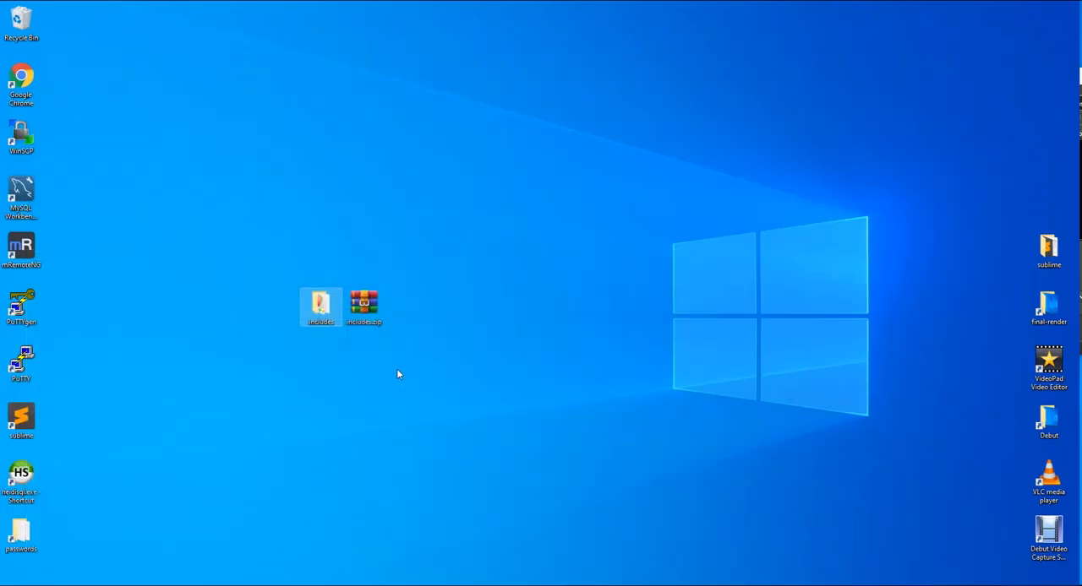
double_click(319, 306)
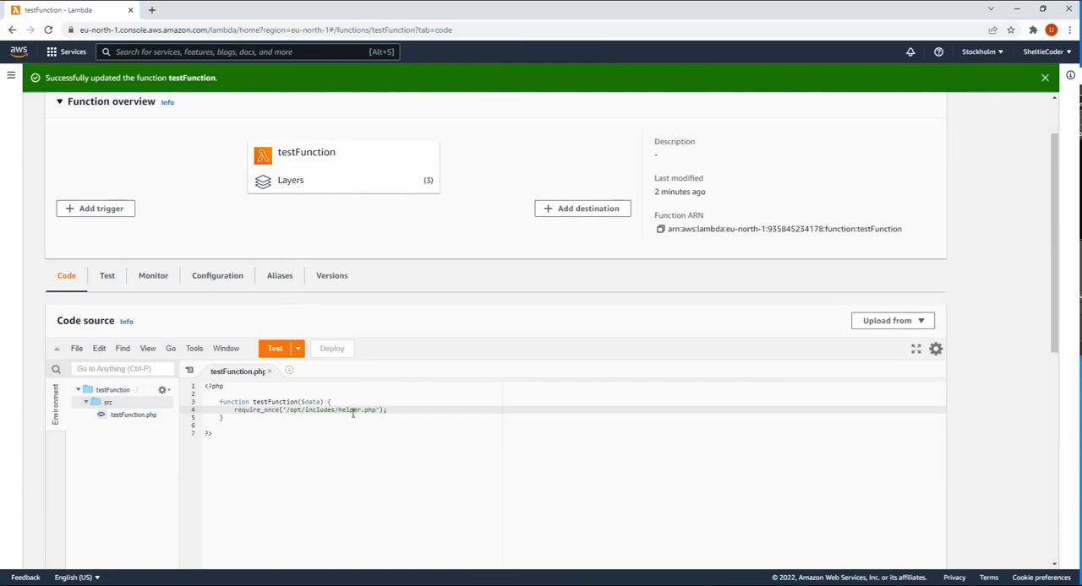
Step: Require include.php, create a Helper() object, wrap it in print_r, and deploy
double_click(350, 410)
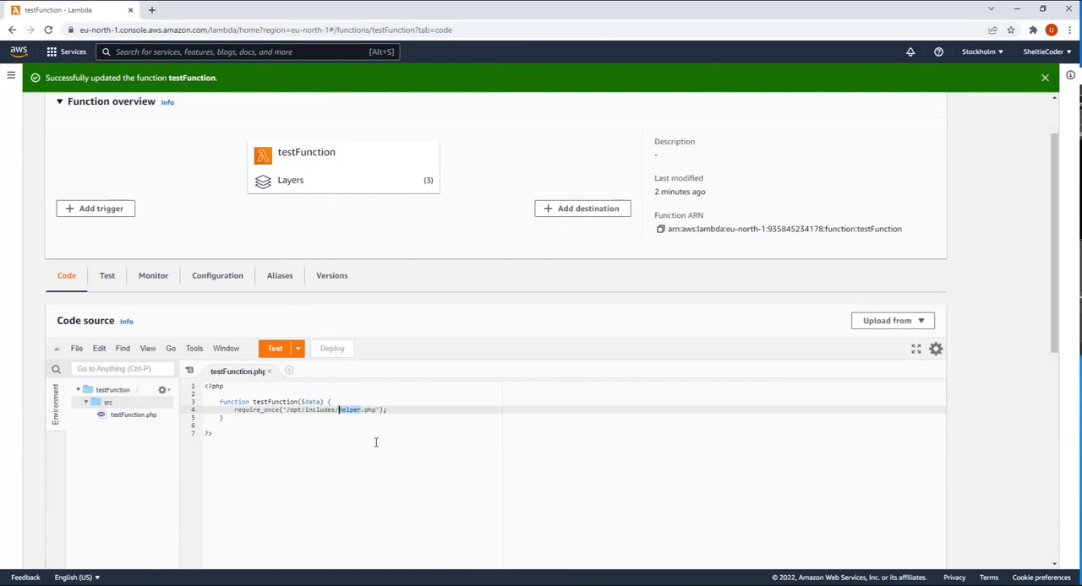
text(include.php)
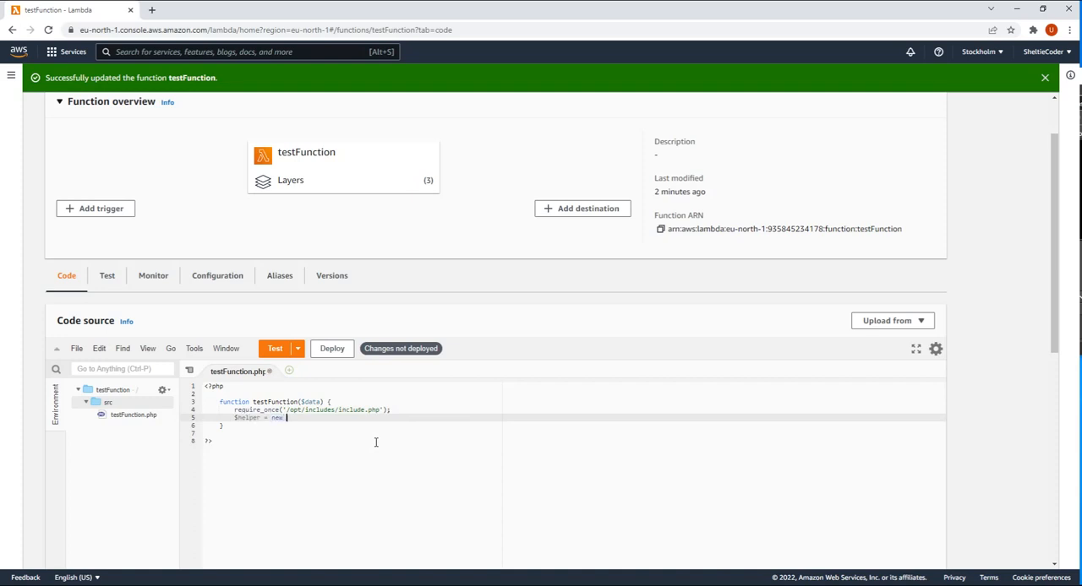
text(Helper();)
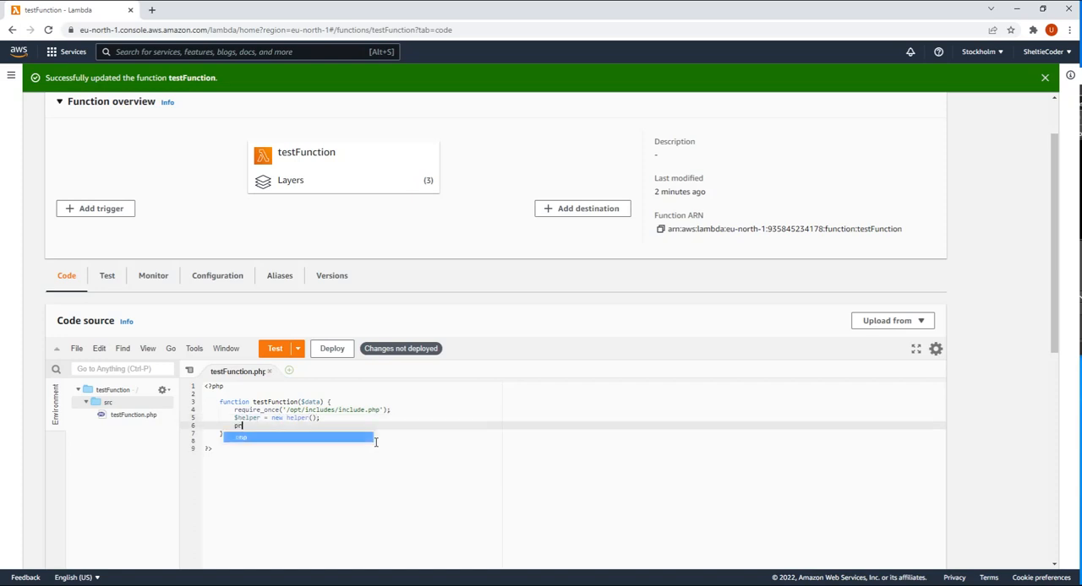
text(print_r();)
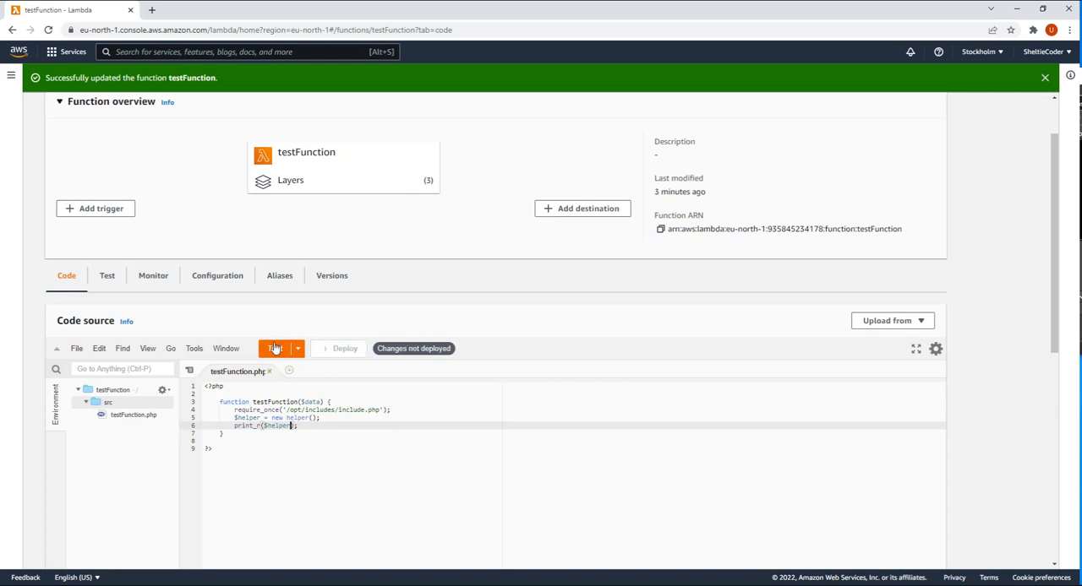
click(331, 348)
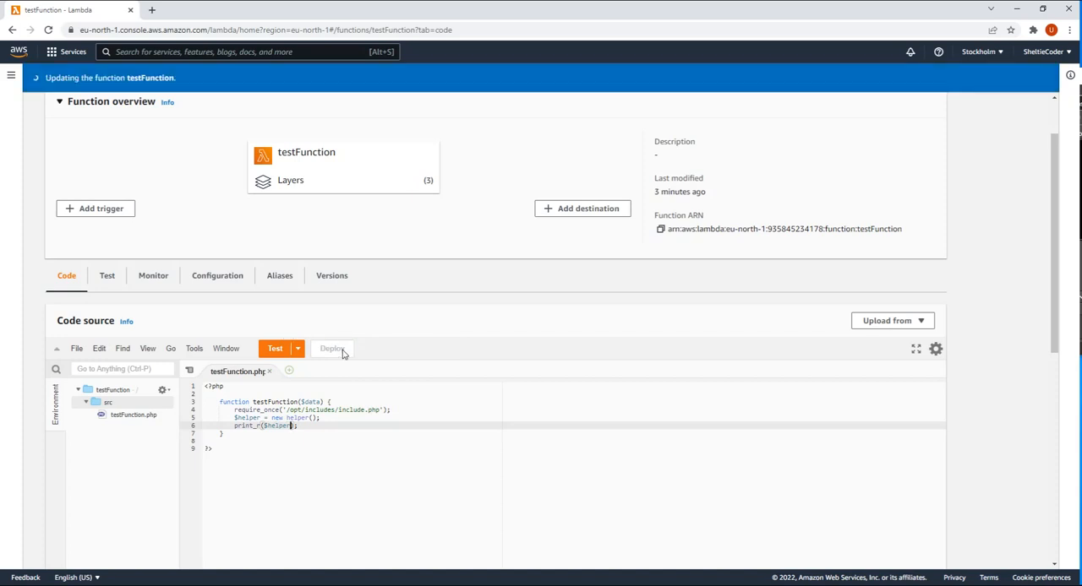
click(332, 348)
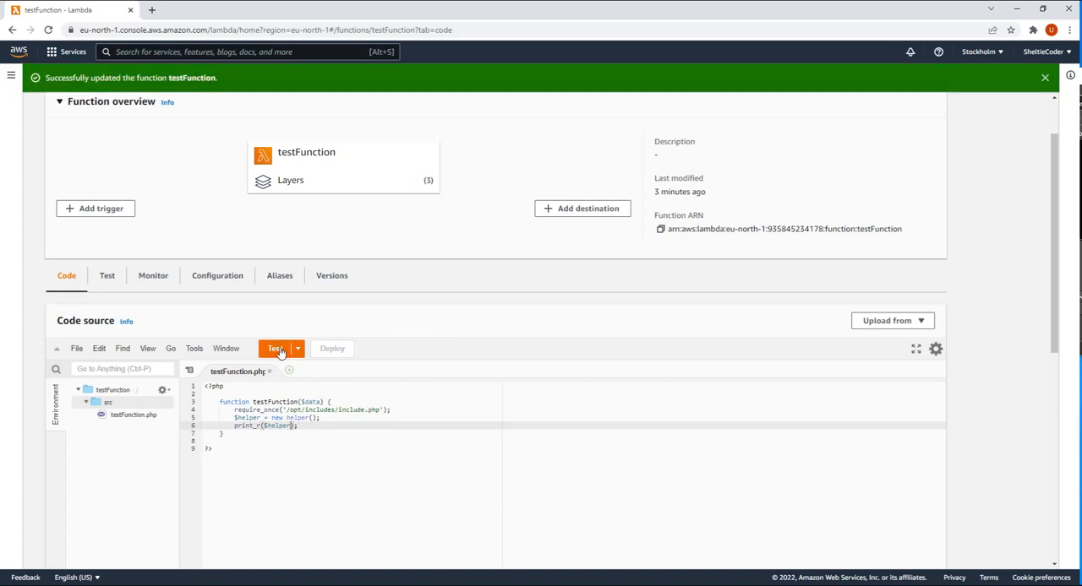
click(274, 348)
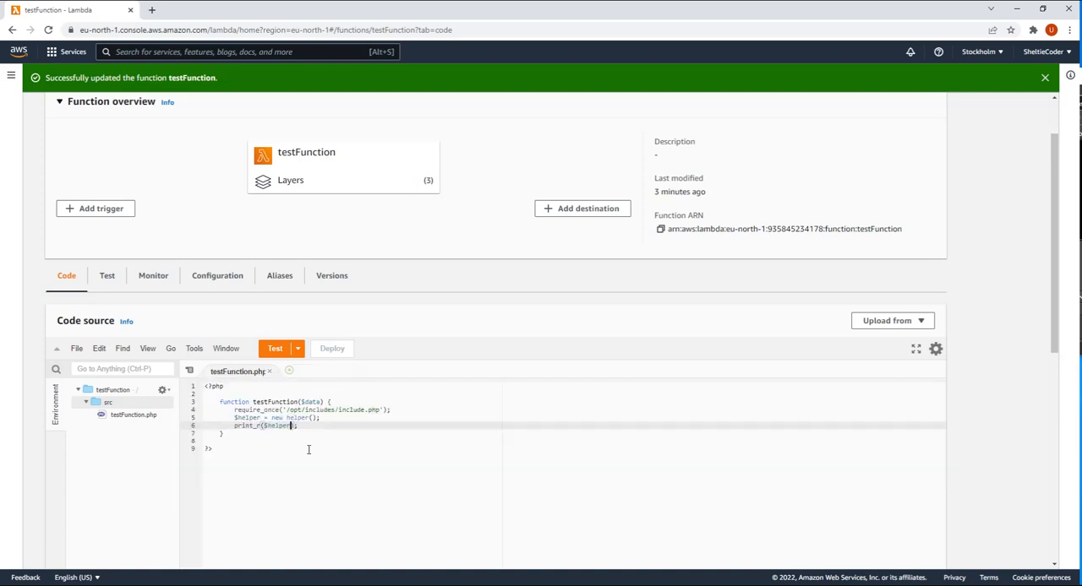
mouse_move(340, 446)
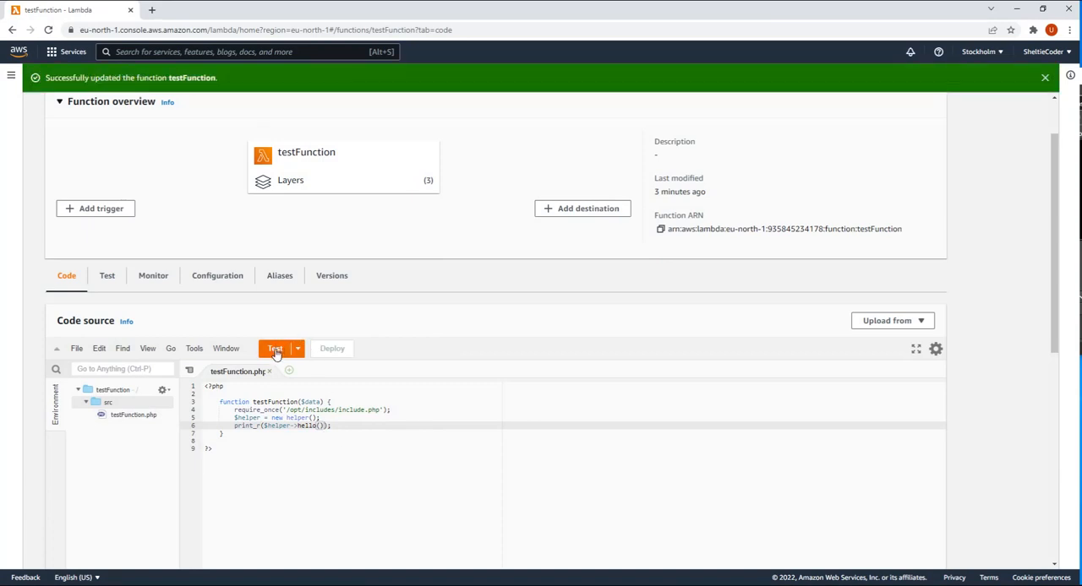
Step: Run a test, then replace print_r on line 6 with return
click(274, 348)
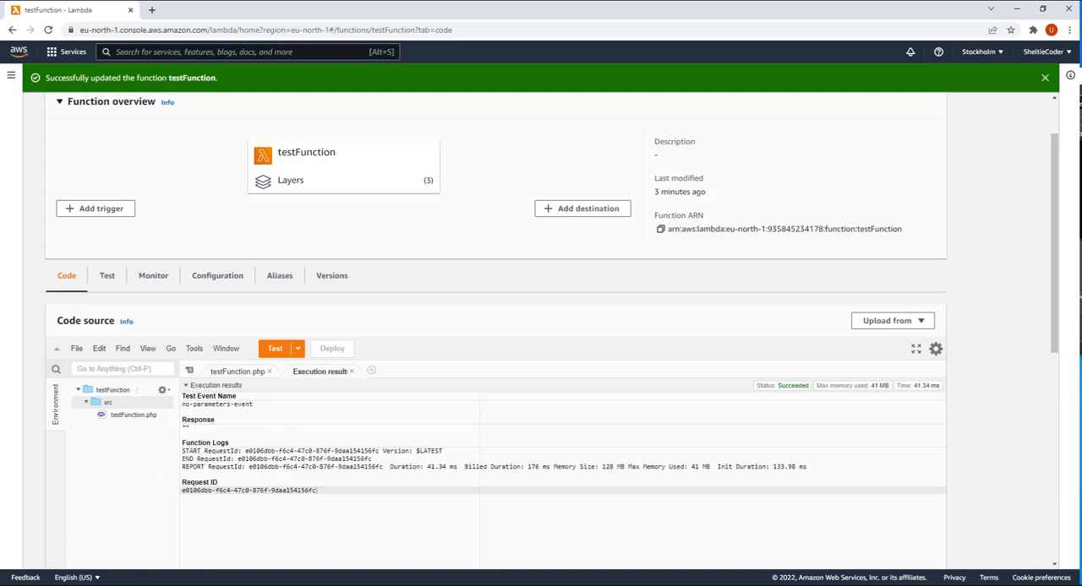
right_click(412, 211)
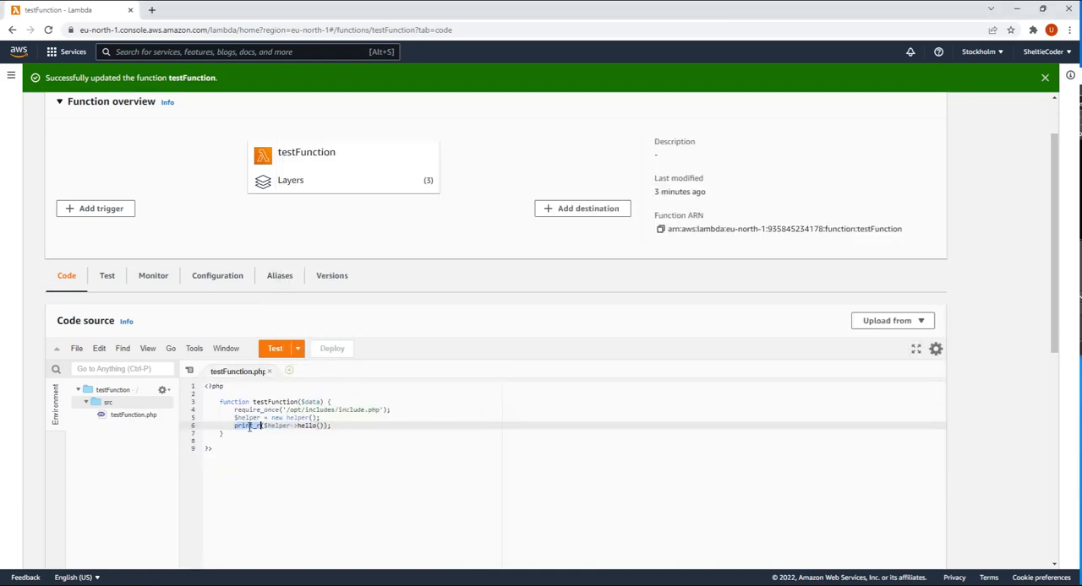
text(return($helpe)
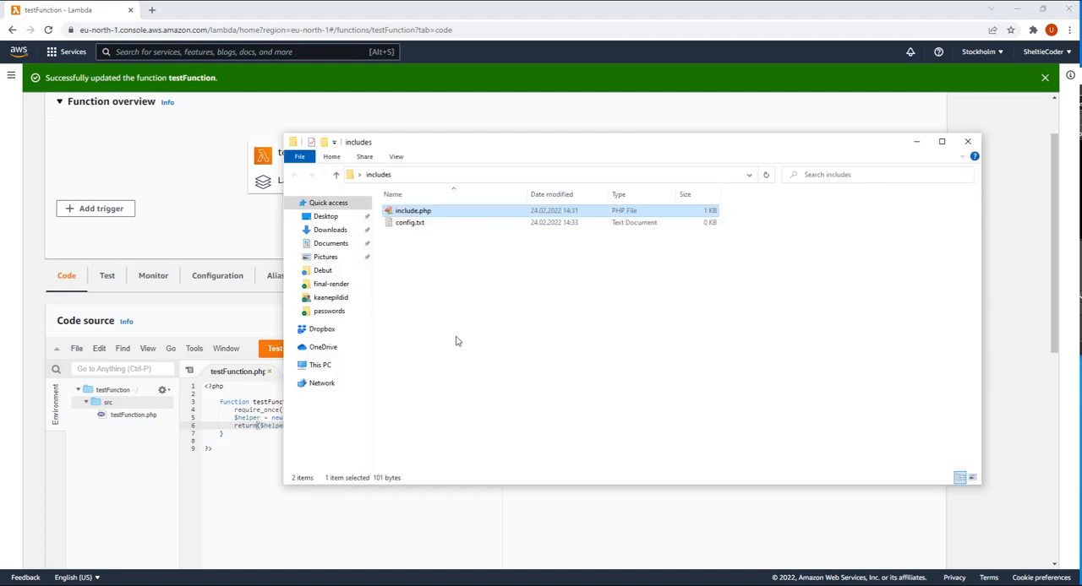
Step: Open include.php in EditPlus to review the hello method, then return to the console
right_click(412, 211)
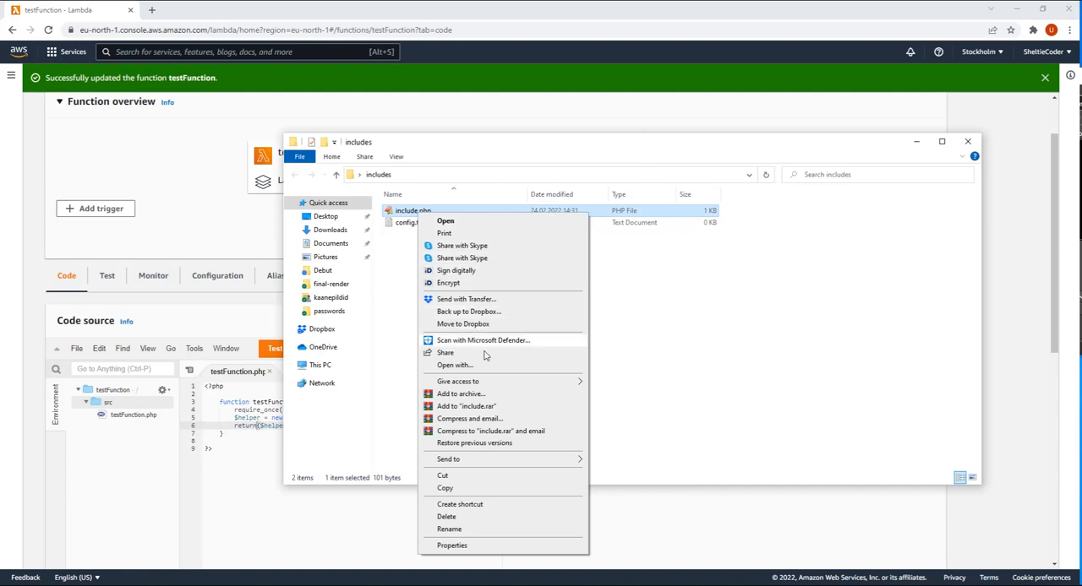
click(454, 365)
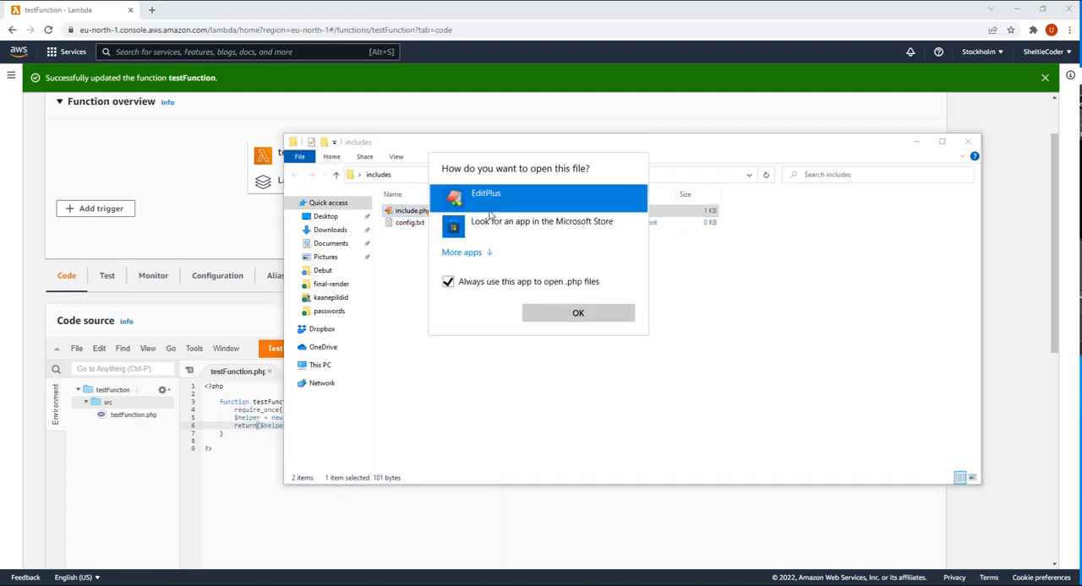
click(578, 313)
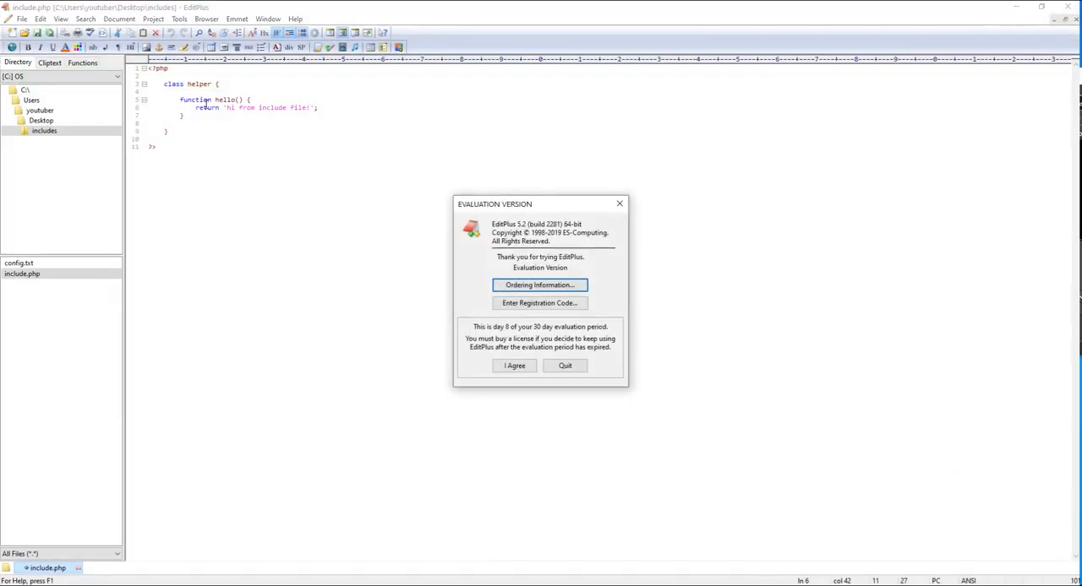
double_click(225, 99)
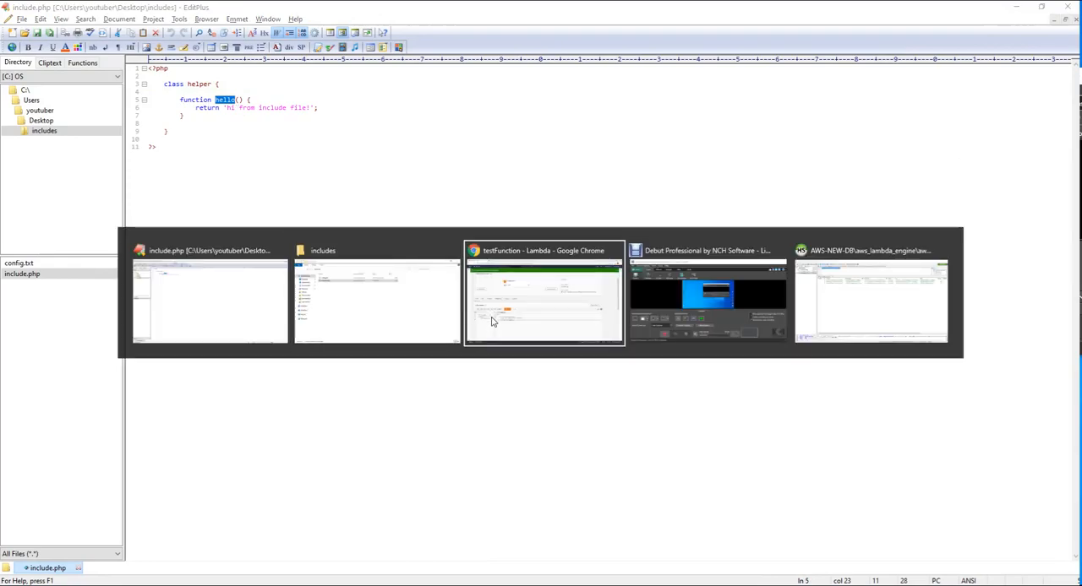
click(543, 300)
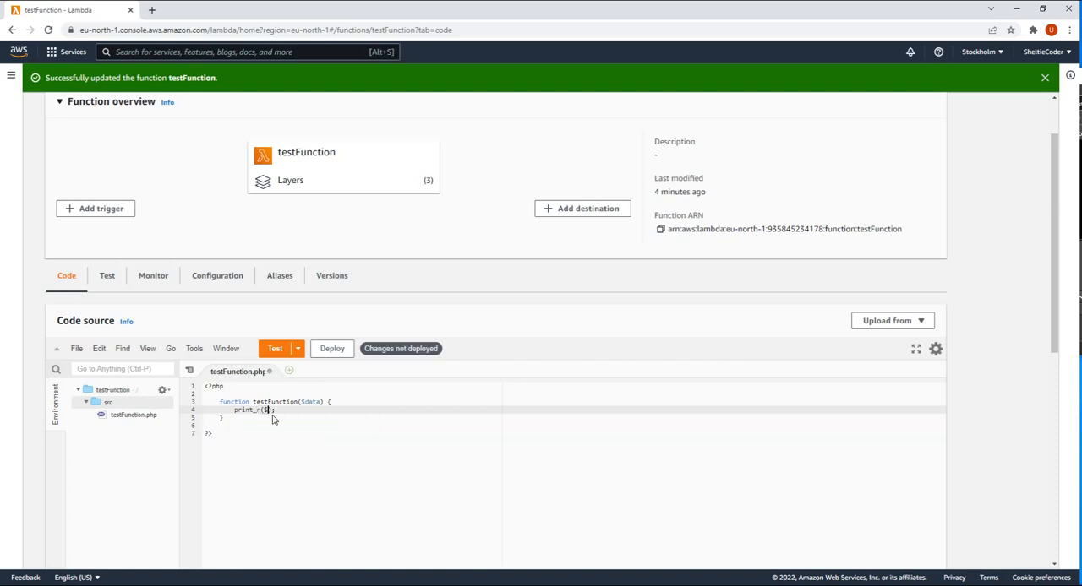
Step: Print $_ENV, deploy, run a test and scroll through the logged environment variables
text($_ENV)
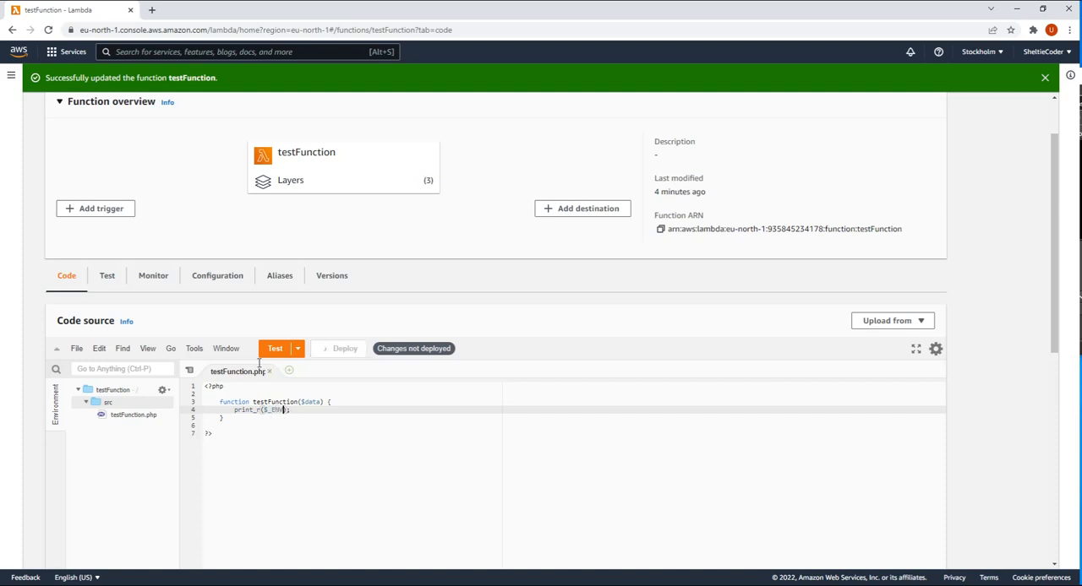
click(274, 348)
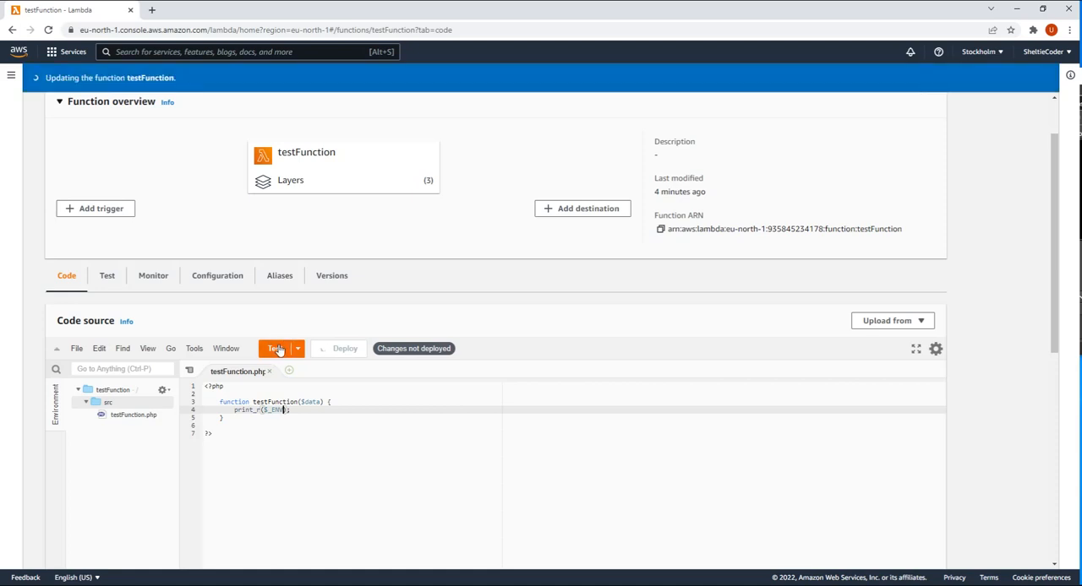
click(275, 348)
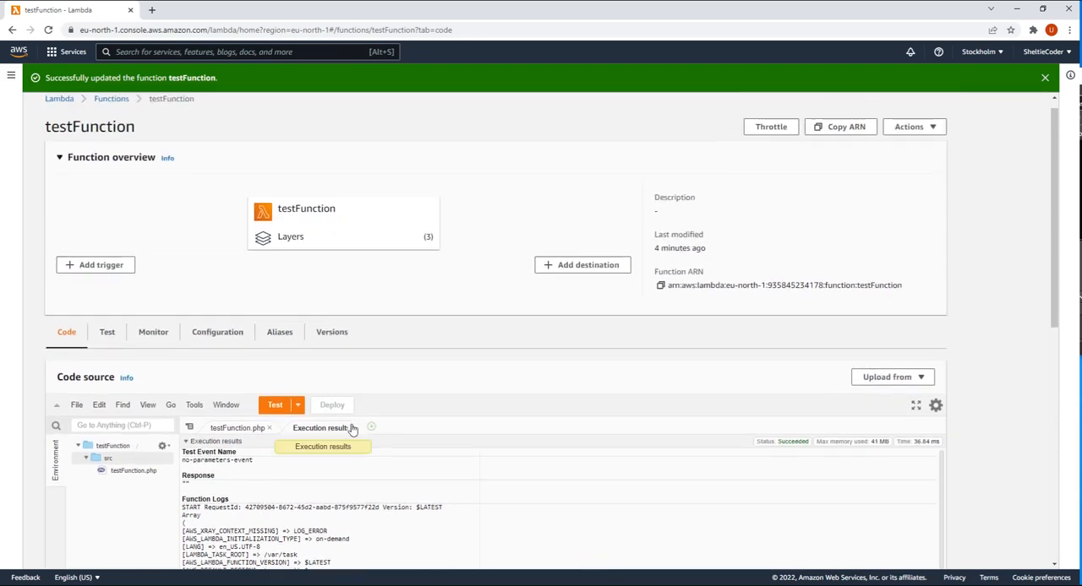
scroll(down, 3)
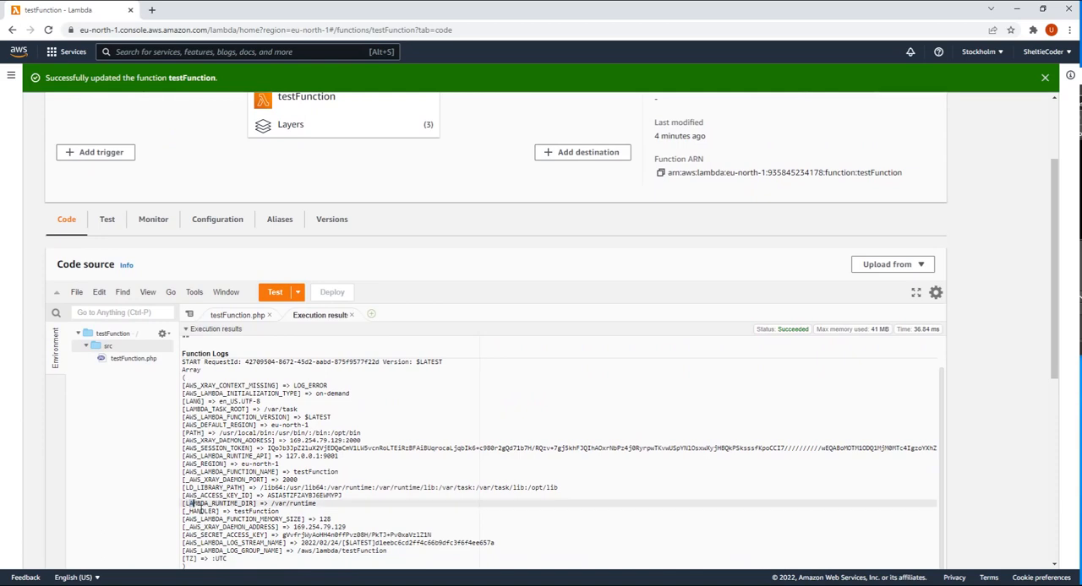
scroll(down, 3)
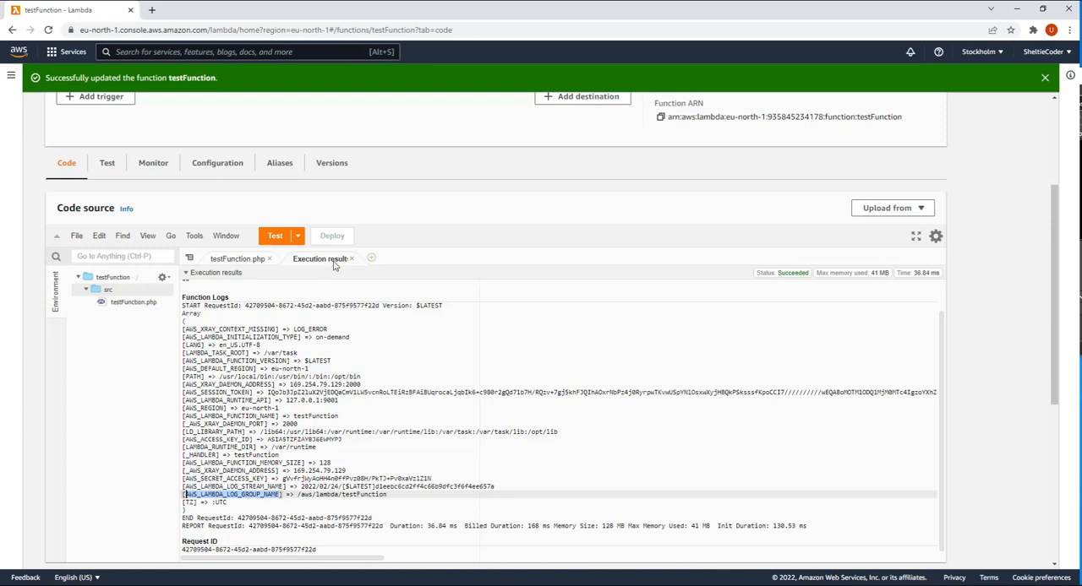
click(237, 259)
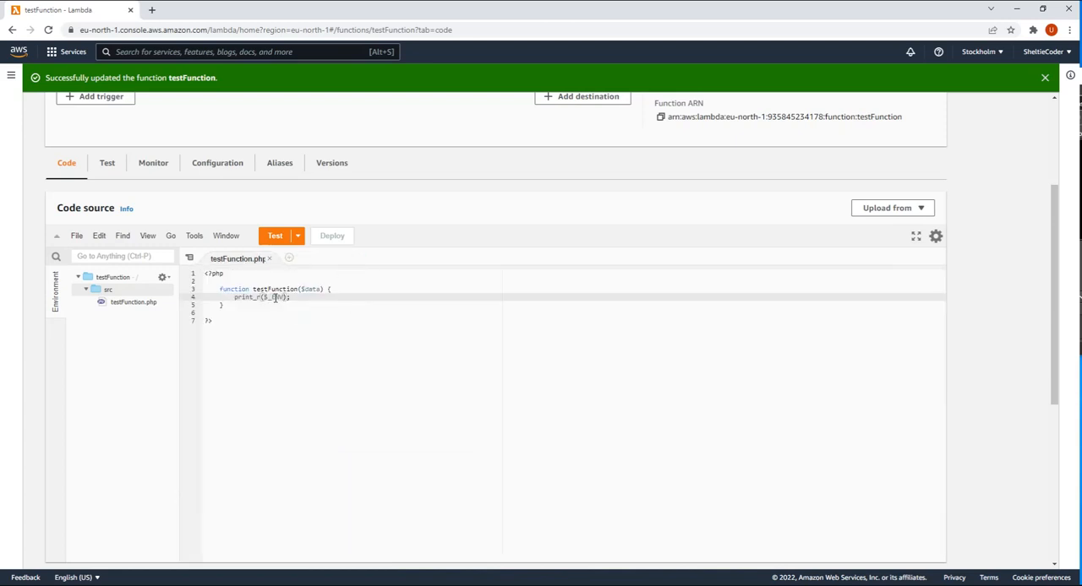
Step: Change the printed variable to $_SERVER, deploy, run a test and close the results
key(Backspace)
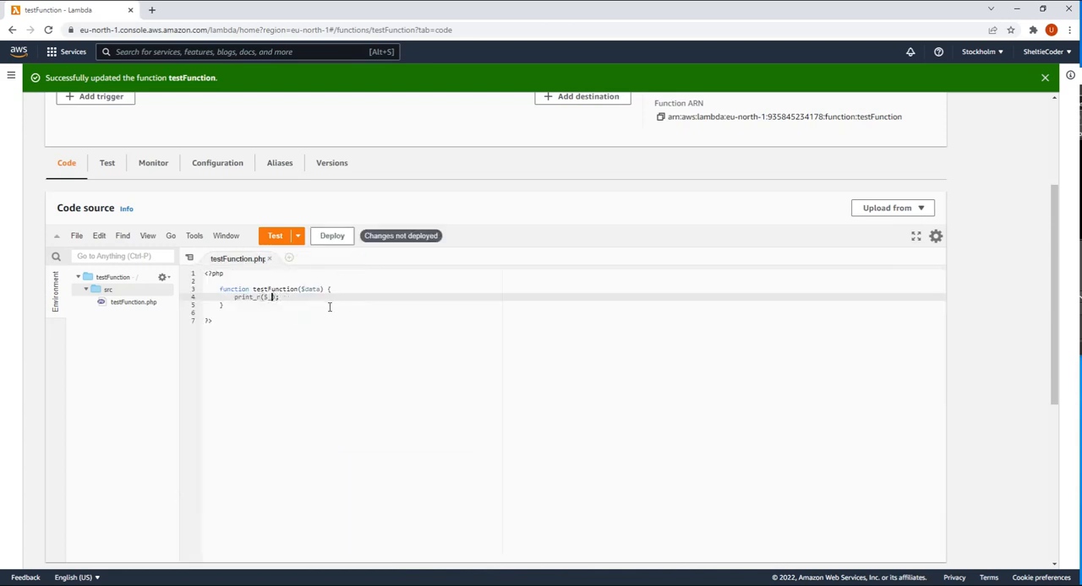
text(_SERVER)
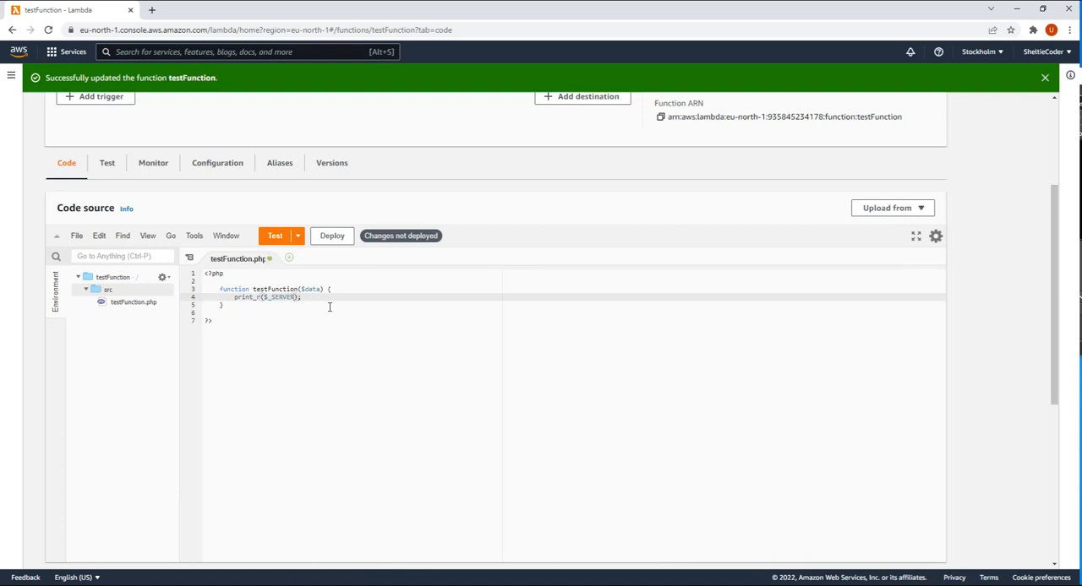
click(331, 236)
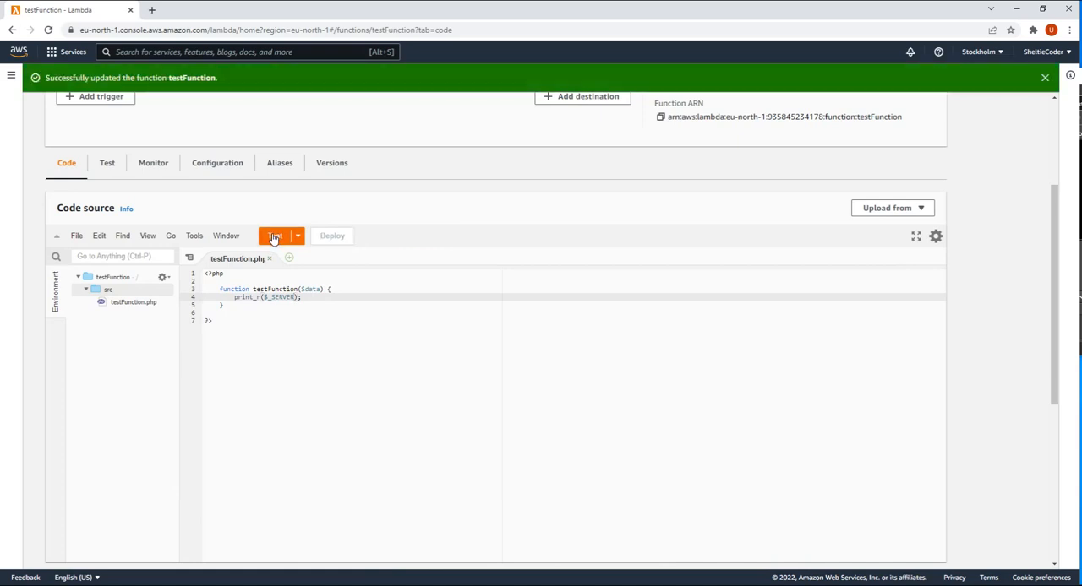
click(275, 235)
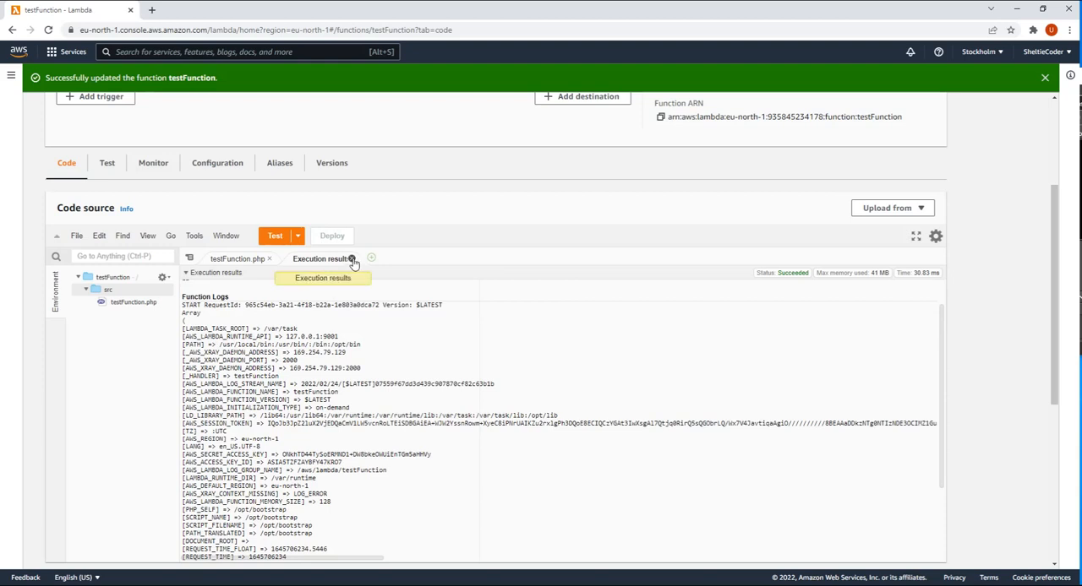
click(353, 258)
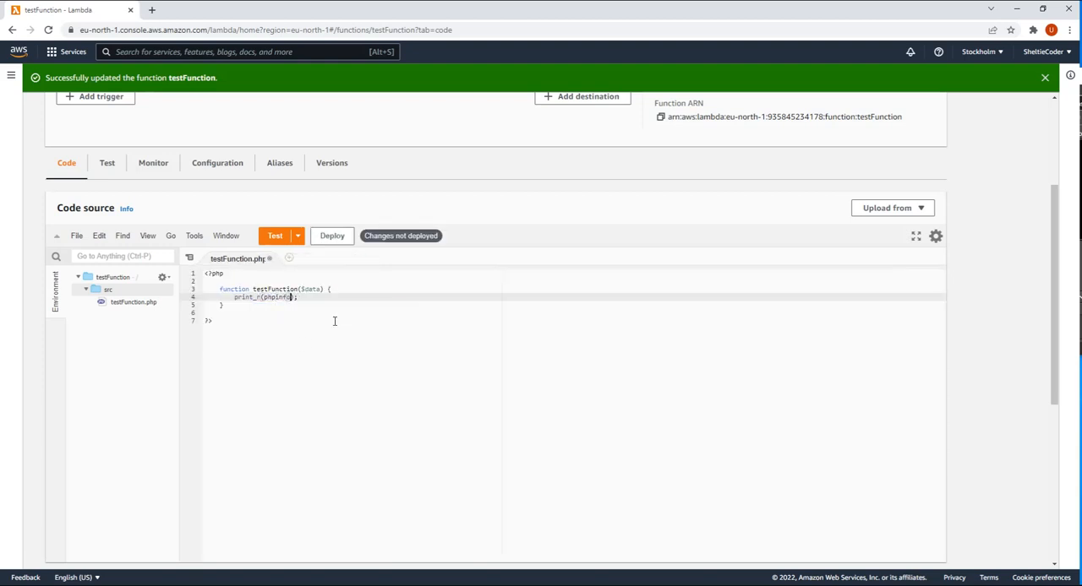
Step: Call phpinfo(), deploy, run a test and scroll through the PHP configuration output
text(())
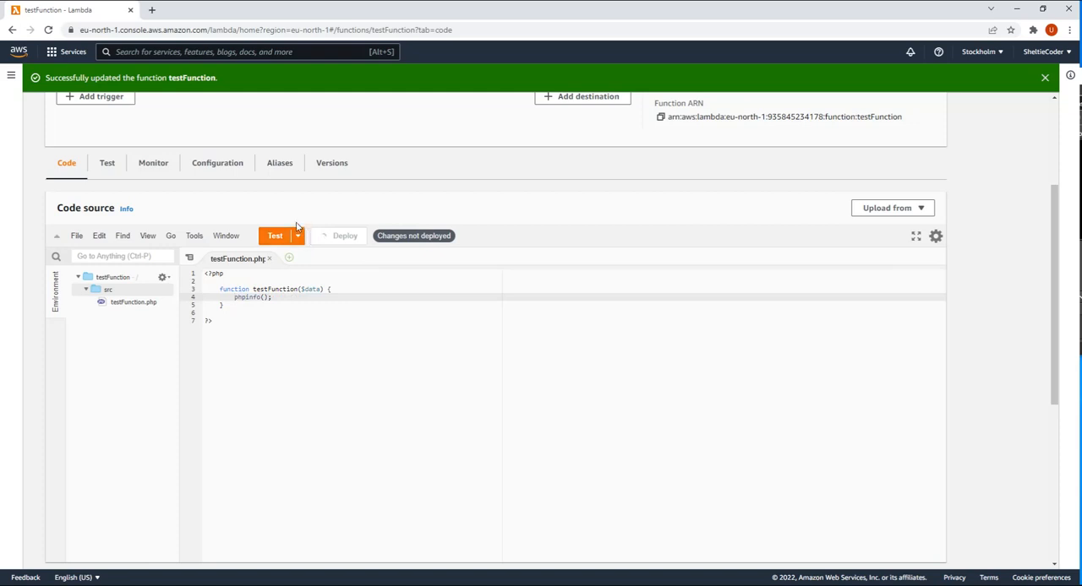
click(344, 236)
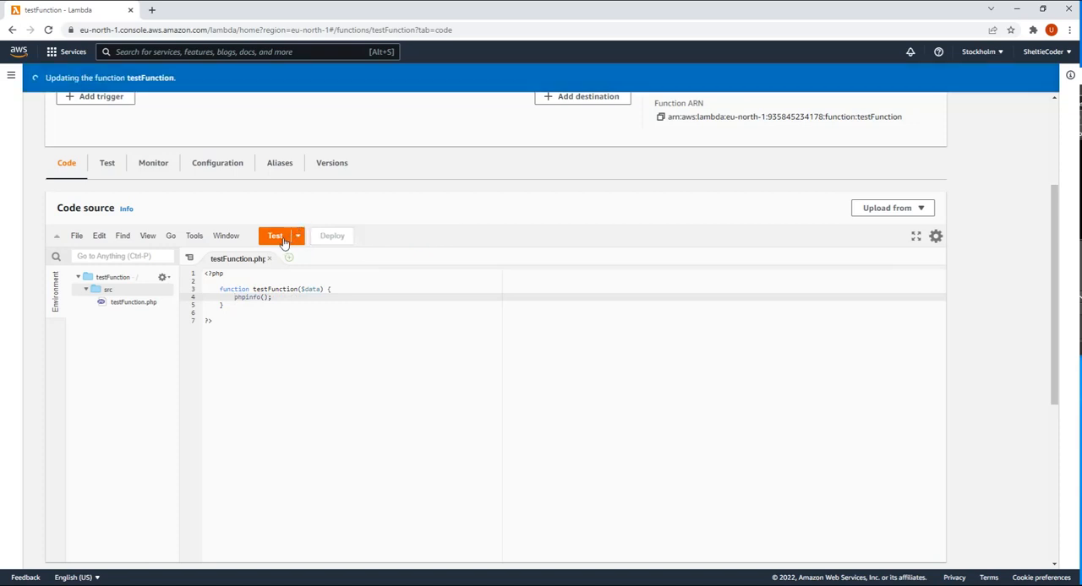
click(275, 236)
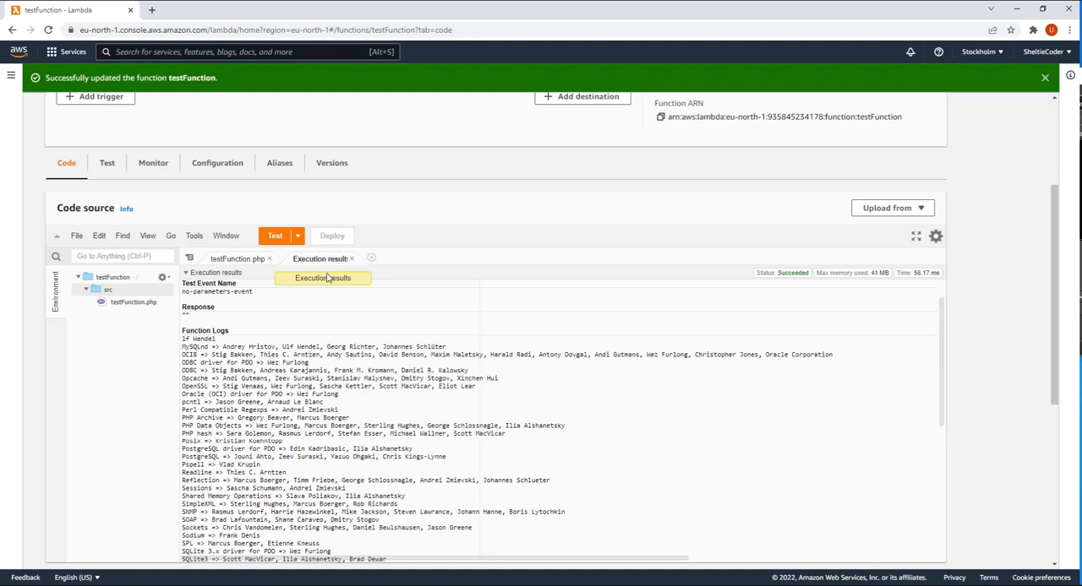
scroll(down, 3)
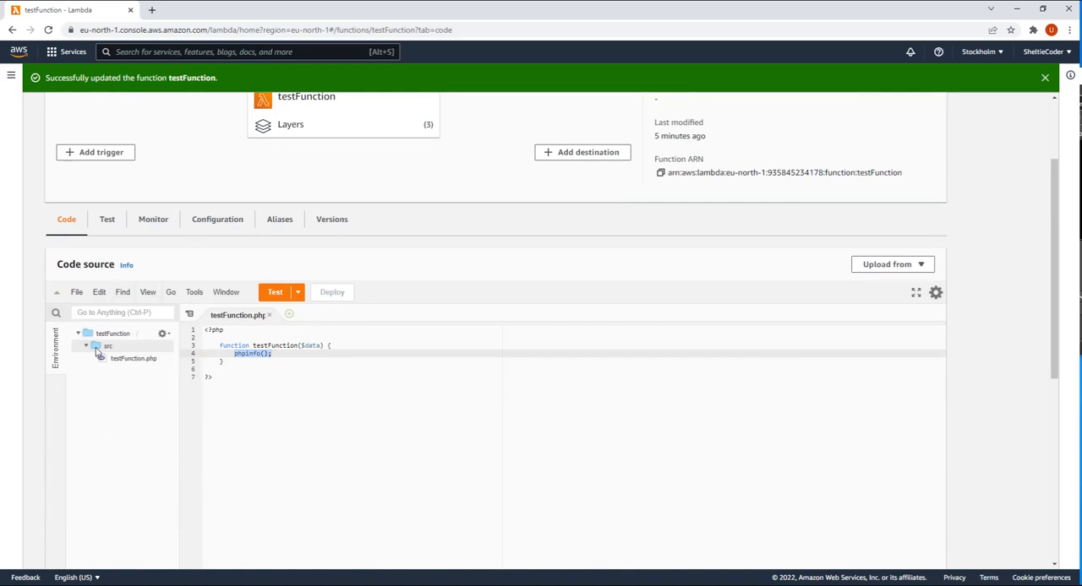
mouse_move(97, 353)
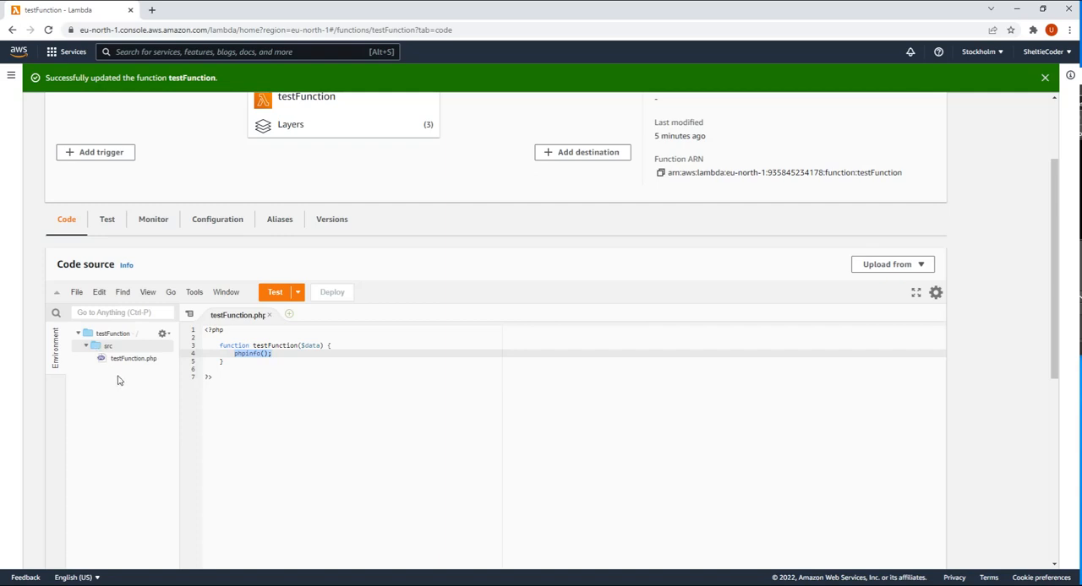
click(214, 378)
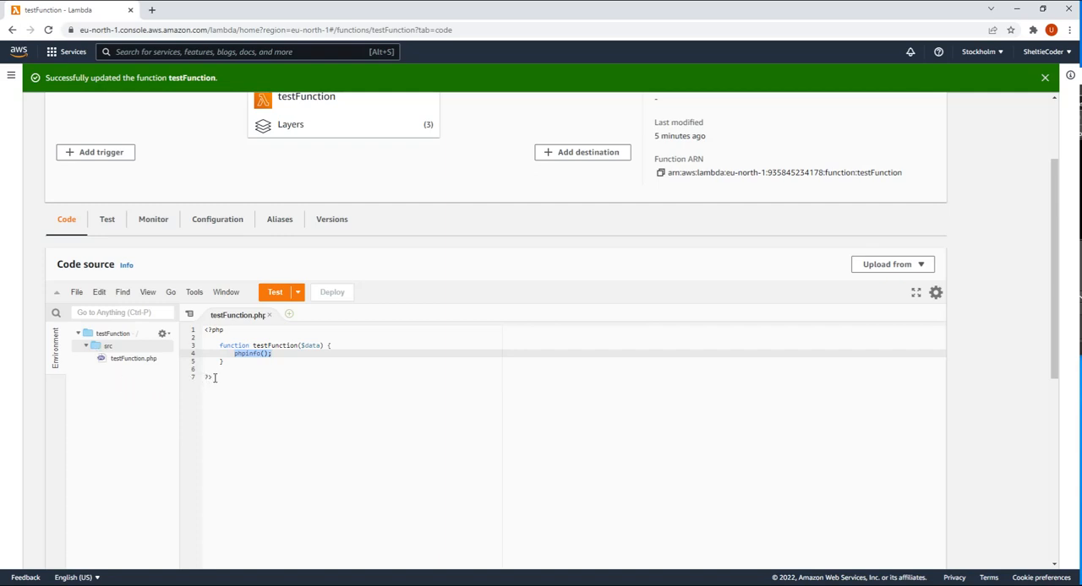
key(ctrl+a)
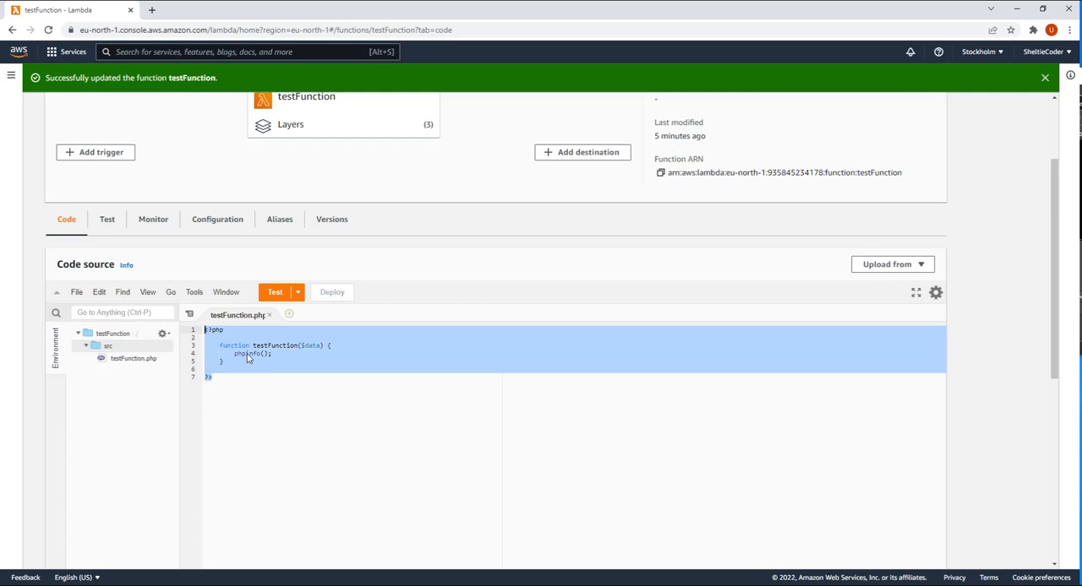
click(254, 354)
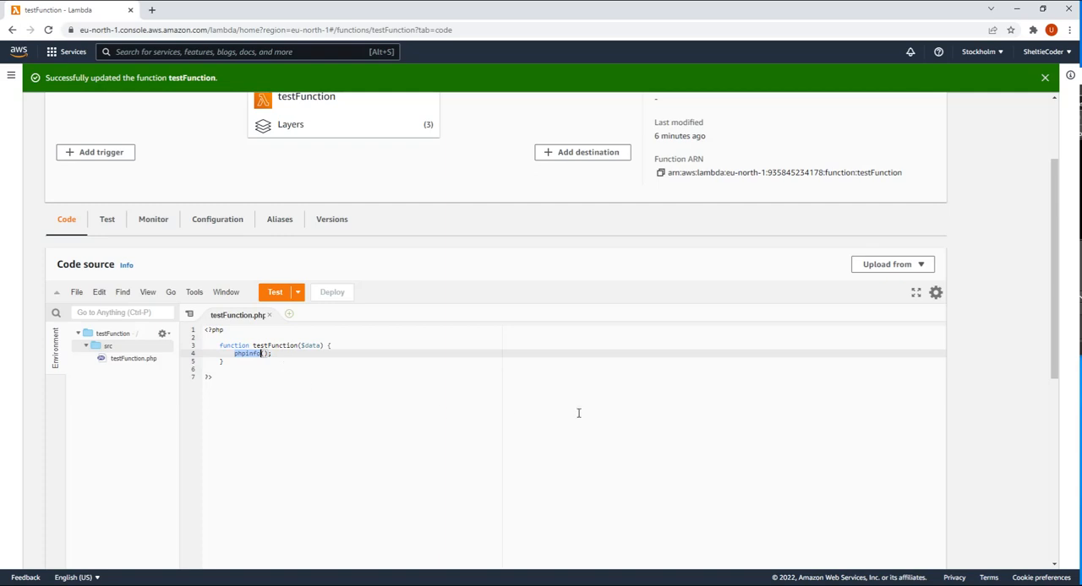
scroll(down, 3)
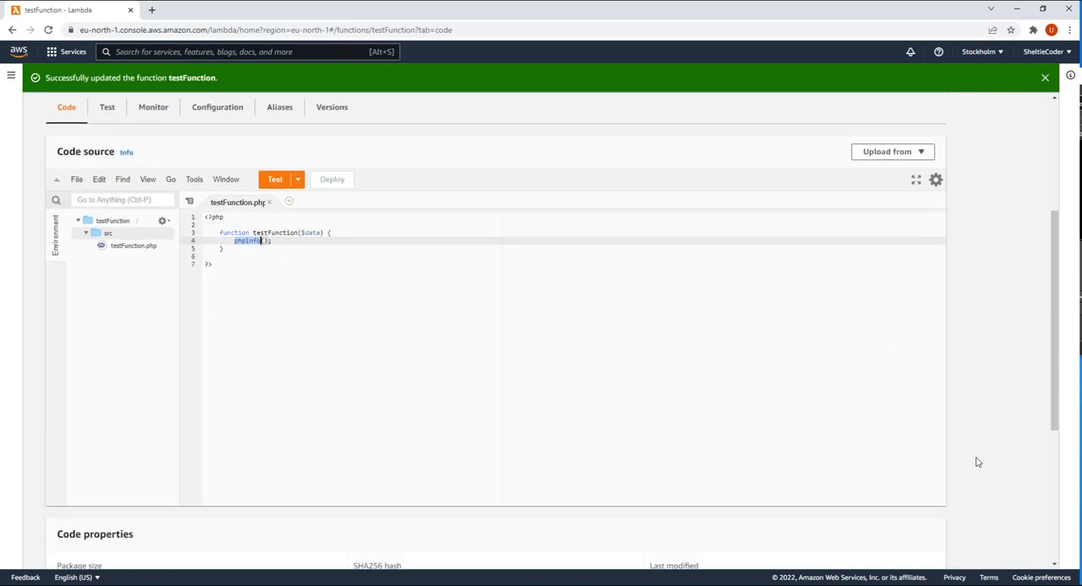